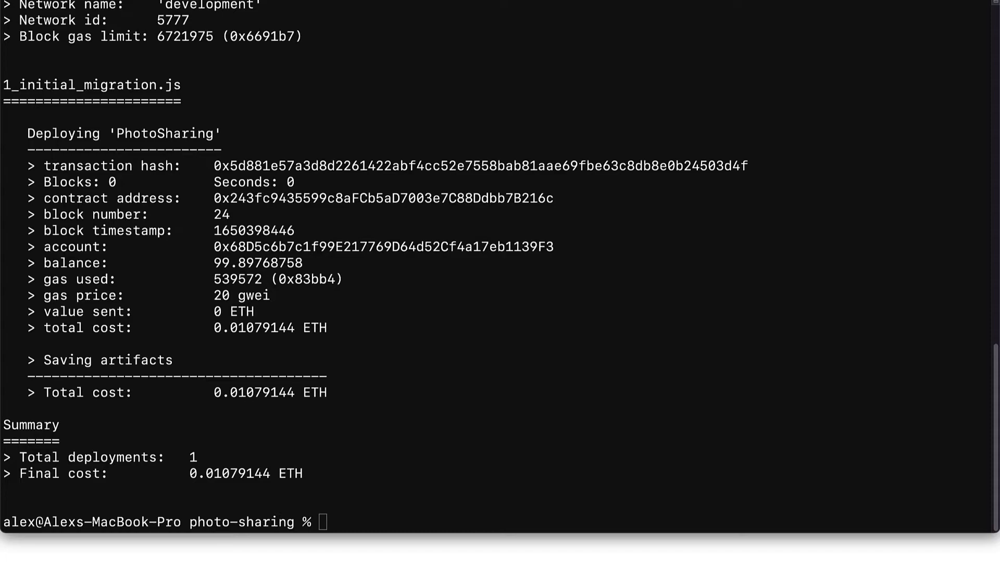
mouse_move(926, 364)
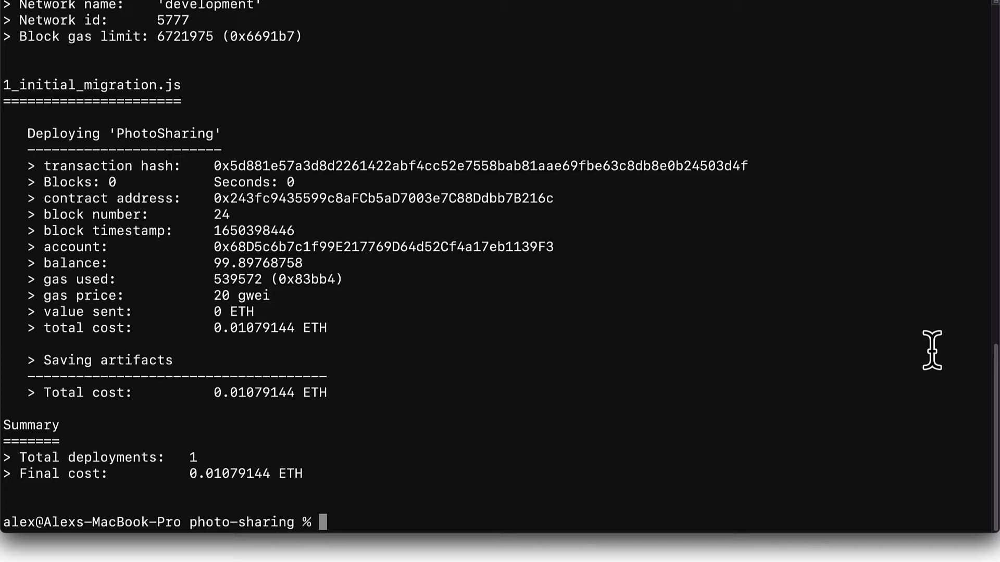
- Install the web3 library into the project with npm i web3
type("npm i")
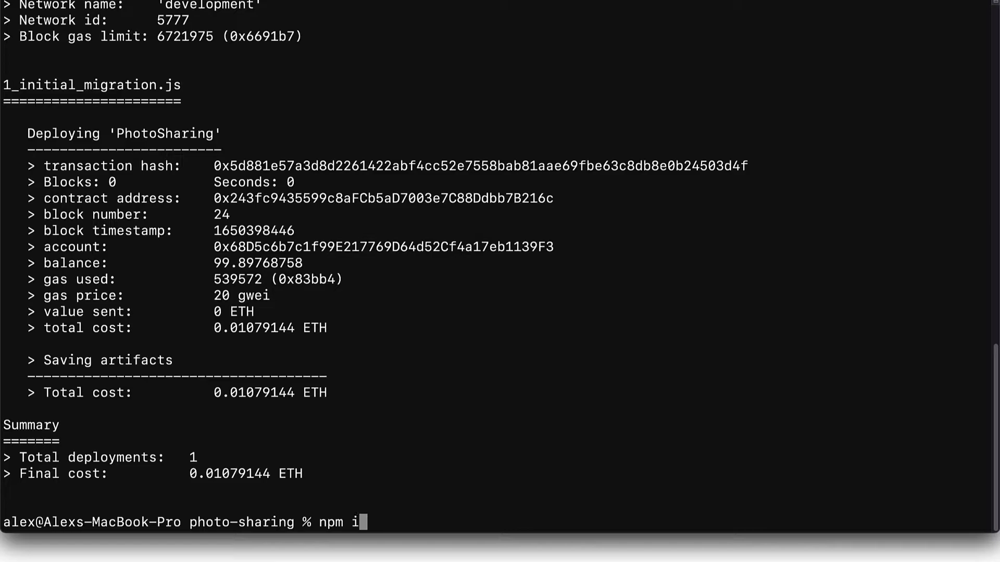
type("web")
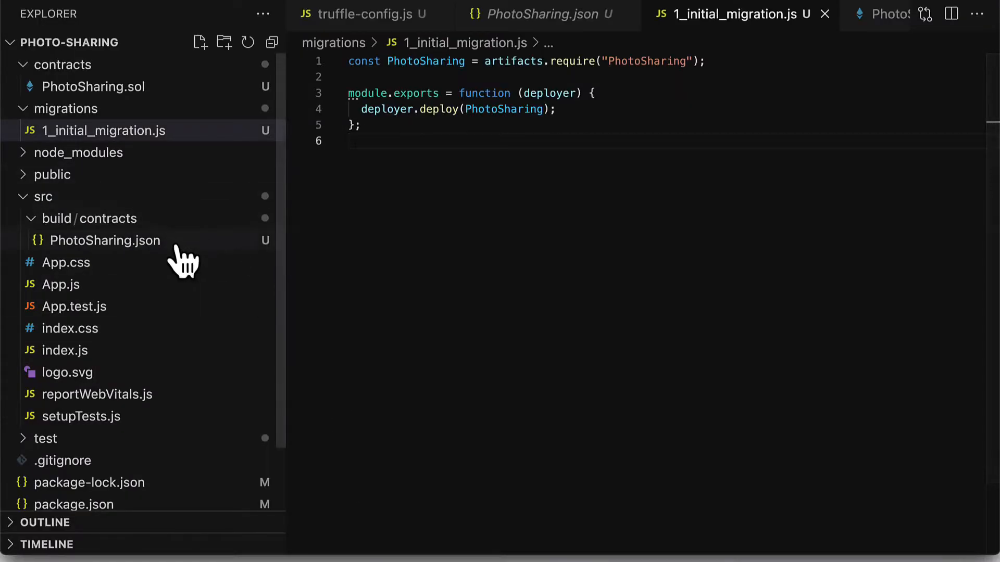
- Confirm package.json lists web3 ^1.7.3, then expand the src folder toward App.js
left_click(74, 284)
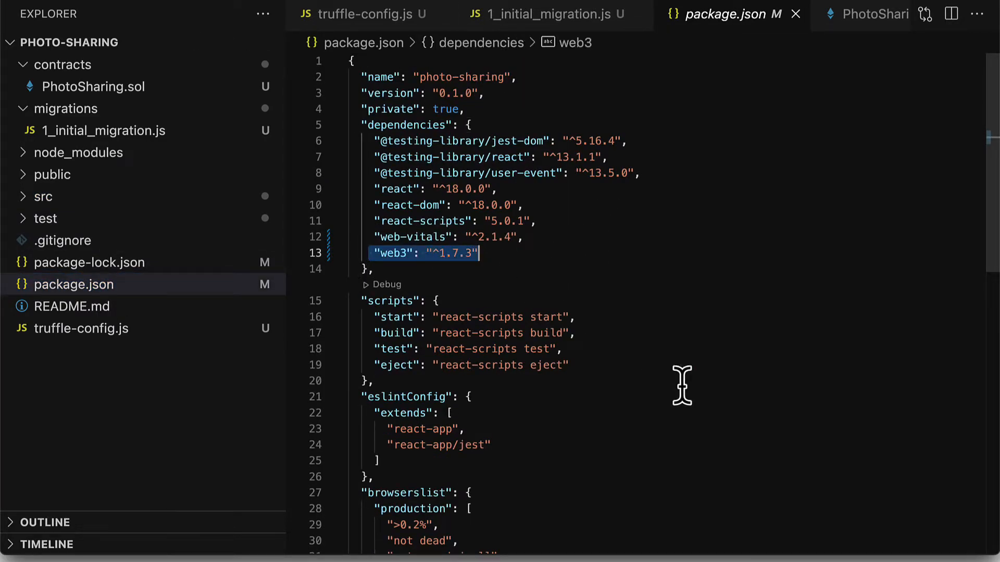
mouse_move(739, 412)
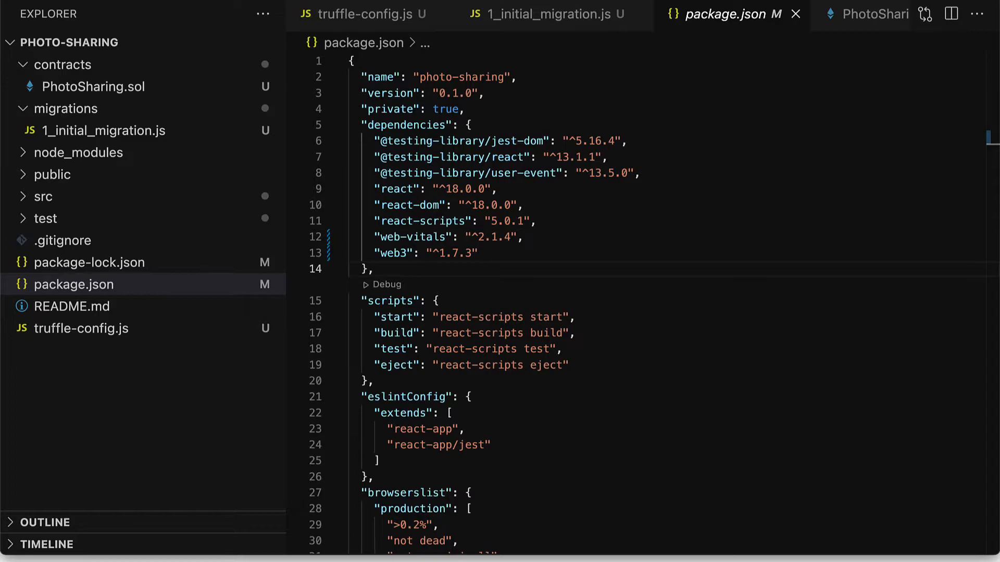
left_click(42, 196)
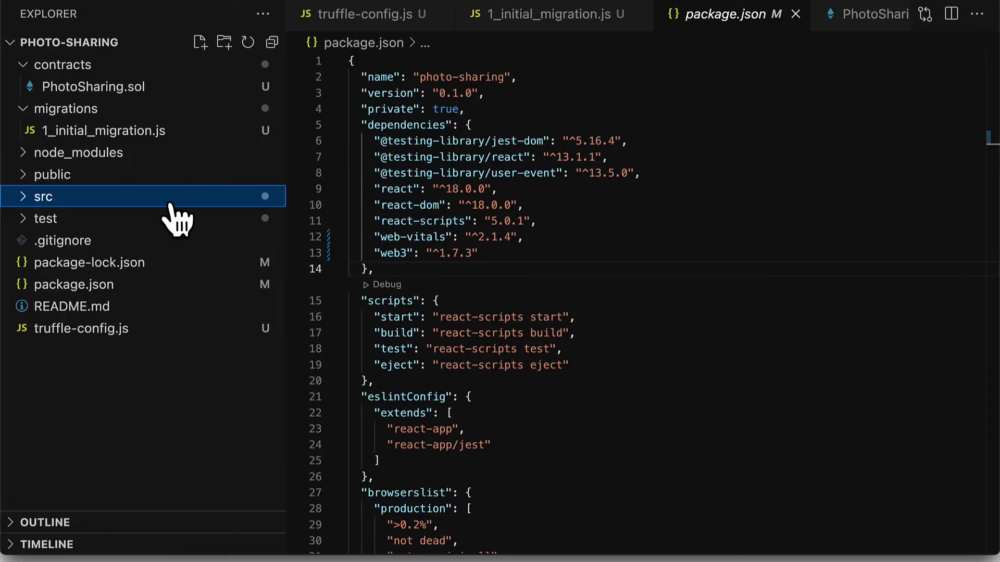
left_click(43, 196)
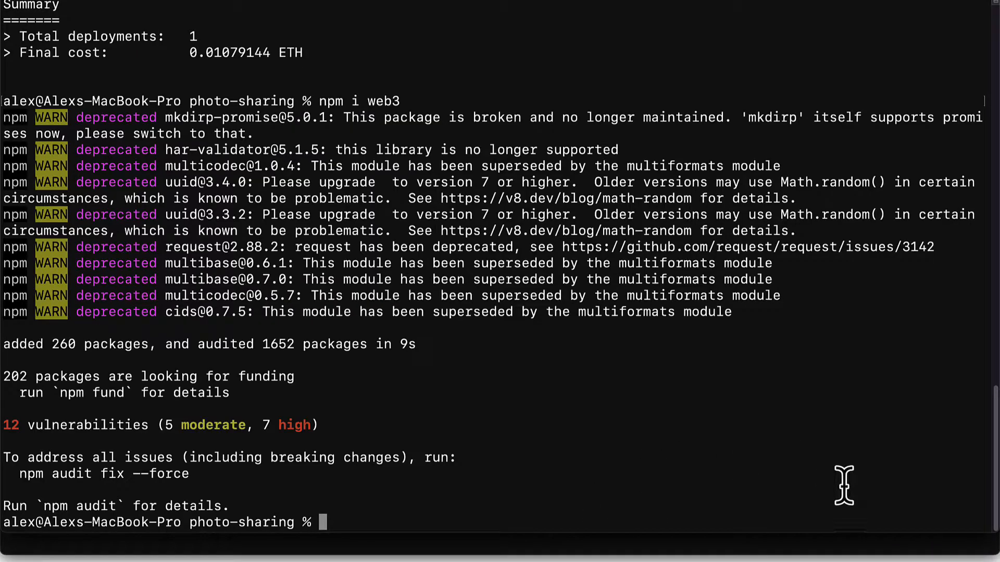
- Launch the React development server with npm start
type("npm s")
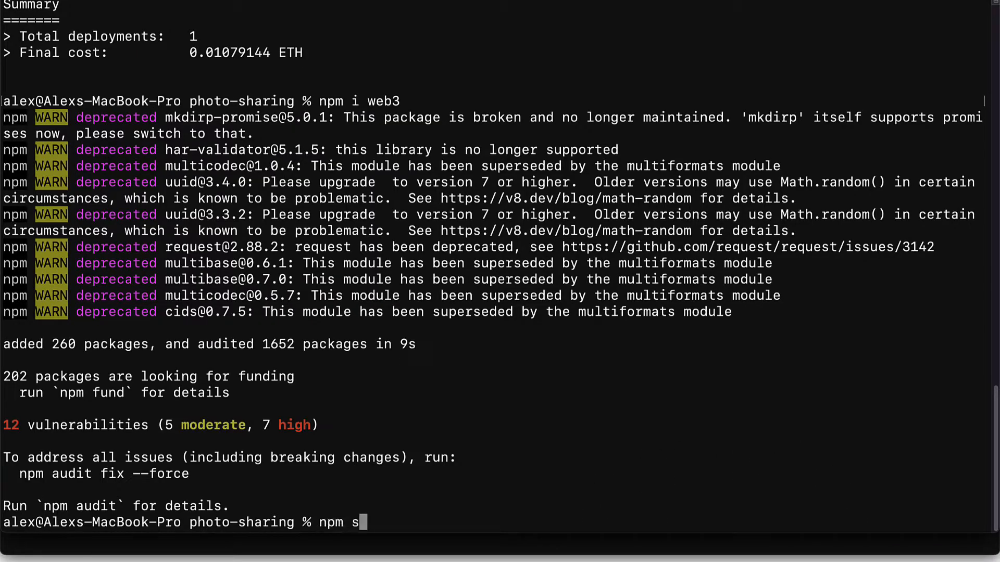
key("Enter")
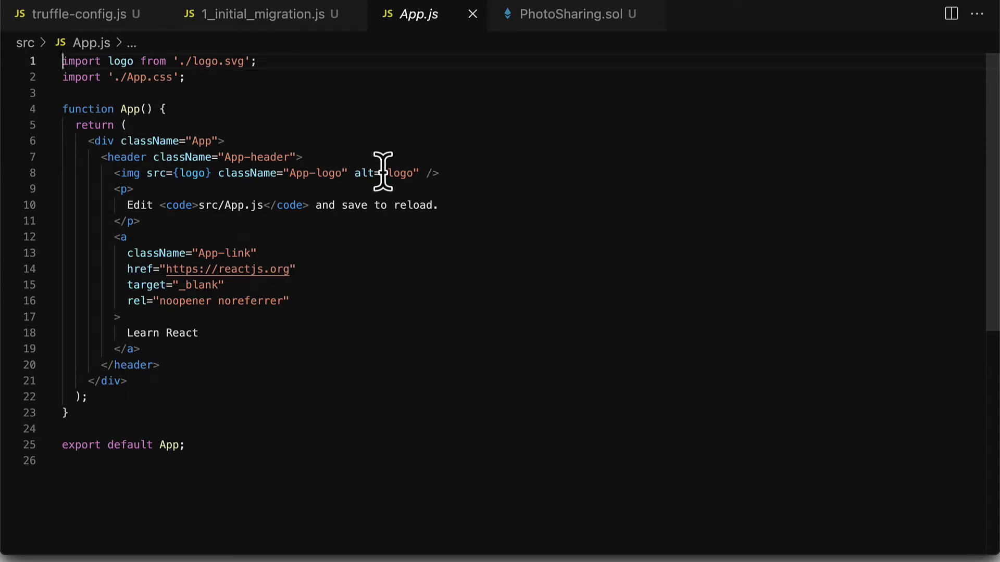
mouse_move(80, 159)
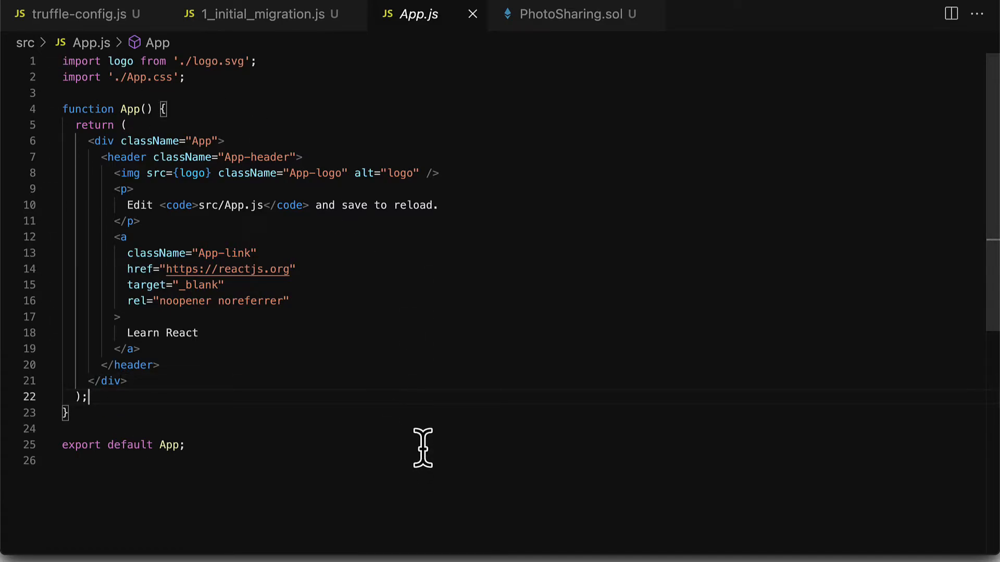
mouse_move(419, 402)
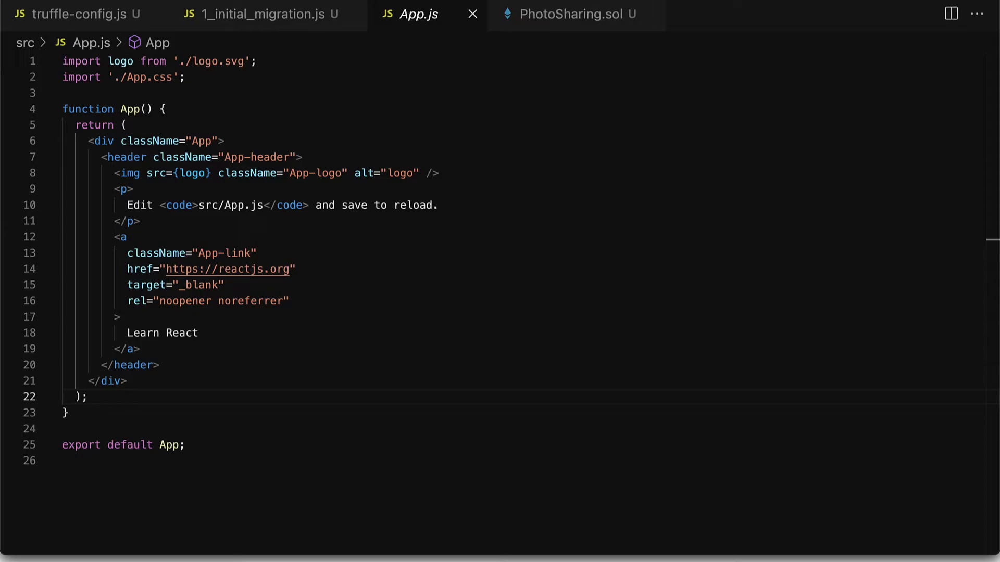
mouse_move(191, 119)
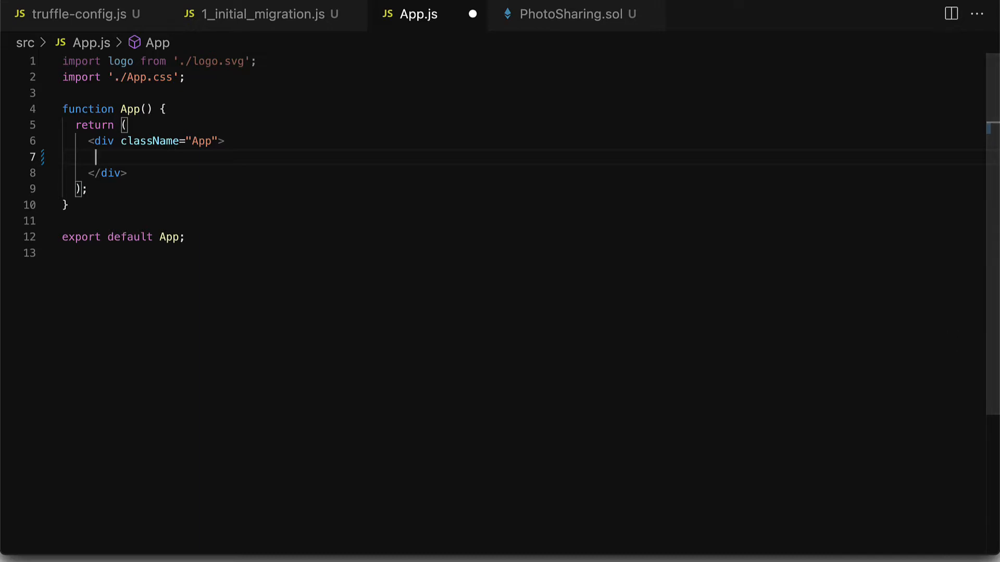
mouse_move(255, 165)
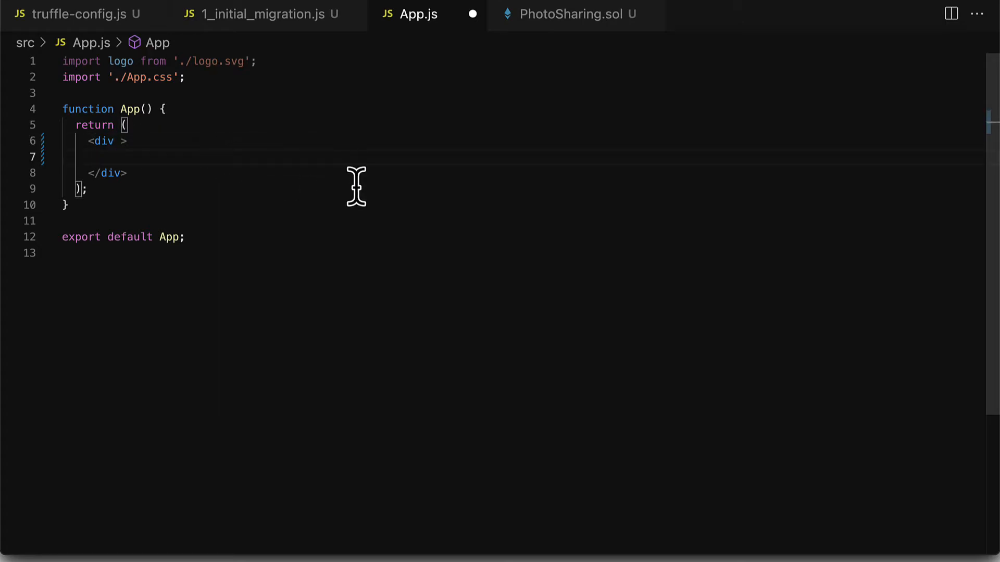
- Reduce App.js's returned markup to a bare div without className="App"
type("<")
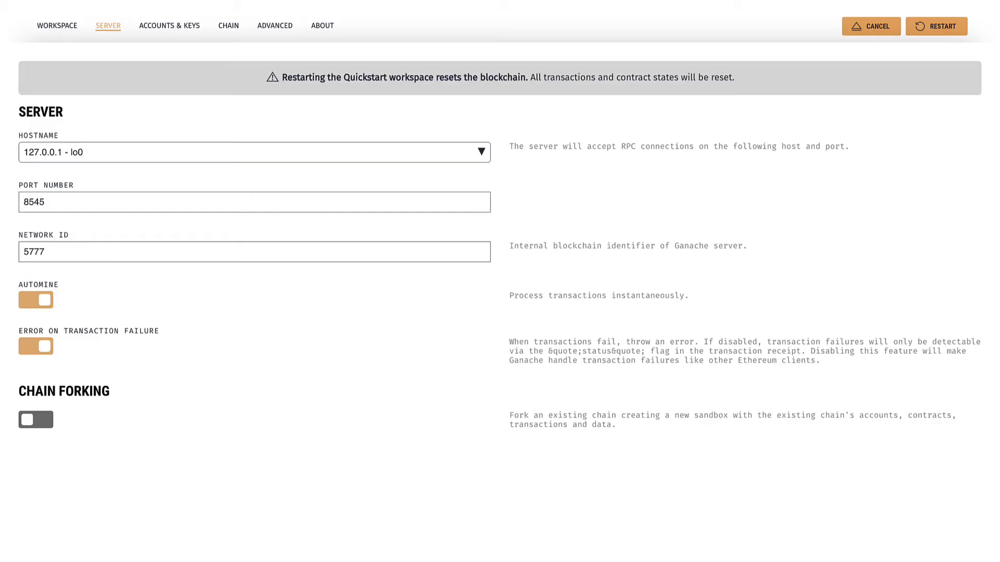
left_click(936, 26)
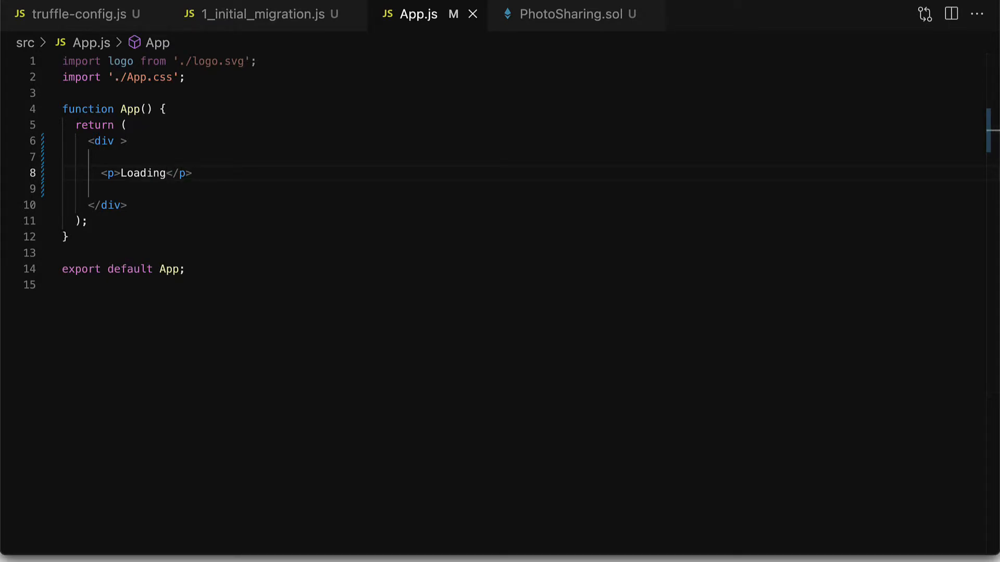
- Add import Web3 from 'web3', drop the logo import, and open blank lines in App()
left_click(167, 108)
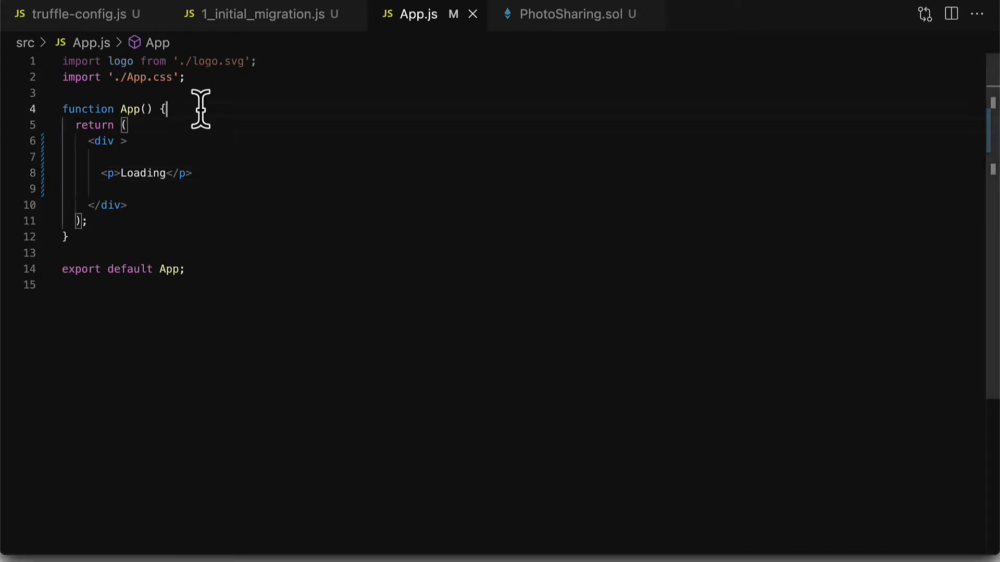
key("enter")
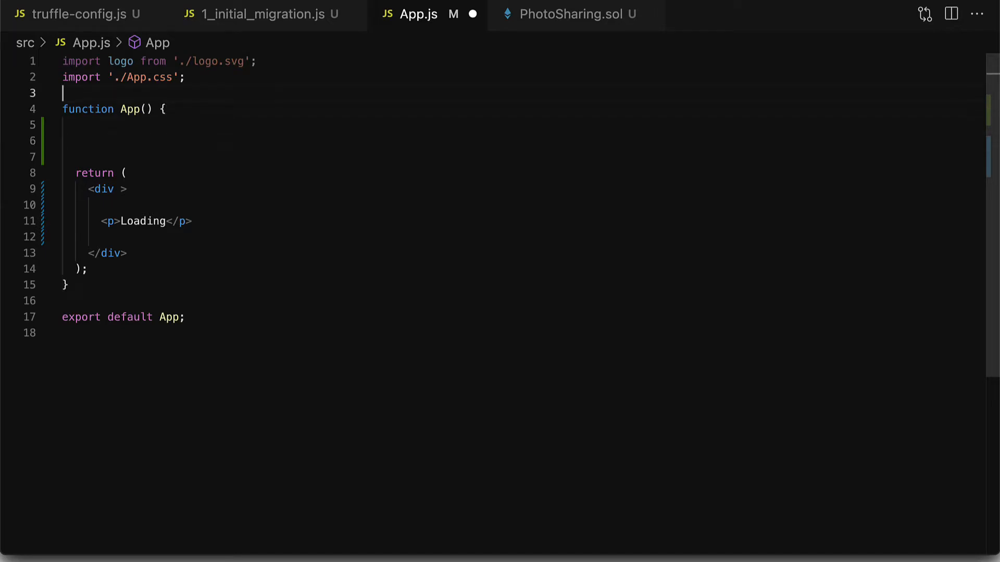
type("import")
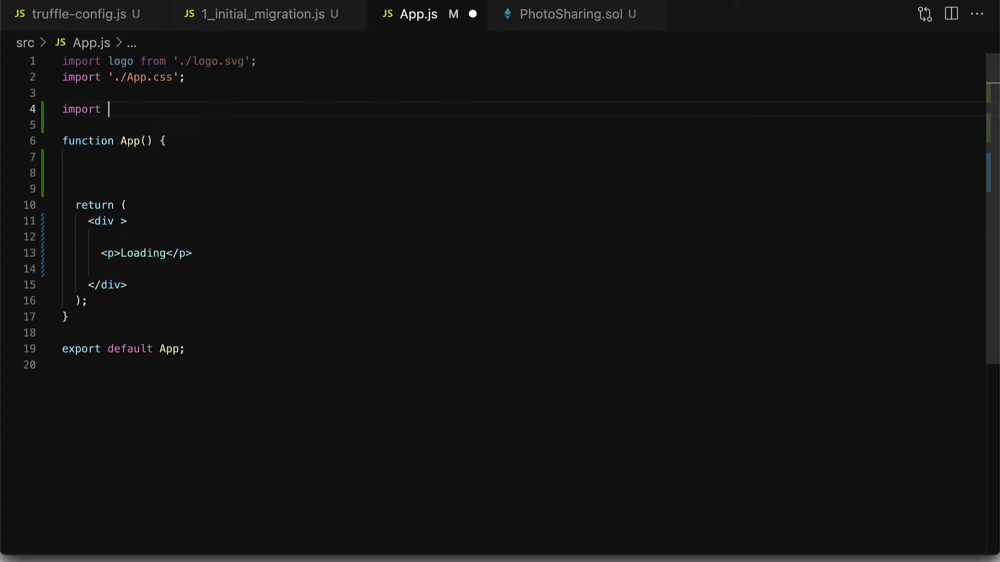
type("Web3")
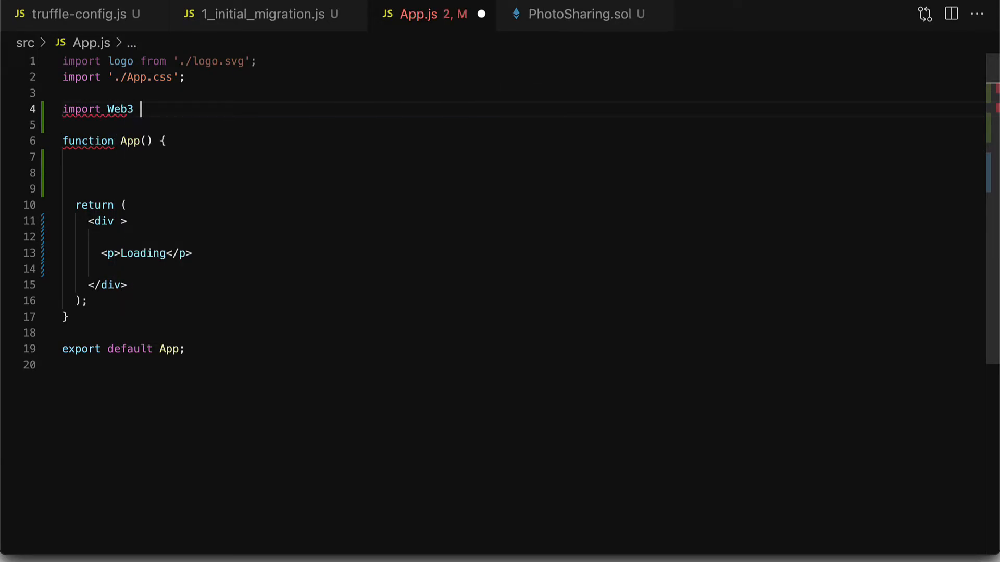
type("from 'web3';")
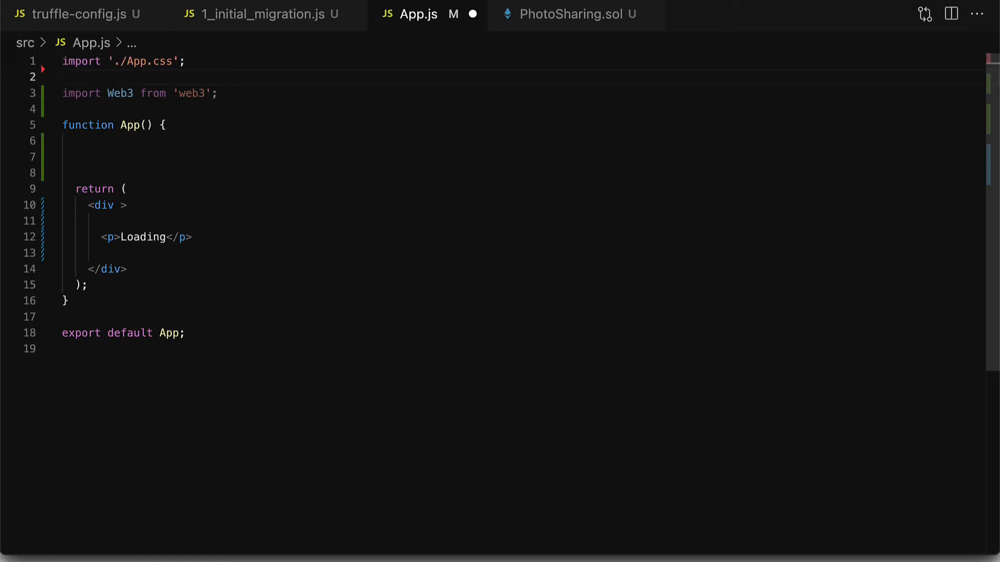
key("Backspace")
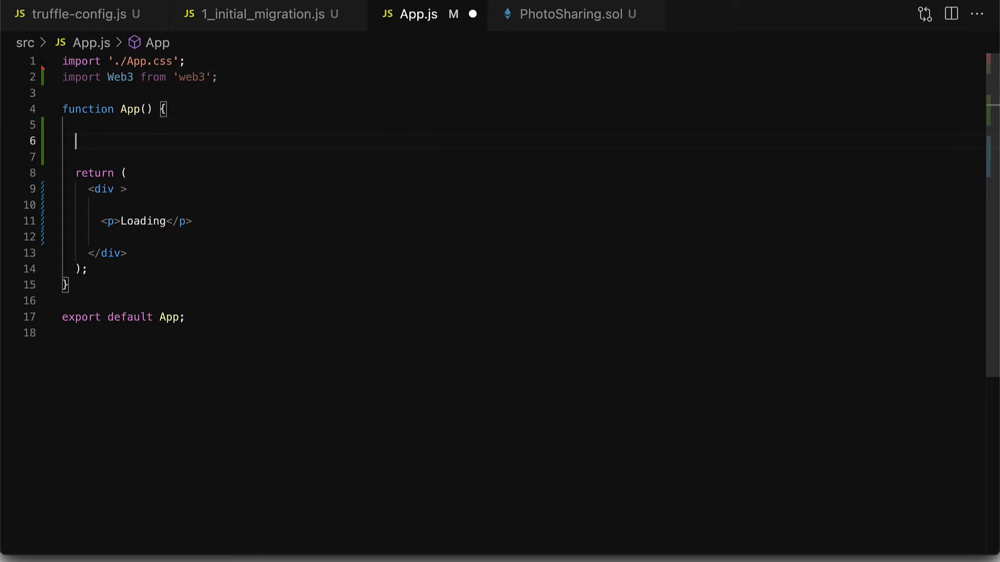
mouse_move(397, 112)
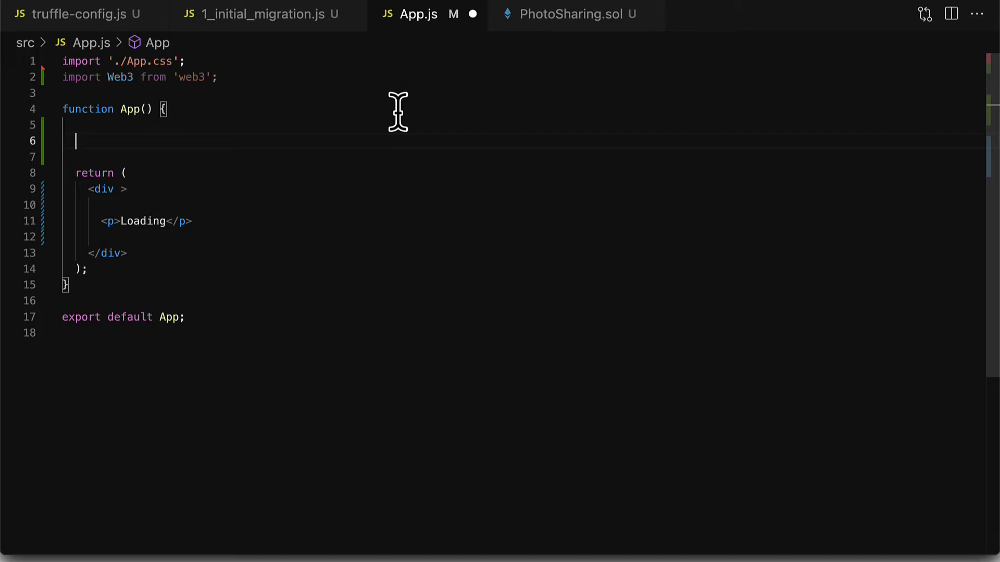
- Define async loadWeb3 creating Web3 from window.ethereum and awaiting window.ethereum.enable()
type("const")
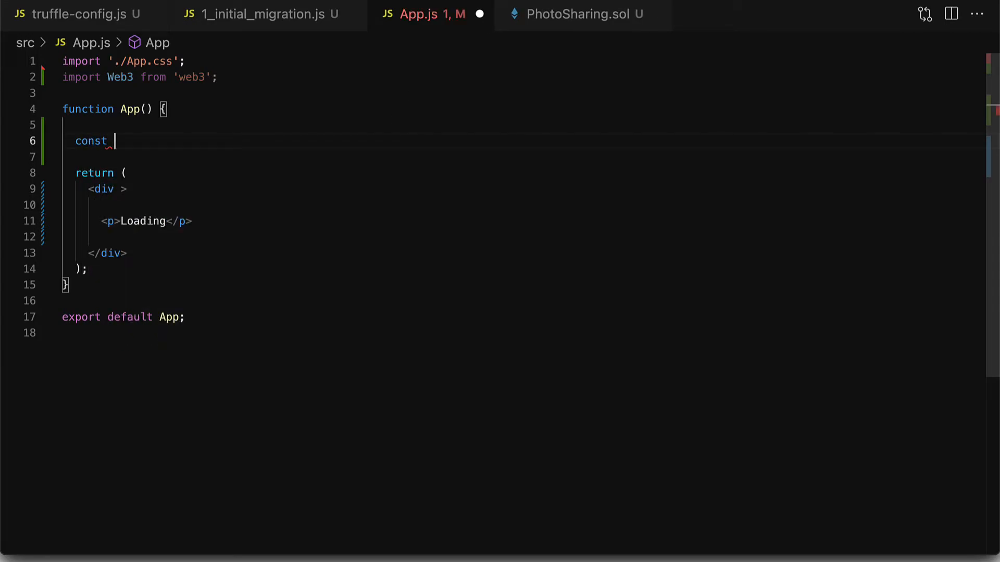
type("loadWeb3 = async() =")
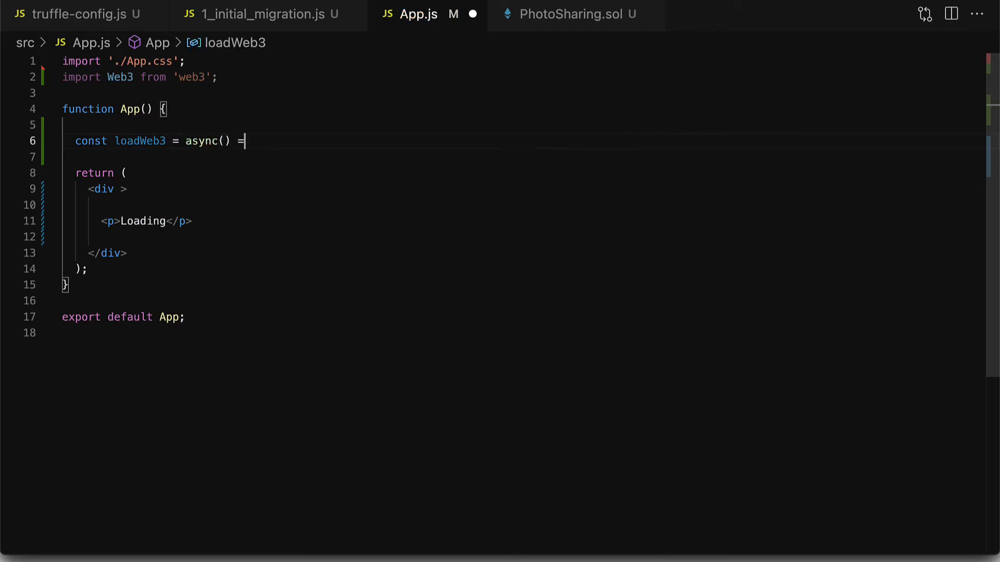
type("> {")
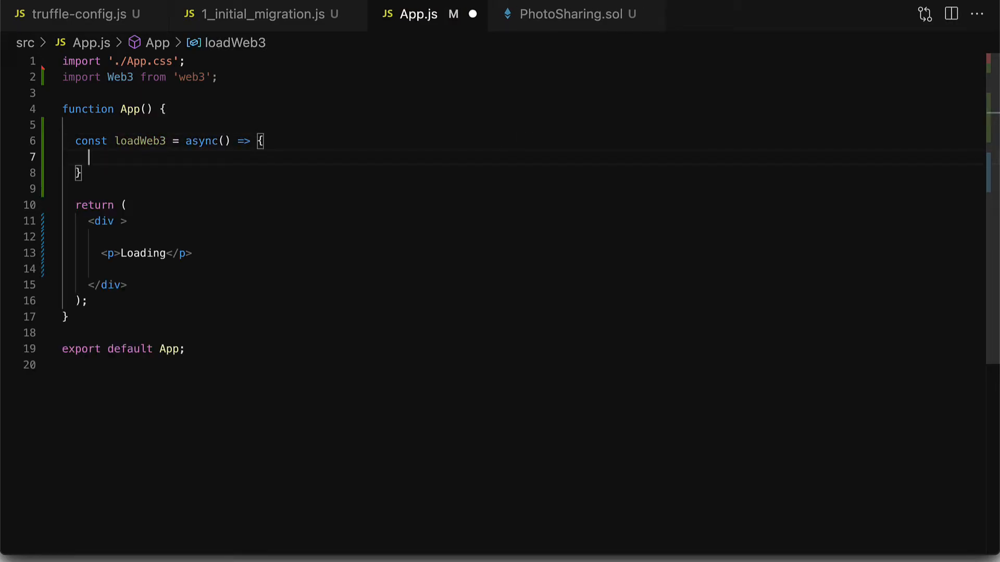
key("Enter")
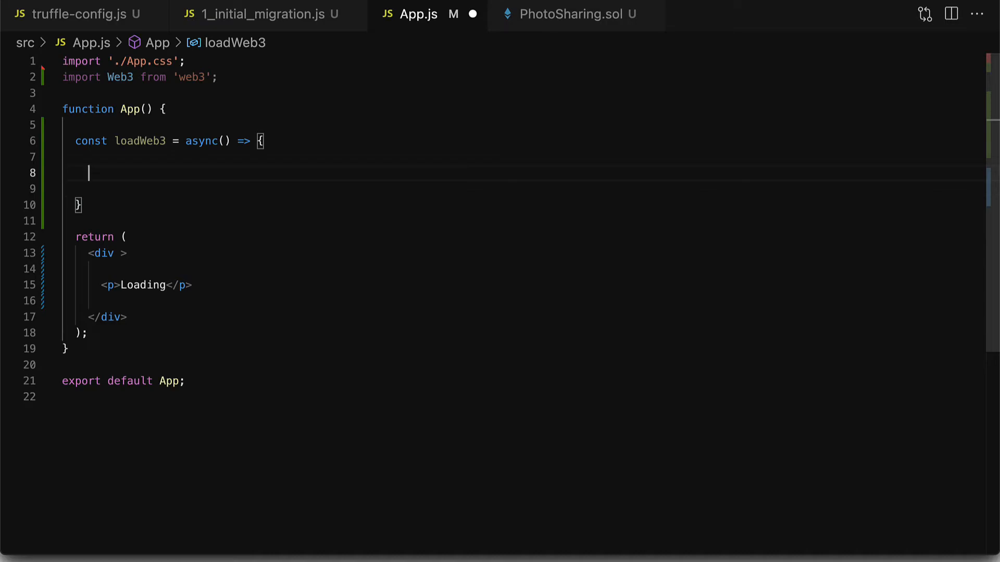
type("if (window.")
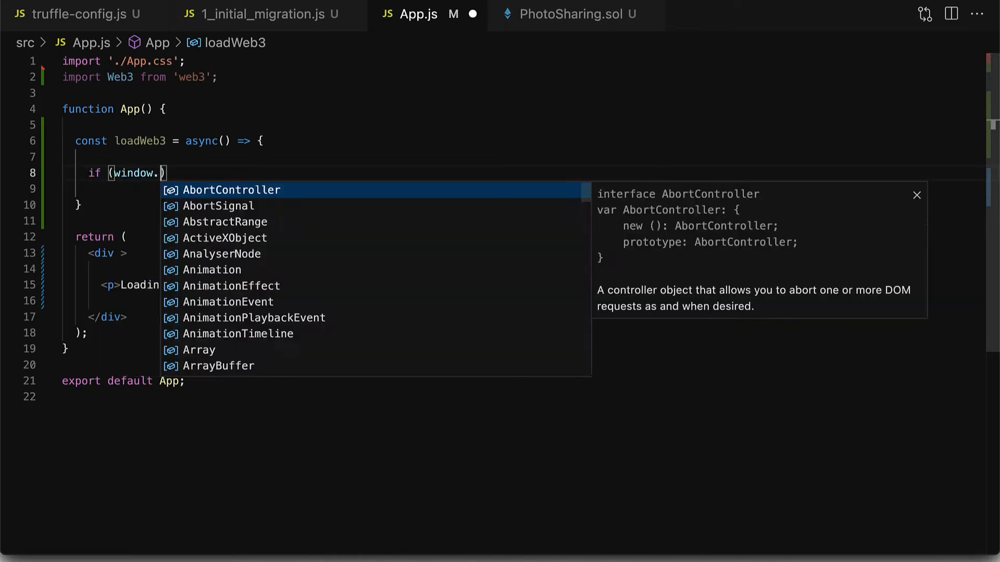
type("ethereum")
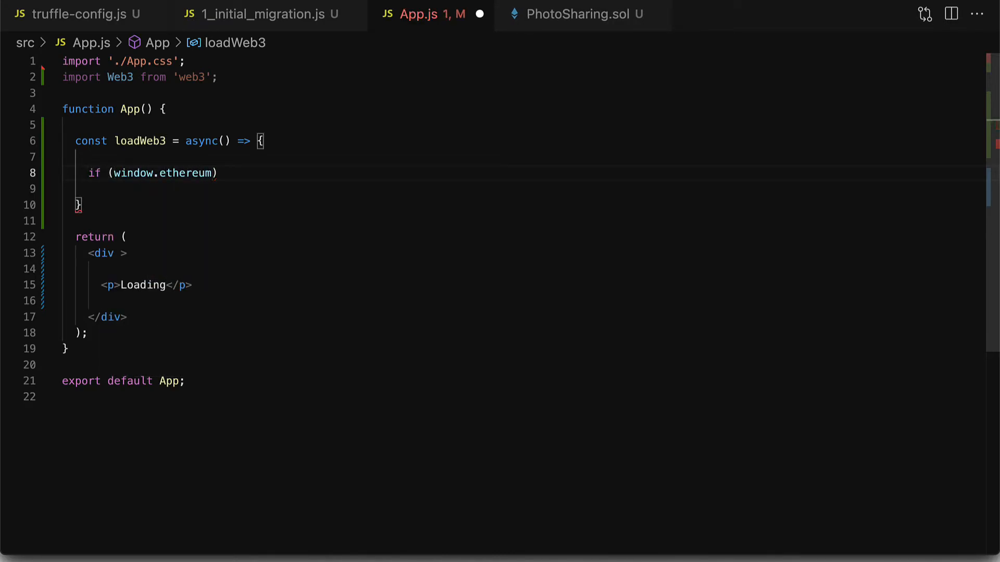
type("{")
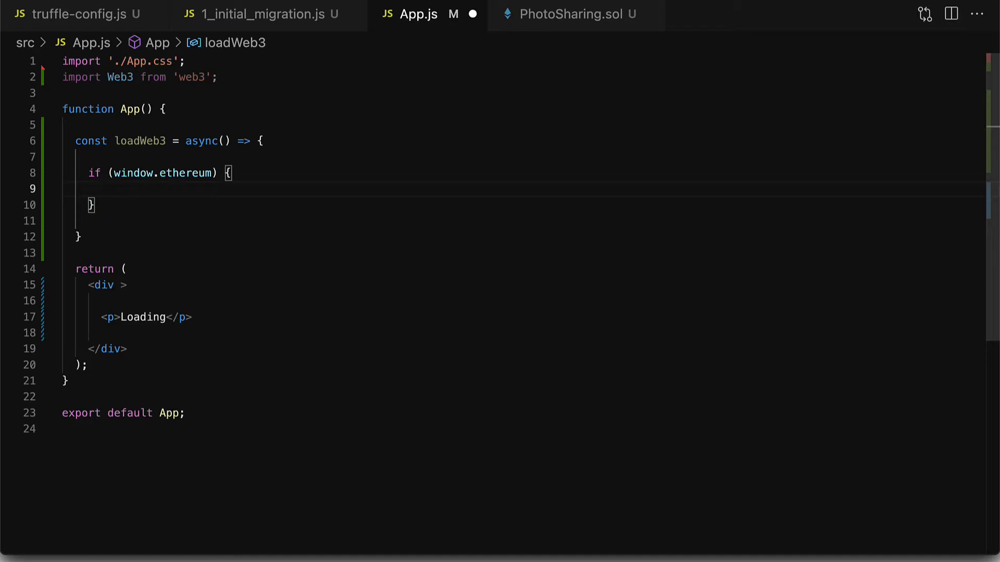
type("win")
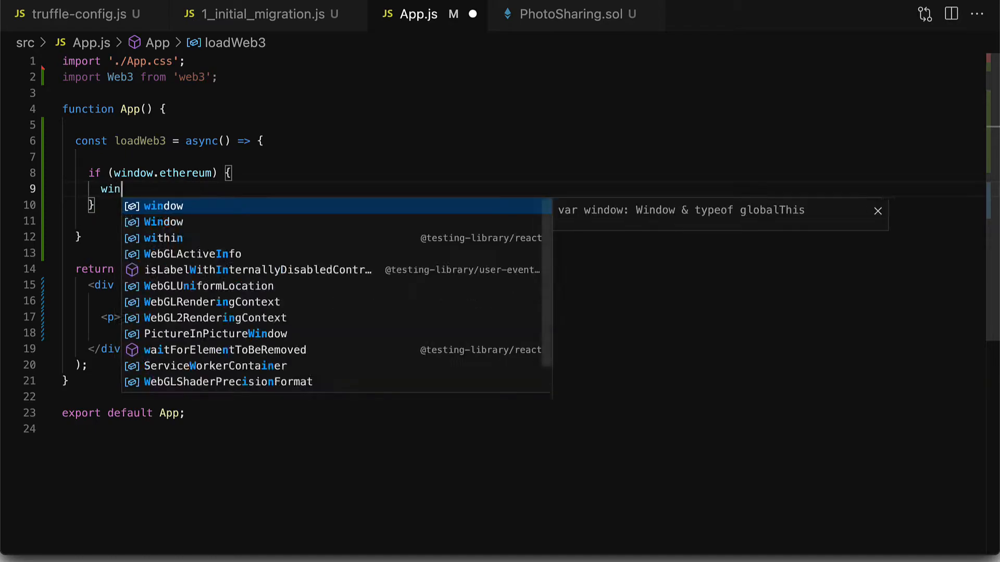
type("dow.web3 = new Web3(window.")
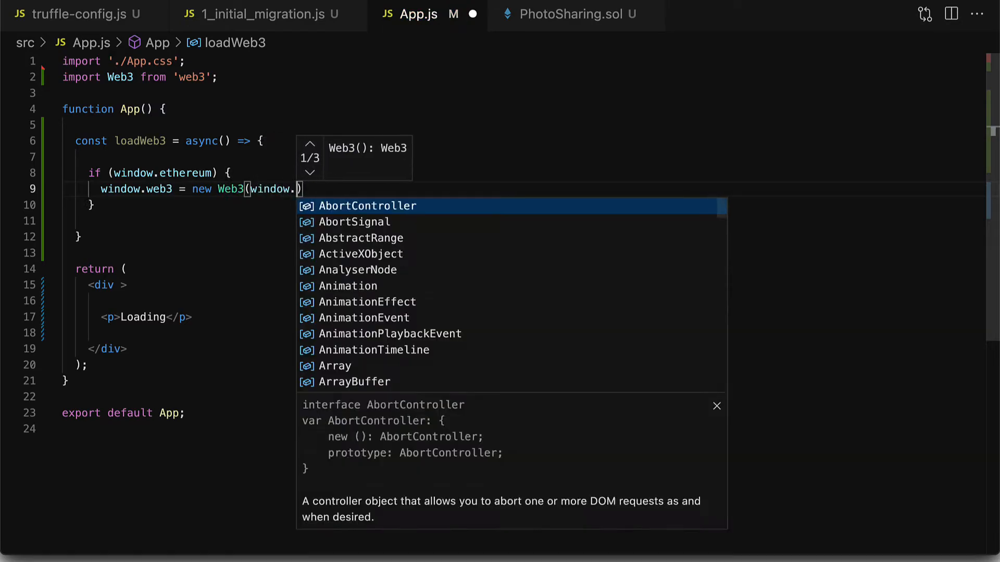
type("ethereum);")
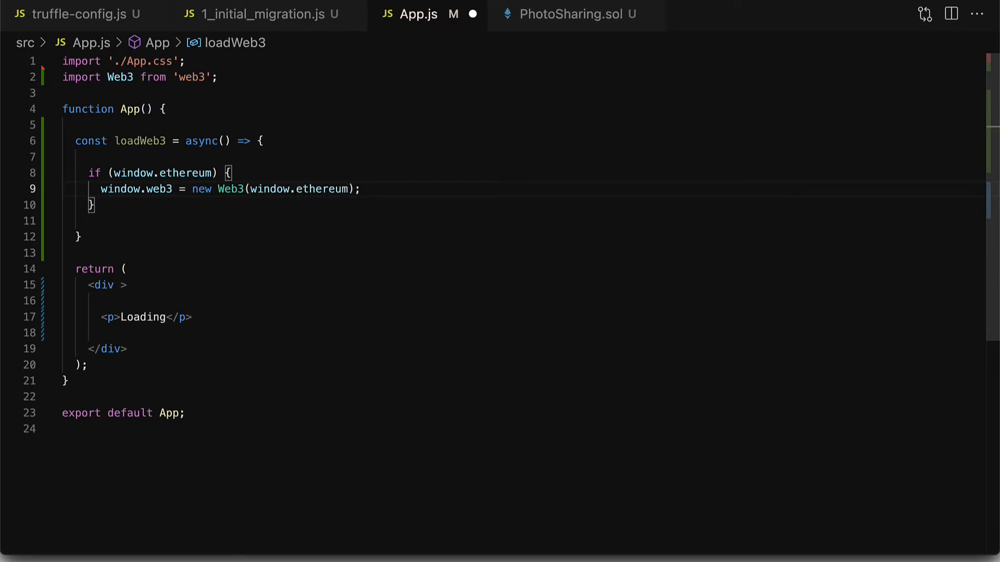
type("await window.ethereu")
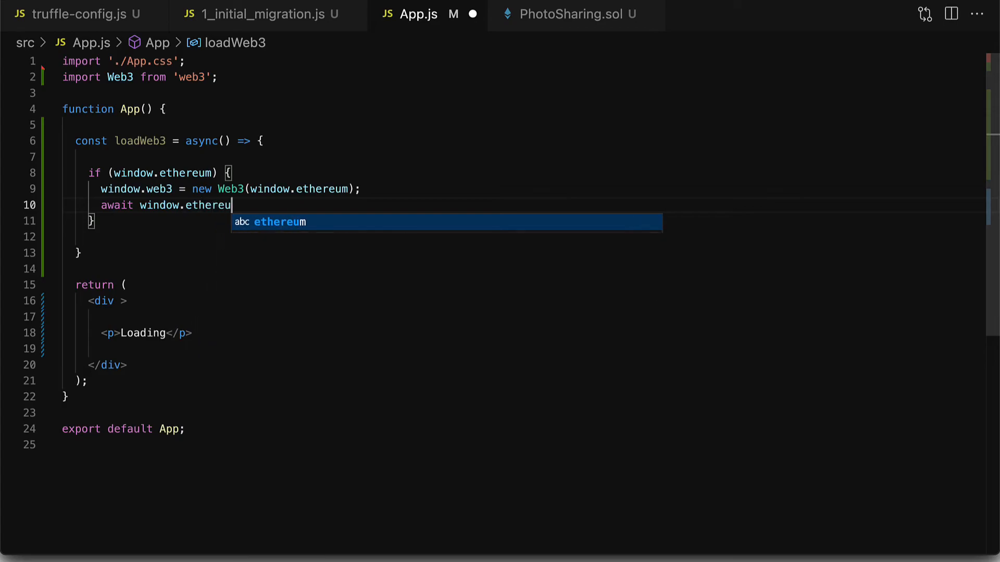
type("m.enable();")
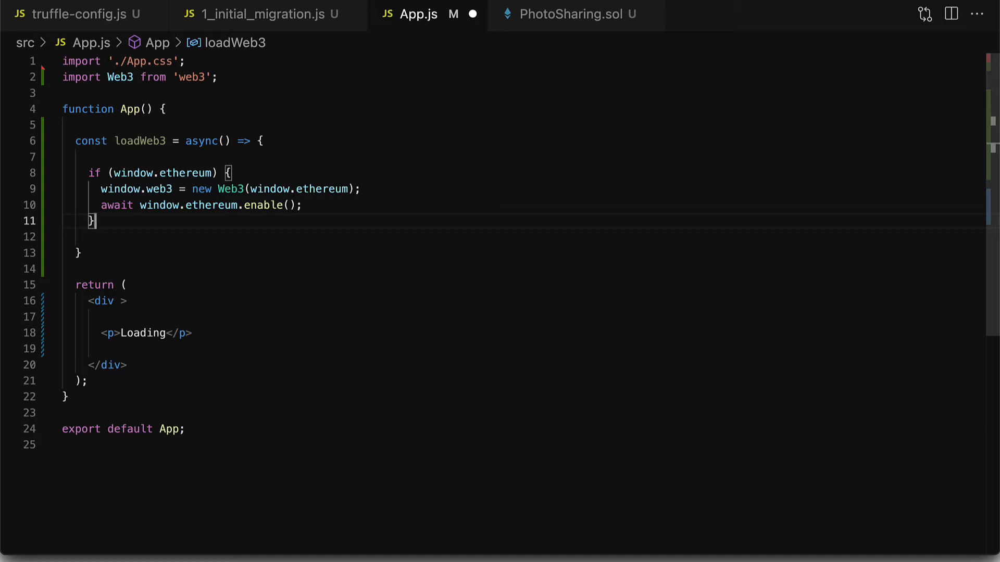
- Add the window.web3 current-provider fallback and an 'Install MetaMask' alert, then save
type("else if ()")
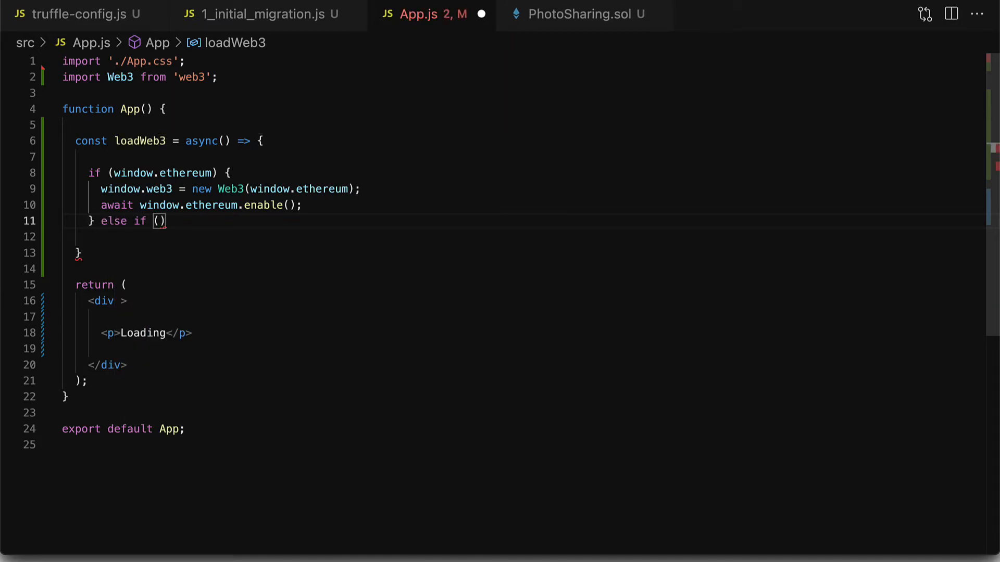
type("window.web3")
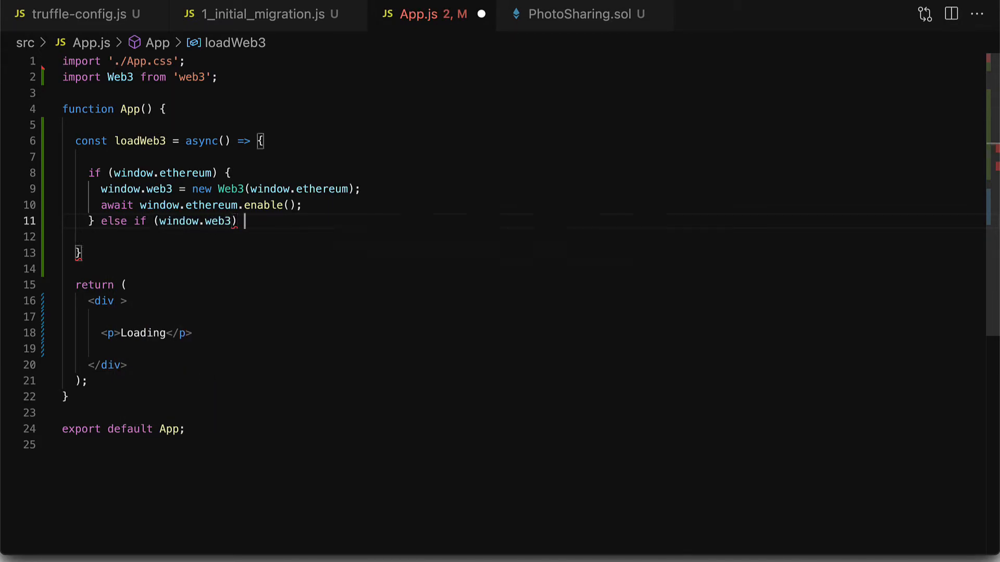
type("window.web3 =")
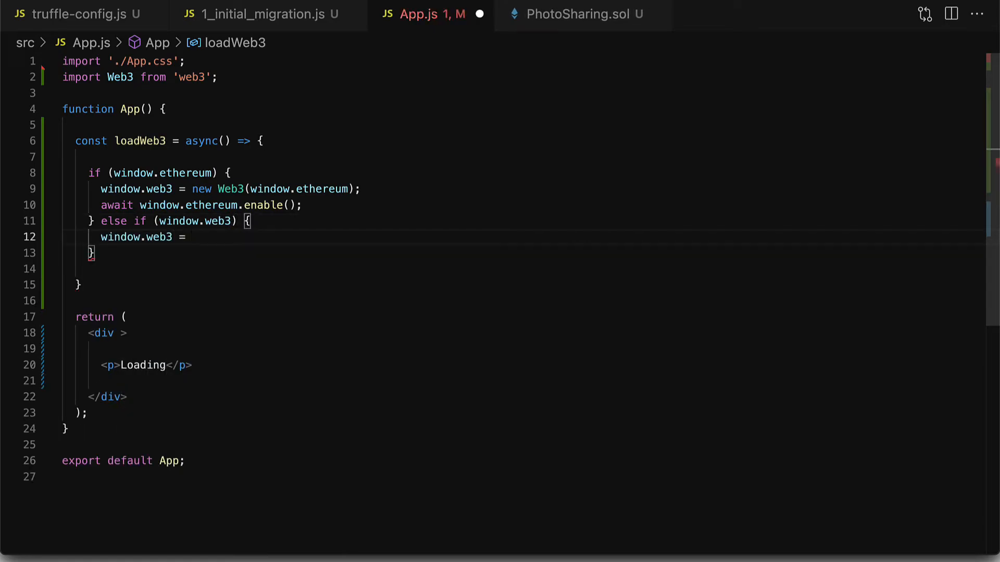
type("new Web3")
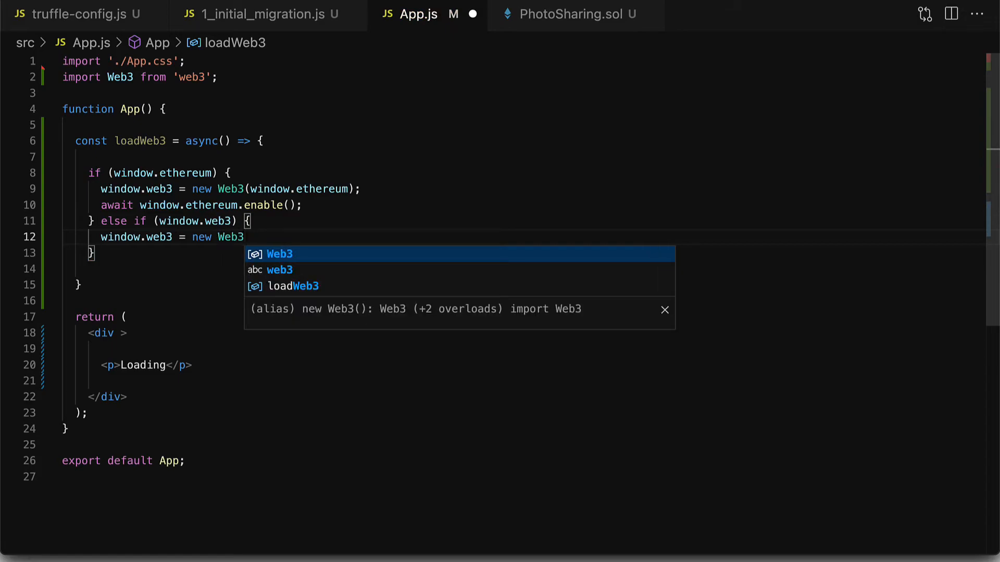
type("(window.web3.currenct")
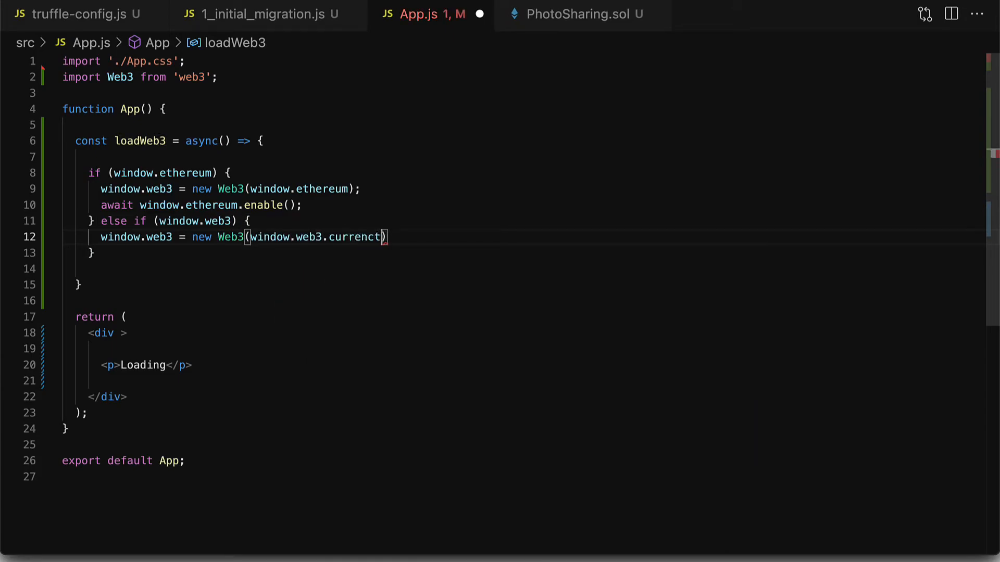
type("Provider")
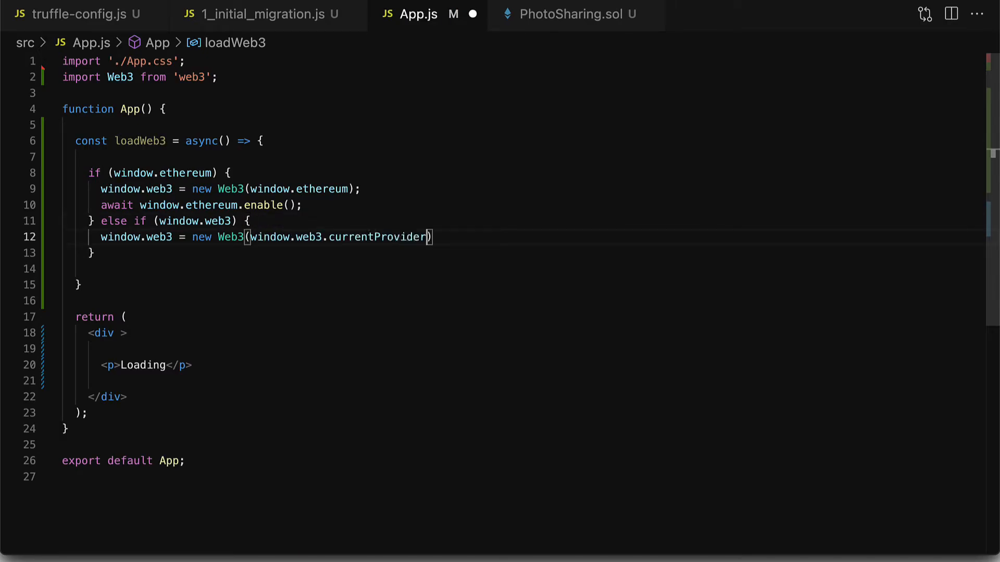
type(";")
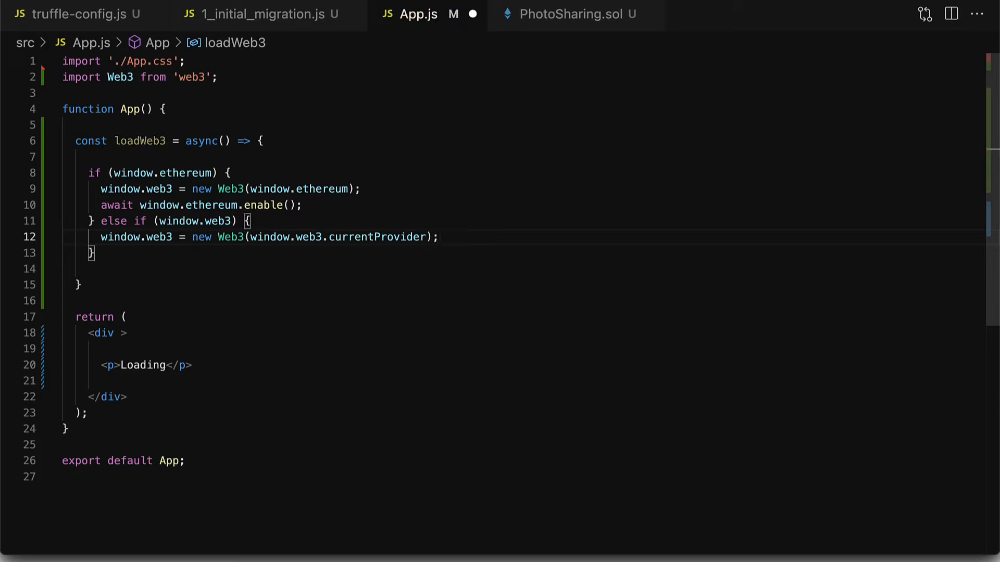
mouse_move(404, 115)
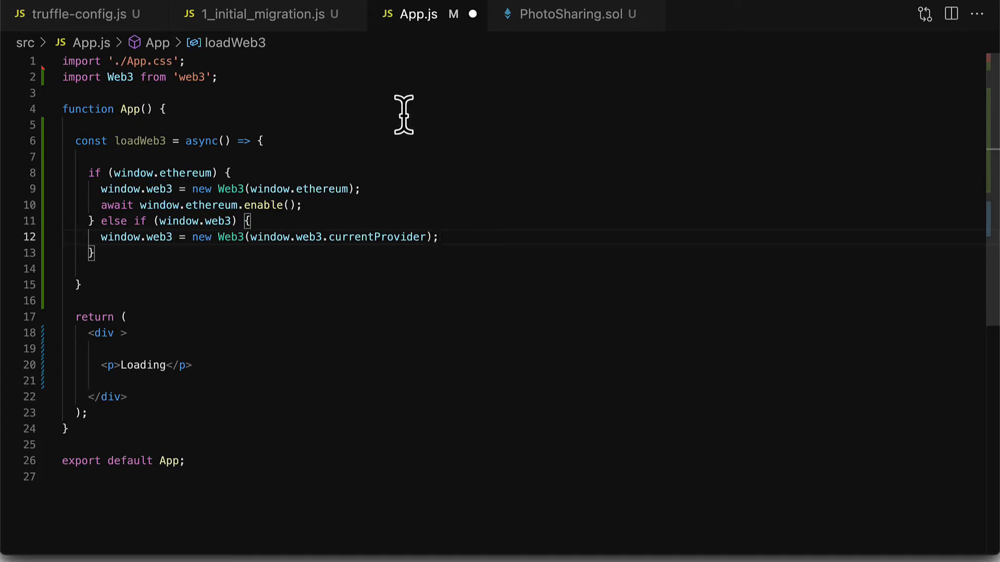
mouse_move(670, 211)
type(" else {")
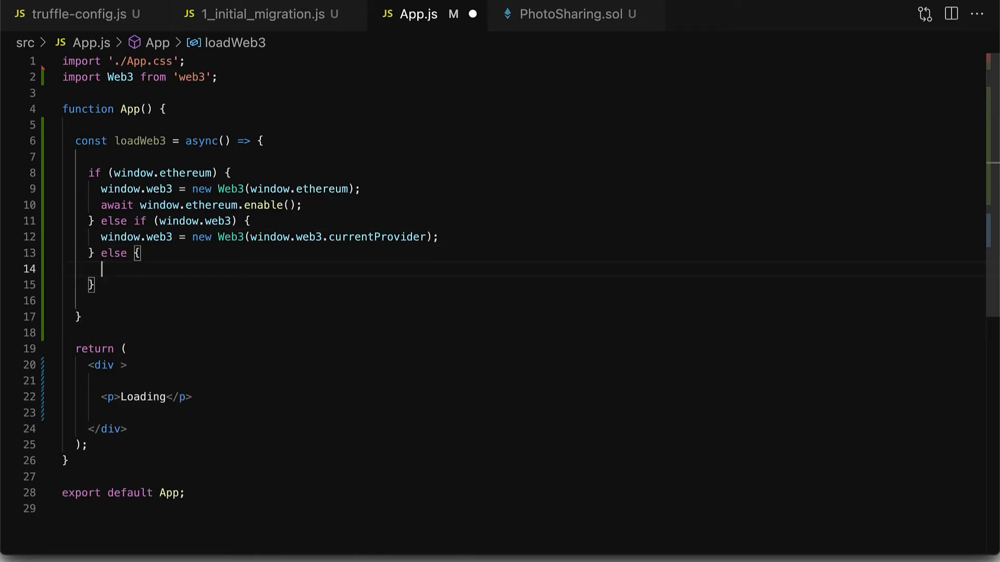
type("window.alert(\"Install")
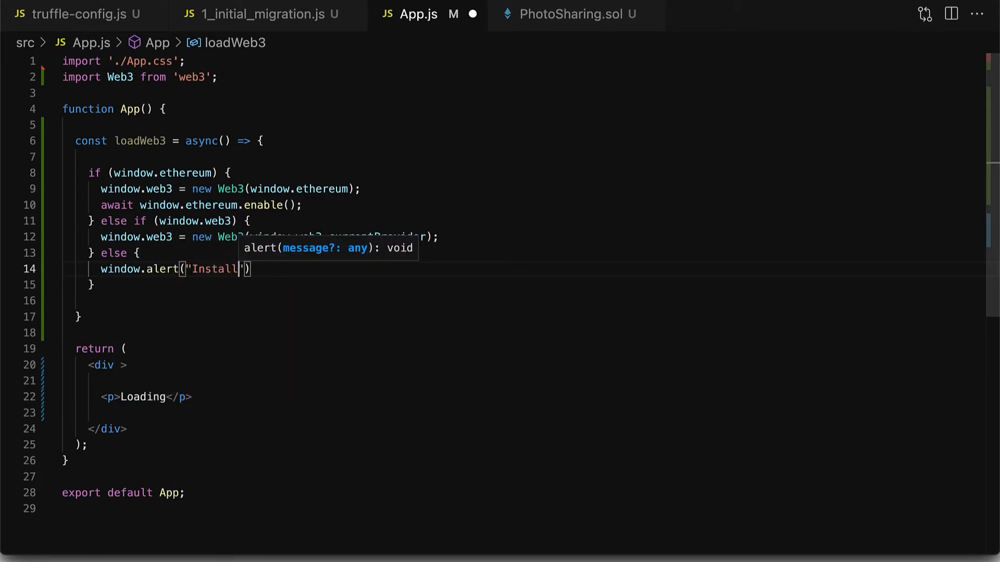
key("Backspace")
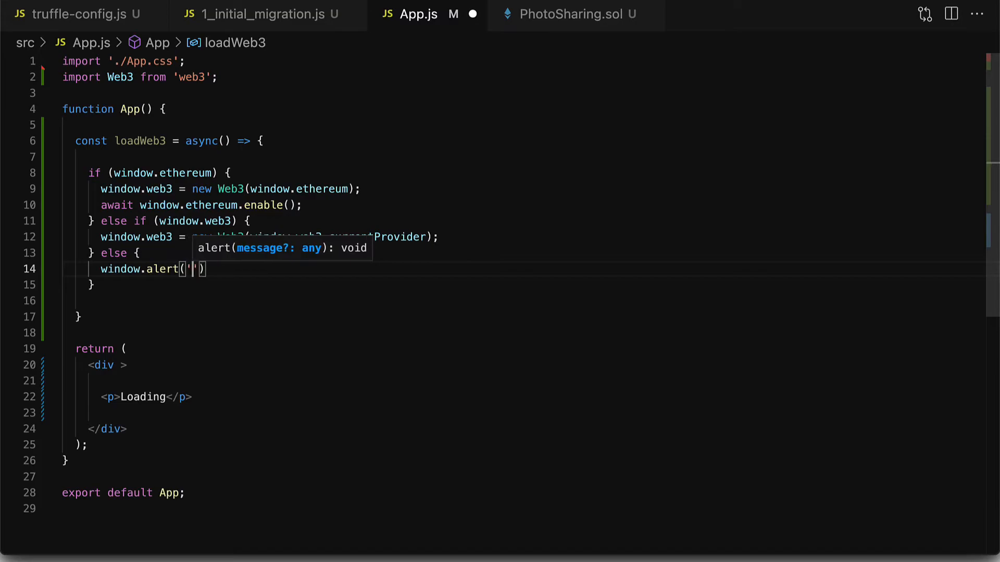
type("Install MetaMask")
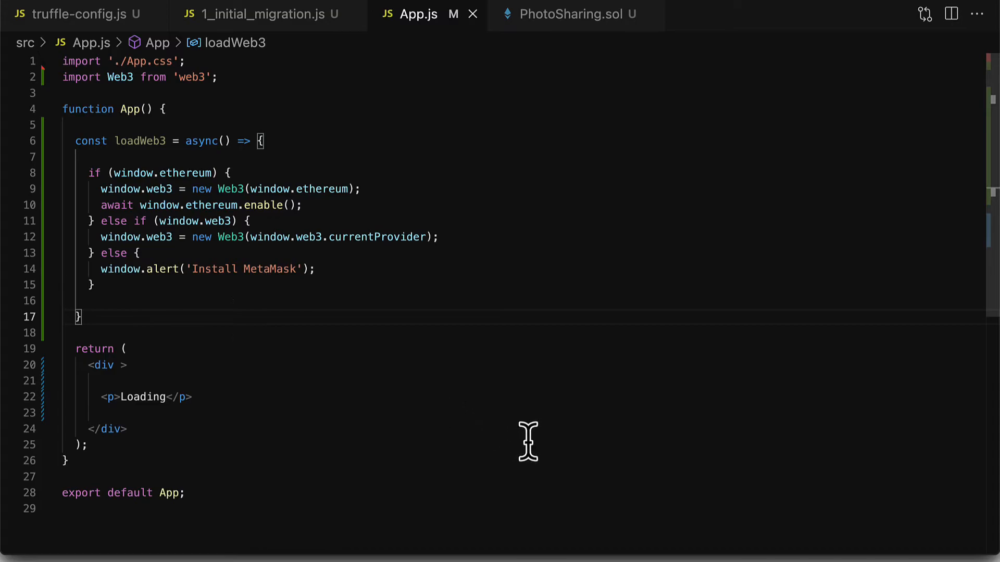
- Write async loadBlockchain reading window.web3, awaiting getAccounts(), and calling setAccount(account[0])
type("const loadBlo")
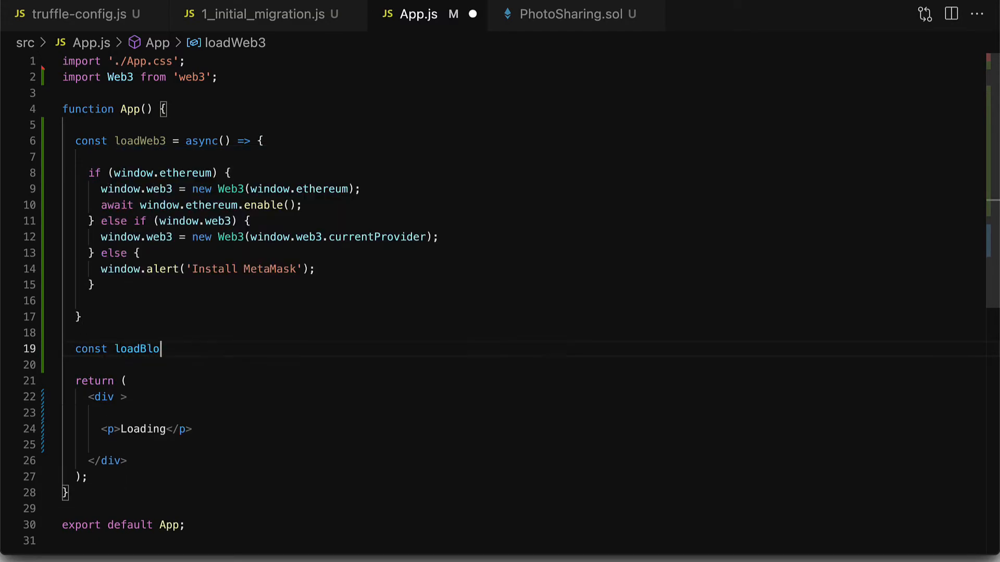
type("ckchain = async () => {")
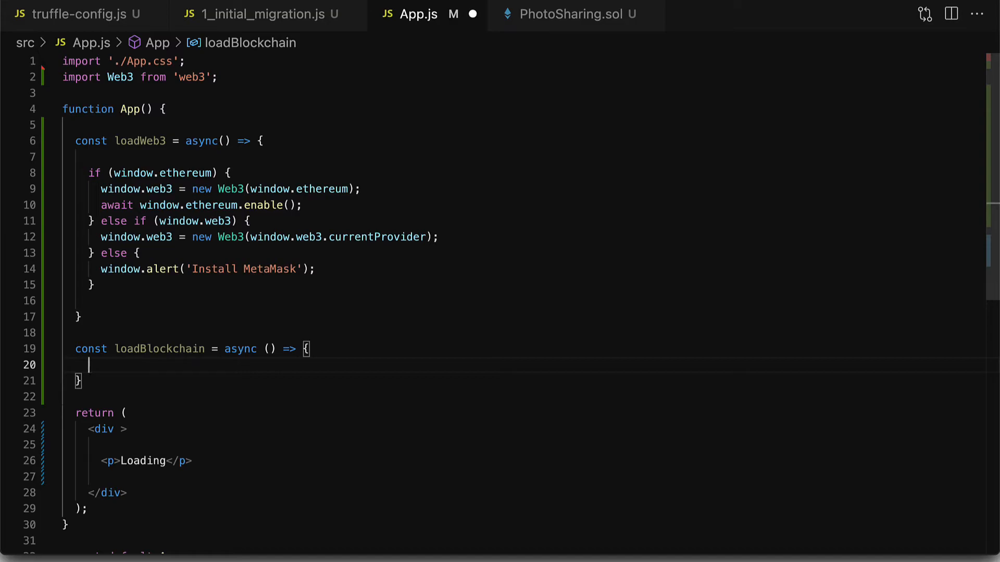
type("const web3")
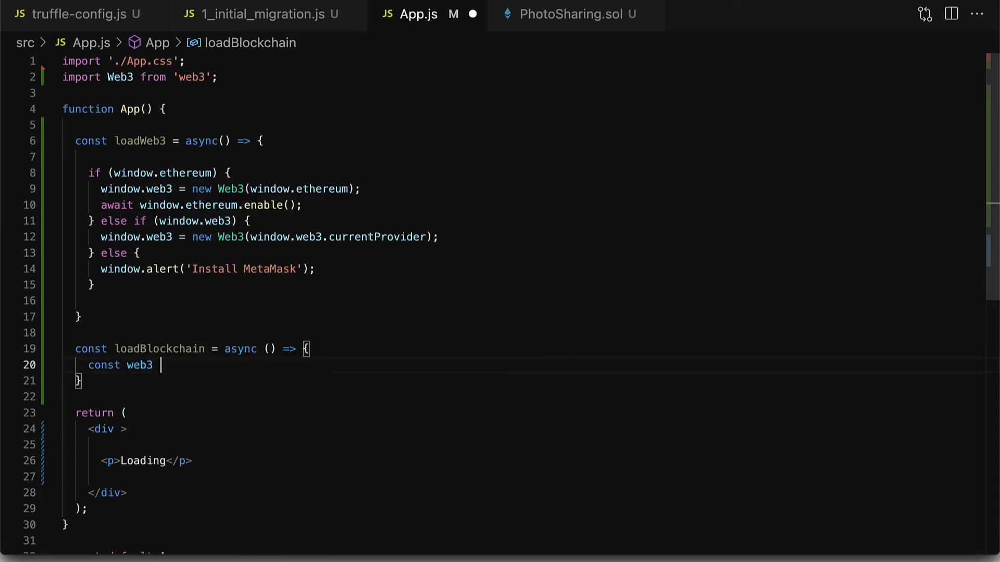
type("= window.web3;")
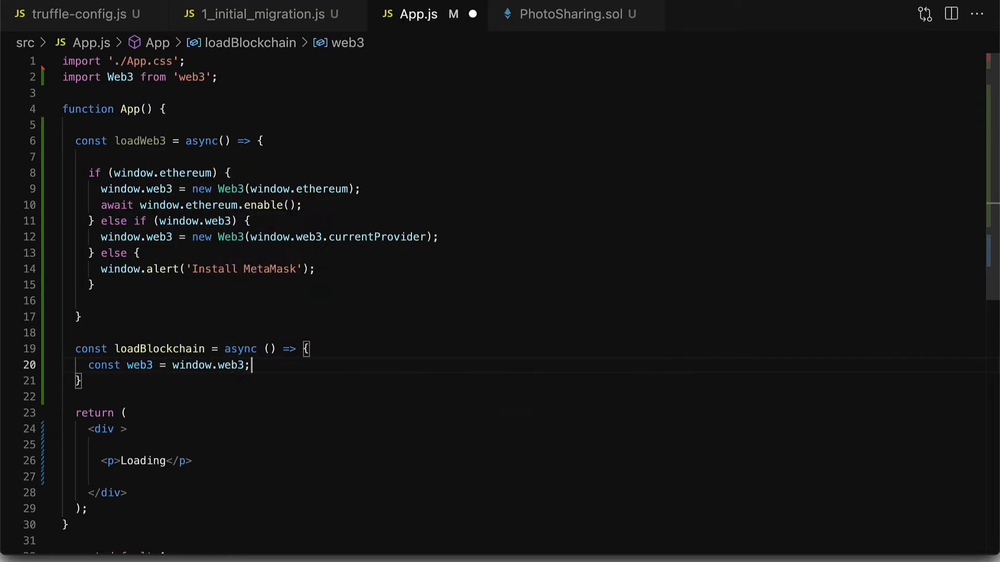
type("const account =")
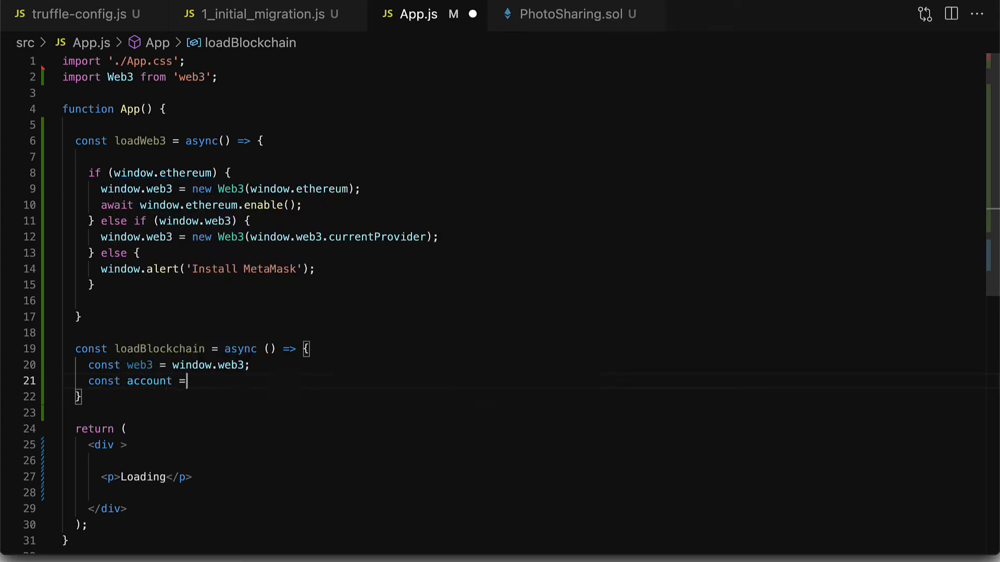
type("a")
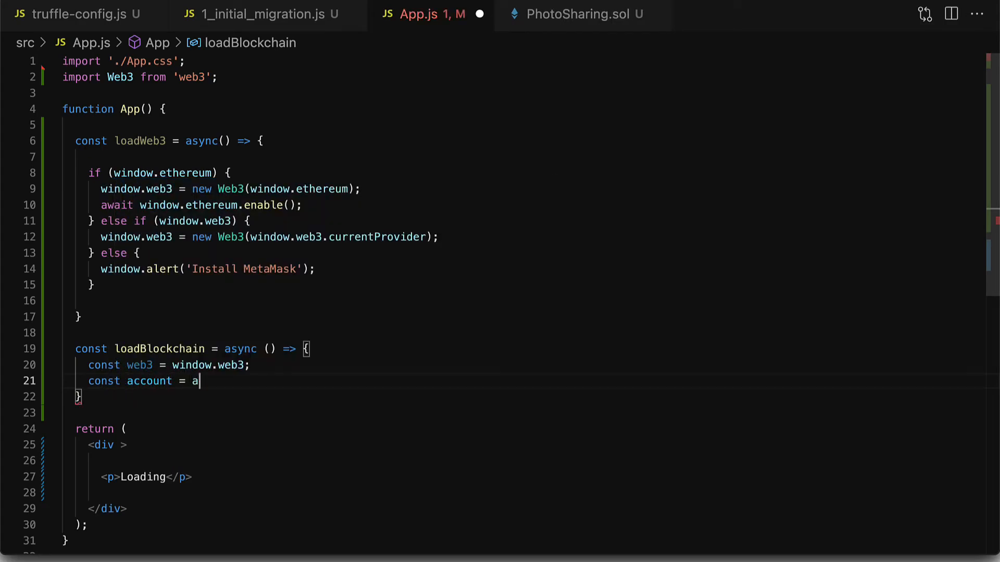
type("wait web3")
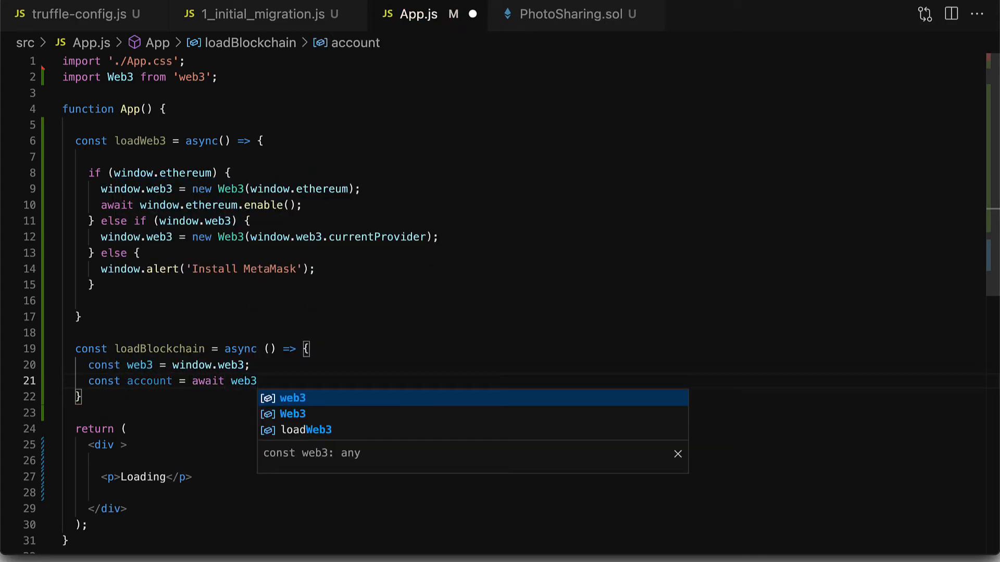
type(".eth.getAccoun")
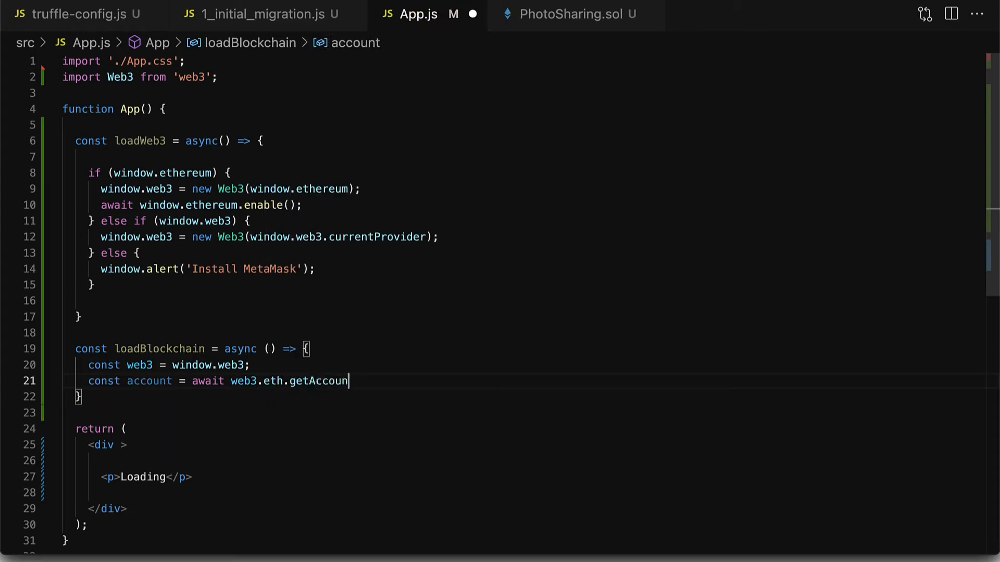
type("ts();")
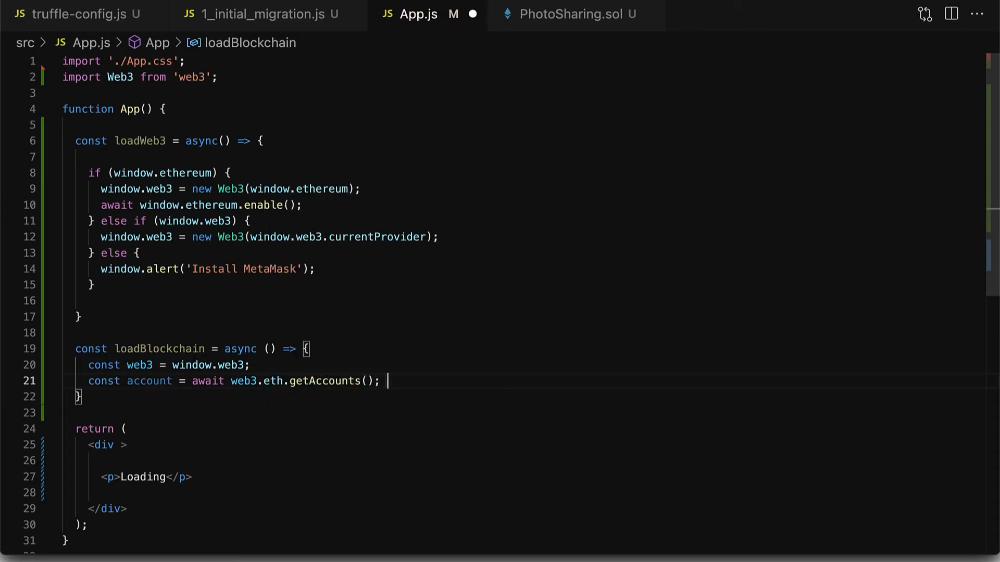
type("setAccount(a)")
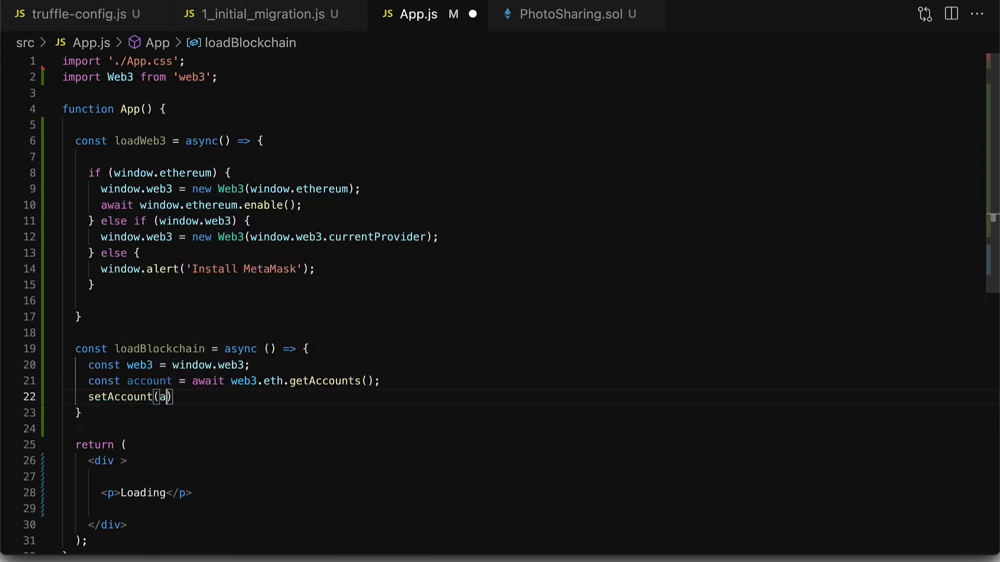
type("ccount[0]")
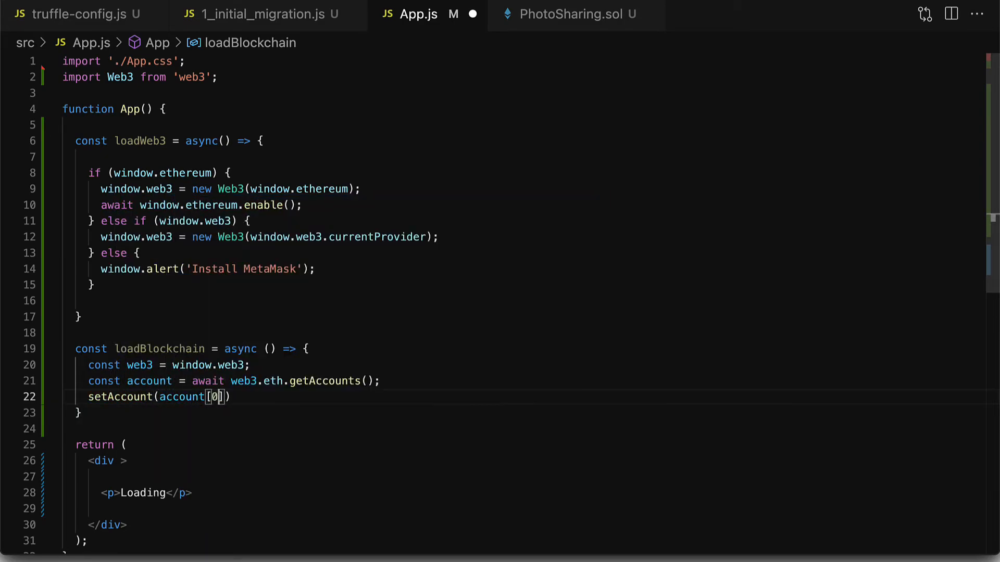
type(";")
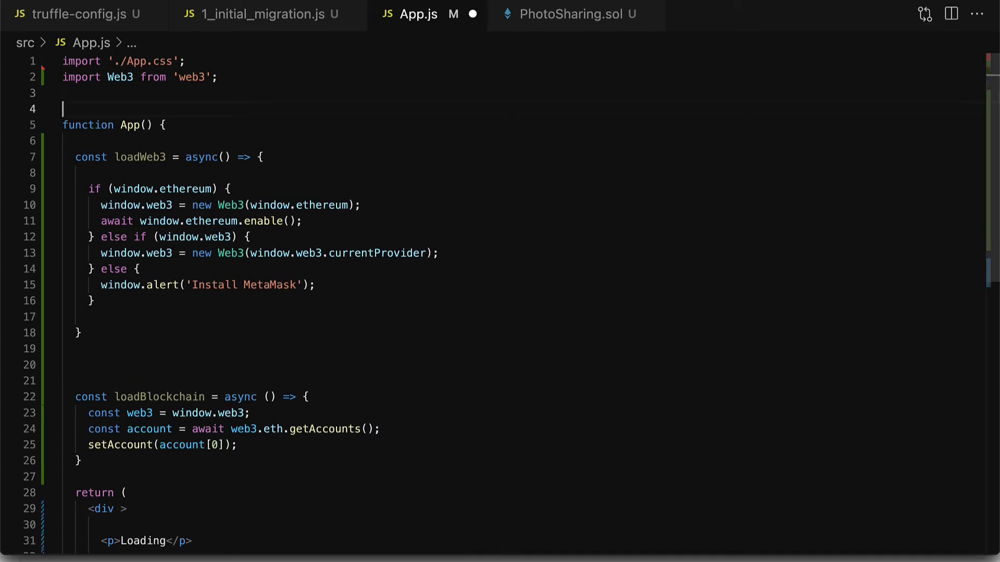
- Add import React, { useState } from 'react' near the top of App.js
type("import")
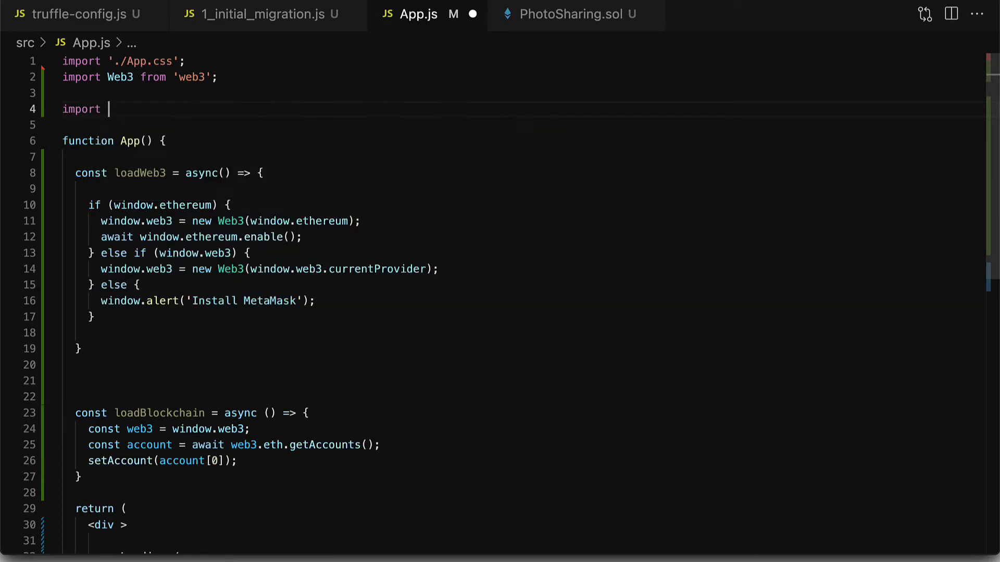
type("React, { u")
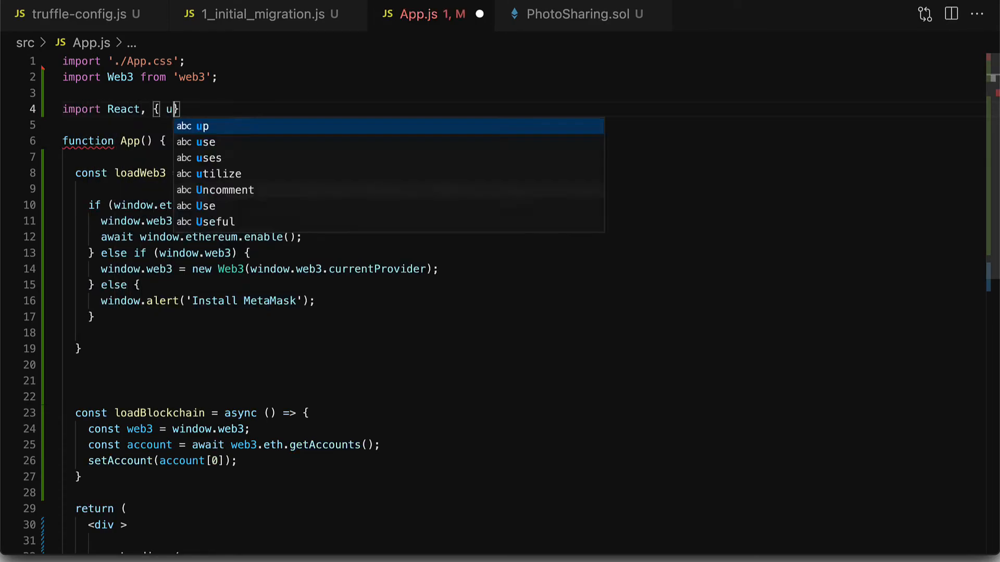
type("seState } f")
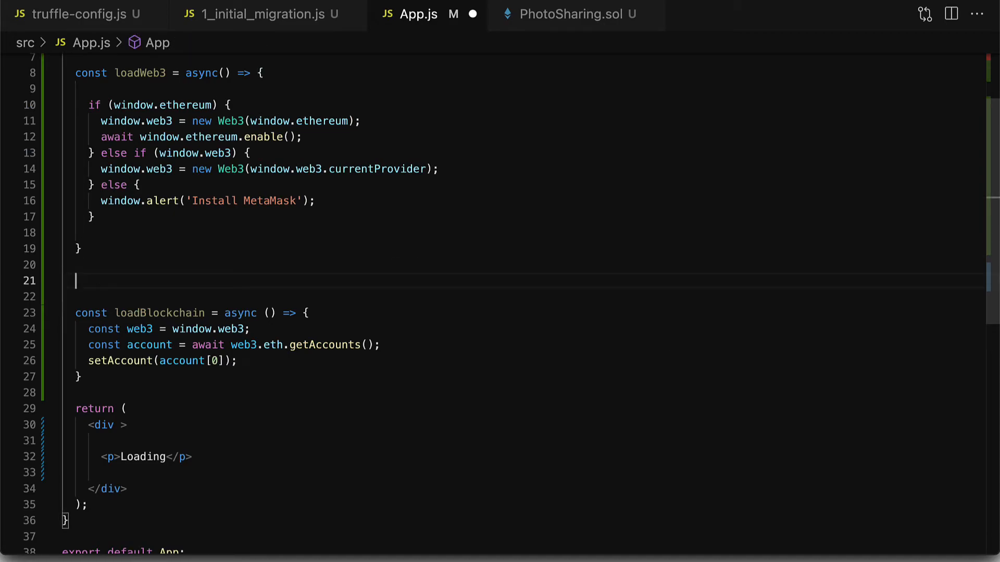
- Declare const [account, setAccount] = useState('') and check where setAccount is used
type("[account")
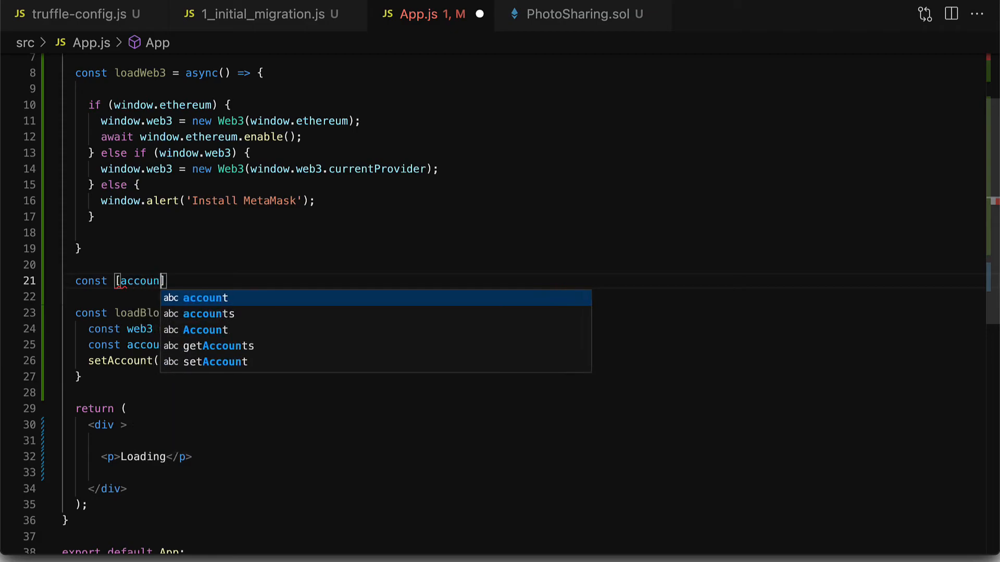
type(", setAccount")
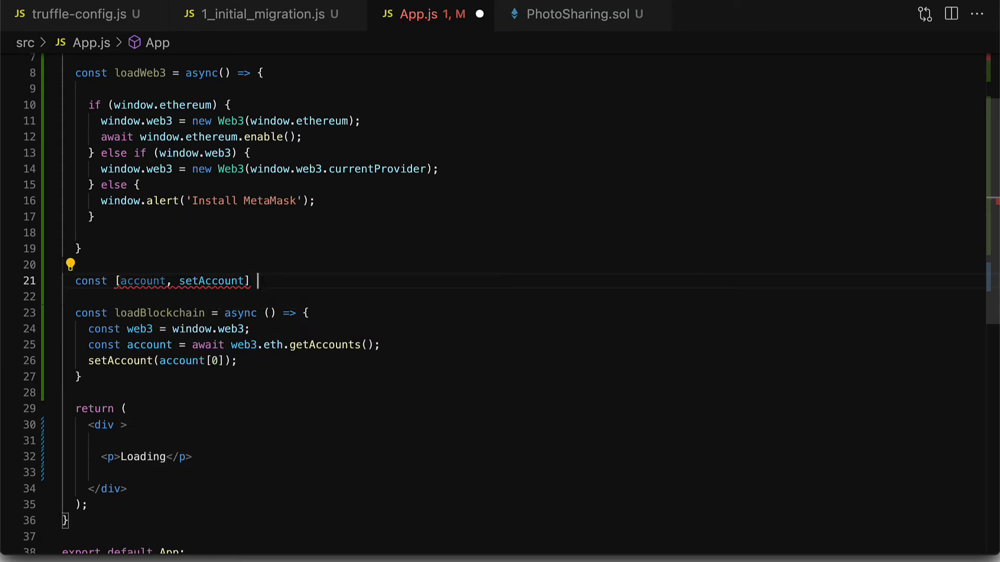
type("= uses")
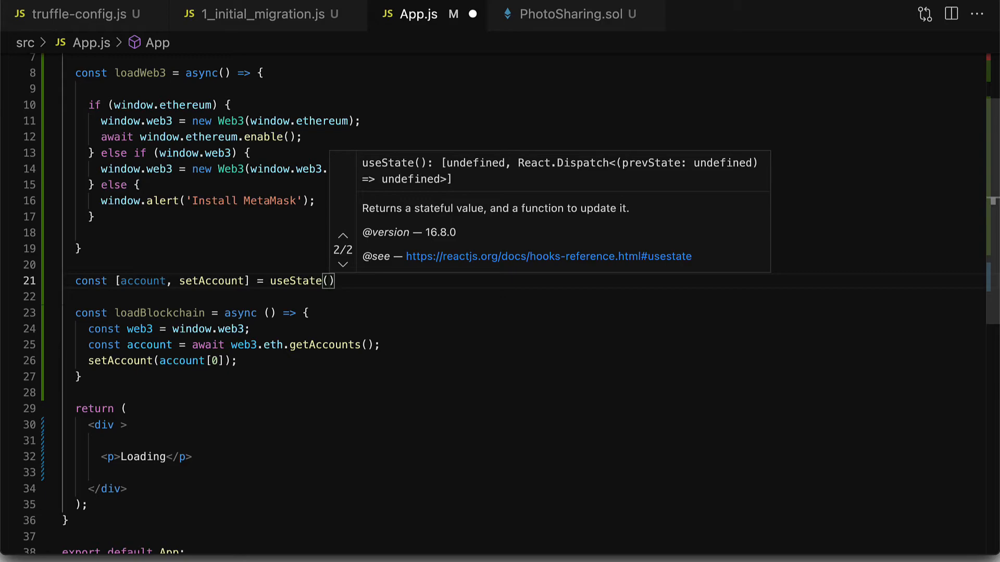
type("'")
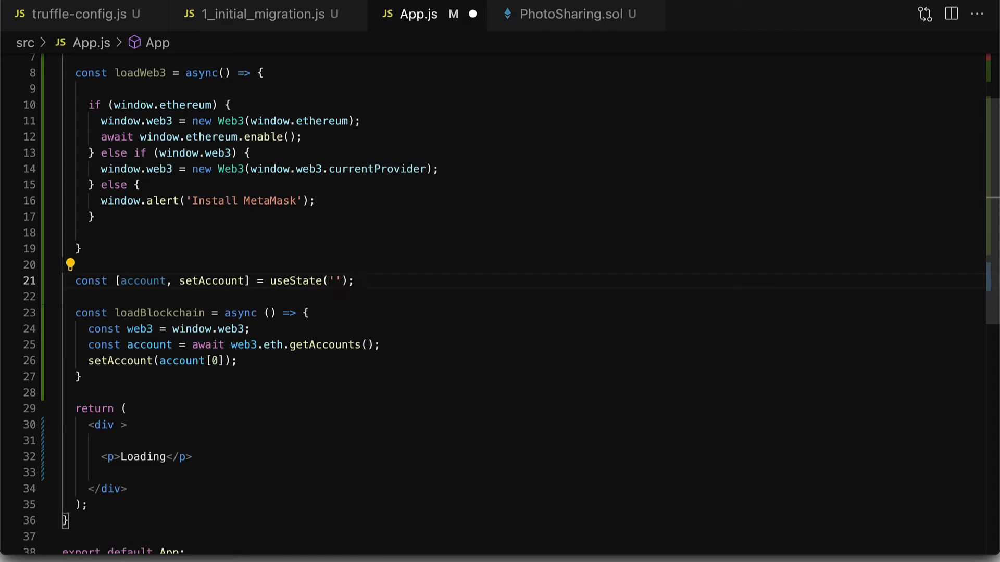
mouse_move(719, 321)
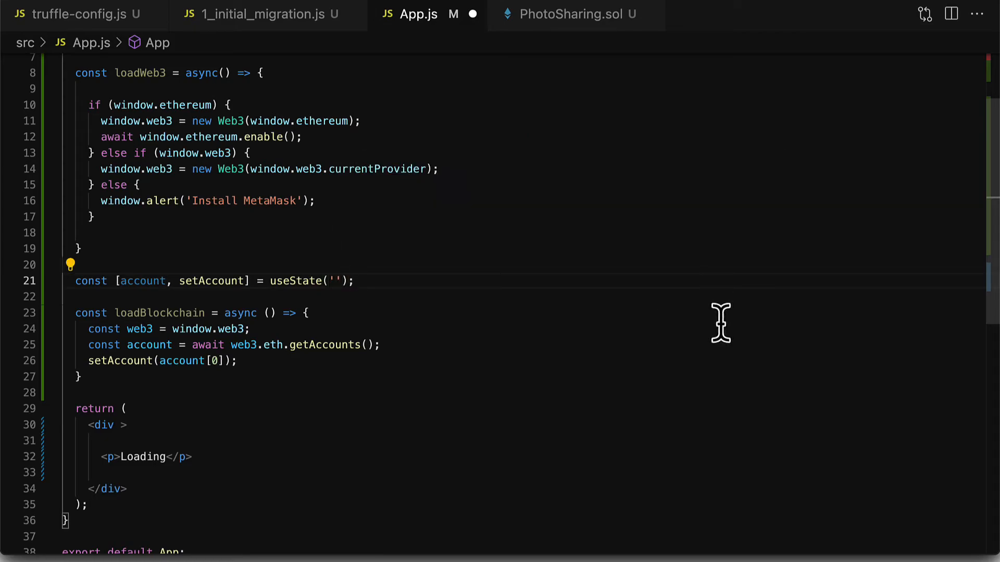
left_click(121, 361)
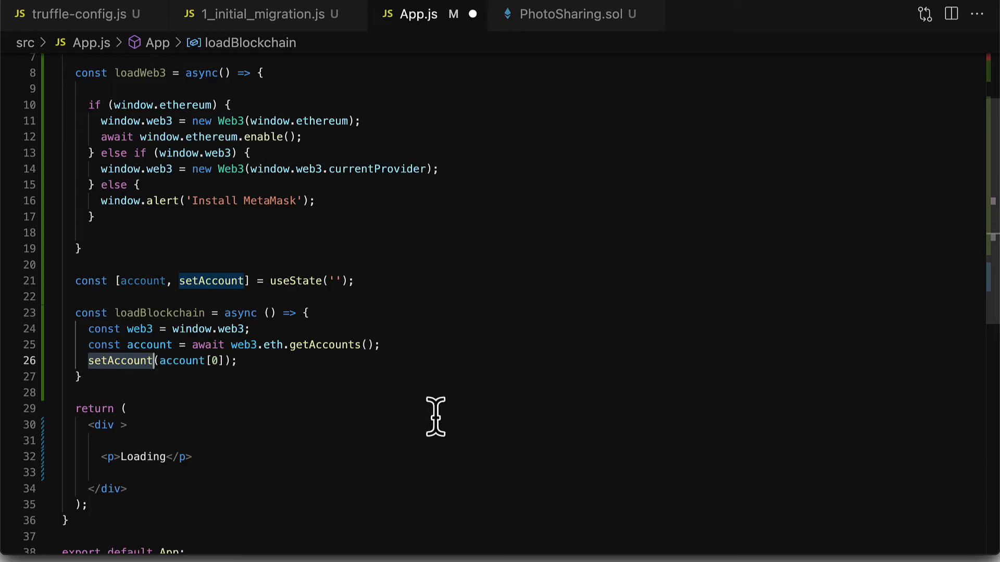
double_click(142, 282)
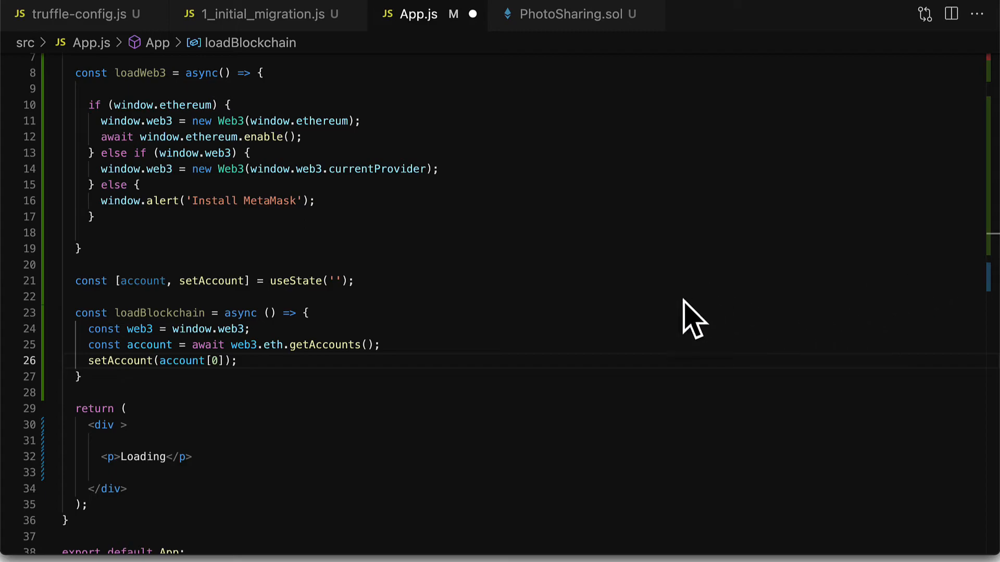
scroll("down", 3)
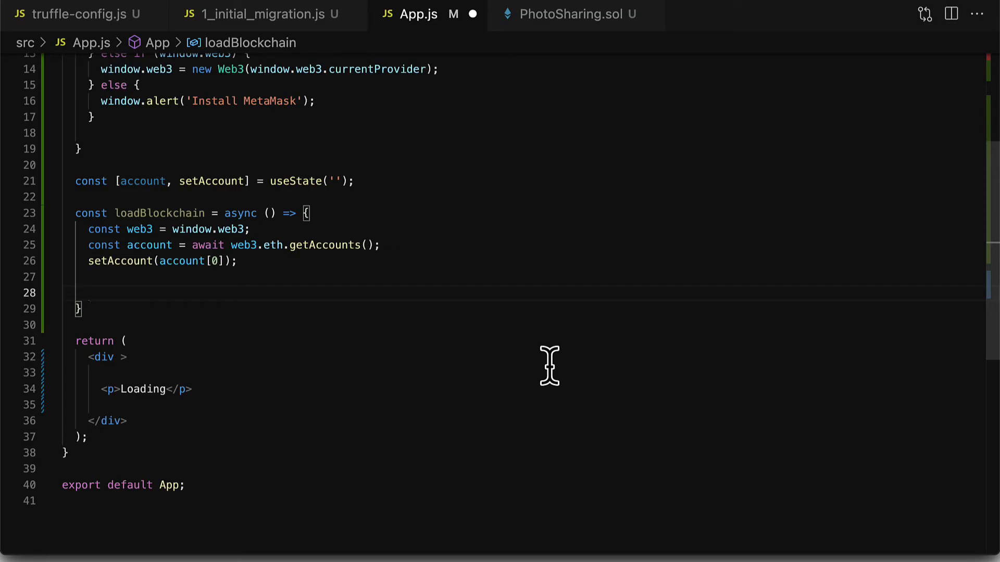
- Add const networkId = await web3.eth.net.getId() and begin const networkData = PhotoSharing
type("const netw")
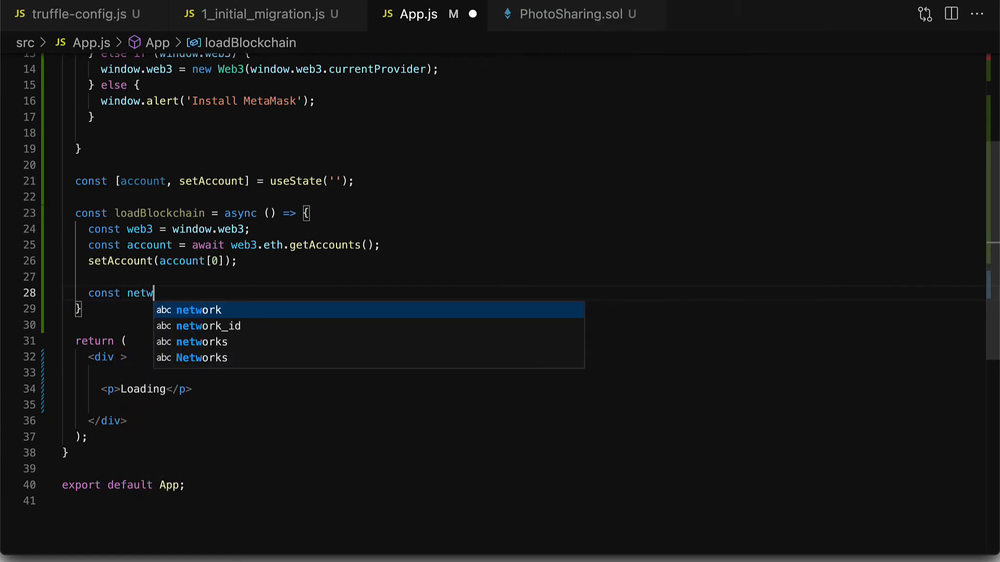
type("orkId = await web")
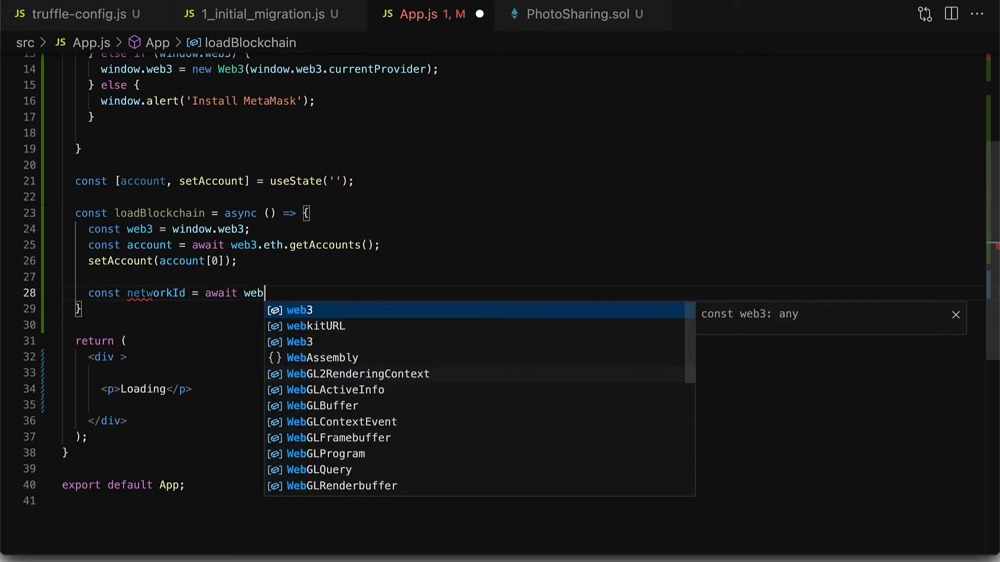
type("3.eth.net.get")
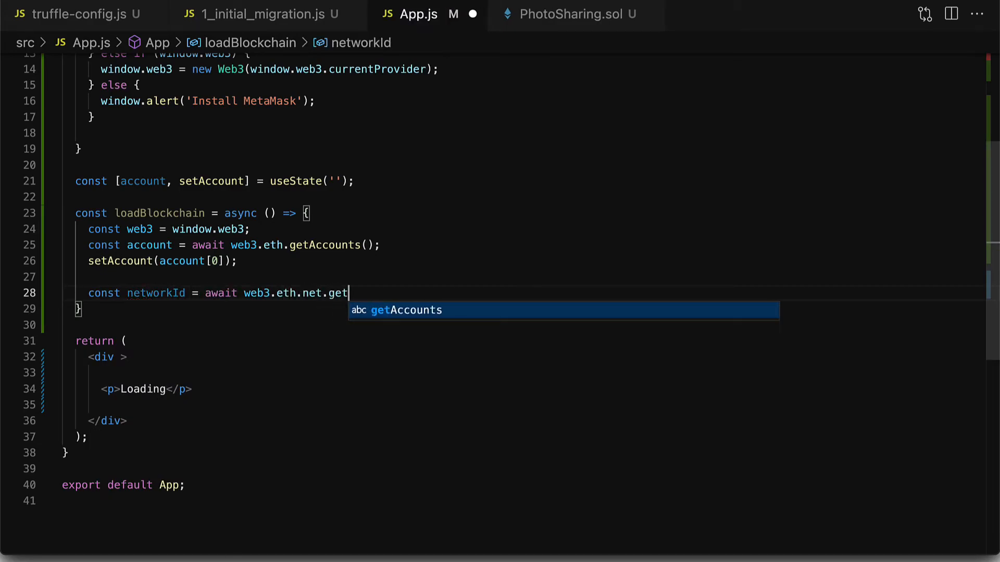
type("Id();")
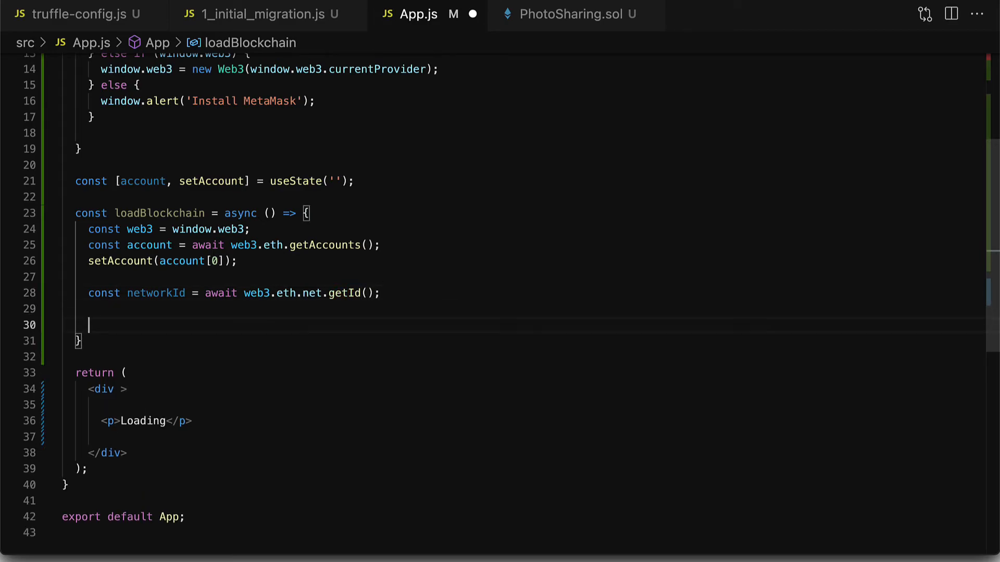
type("const networkData =")
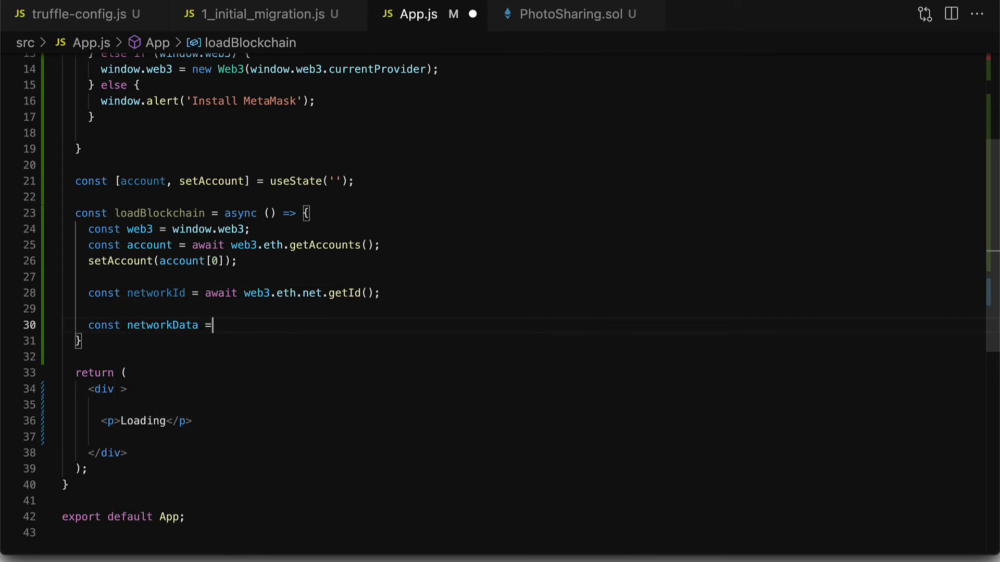
type("PhotoSharing")
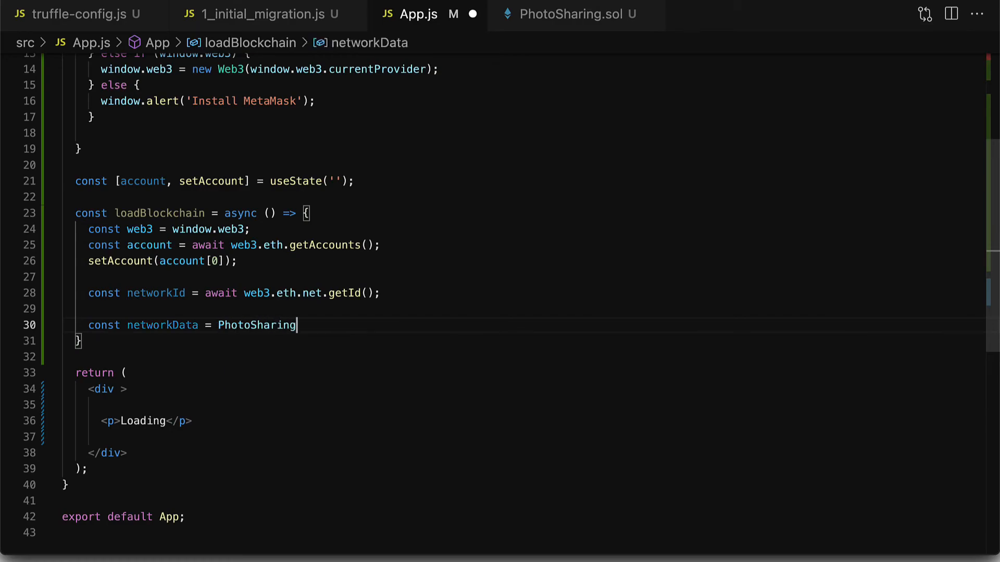
mouse_move(628, 220)
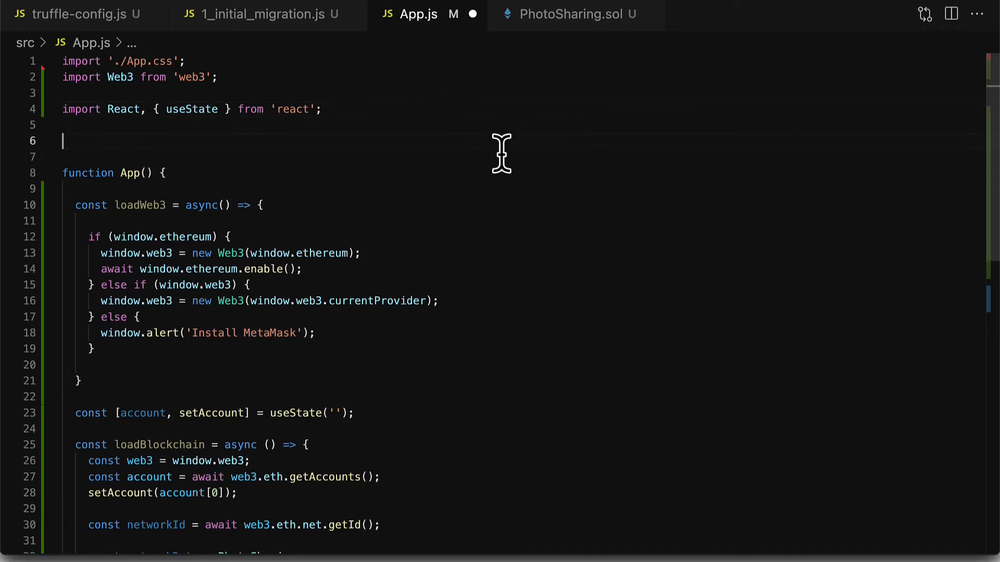
- Add import PhotoSharing from './build/contracts/PhotoSharing.json' at the top of App.js
type("import PhotoSharing")
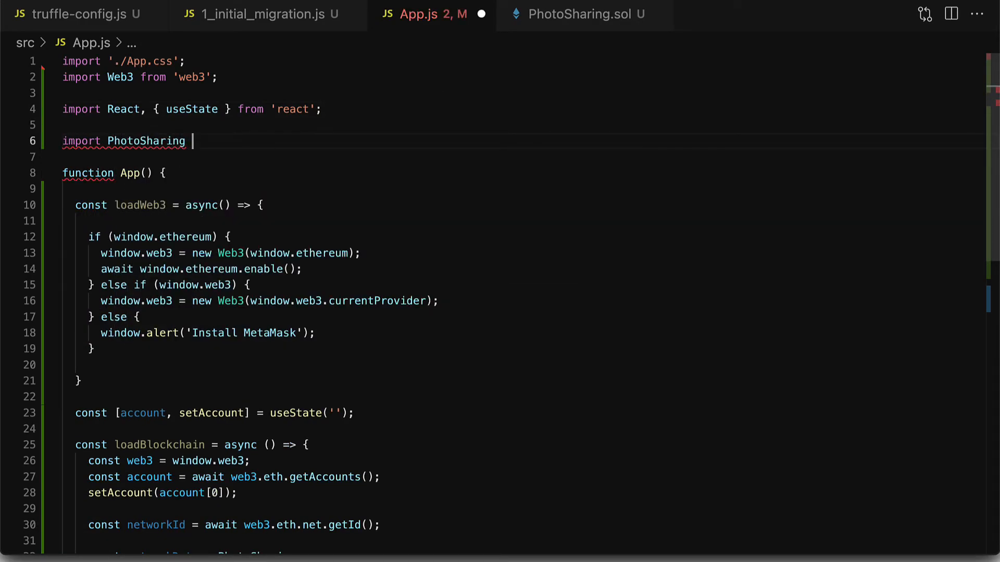
type("from '.")
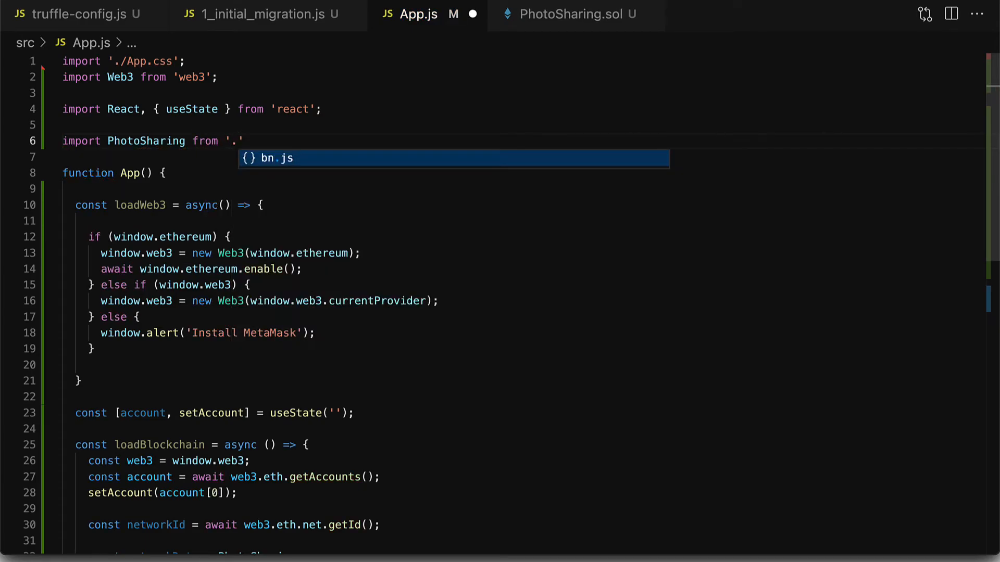
type("/build")
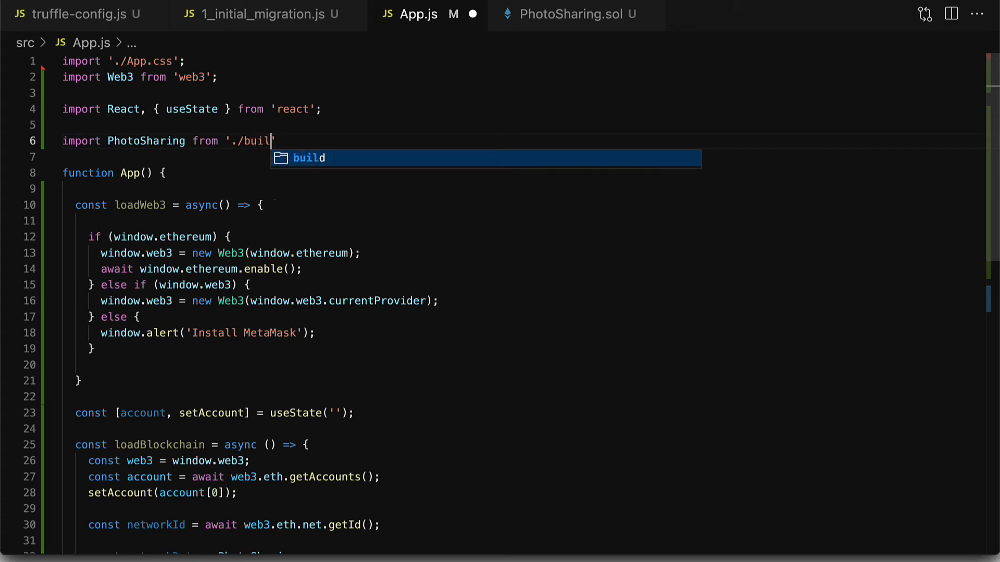
type("d/contracts/")
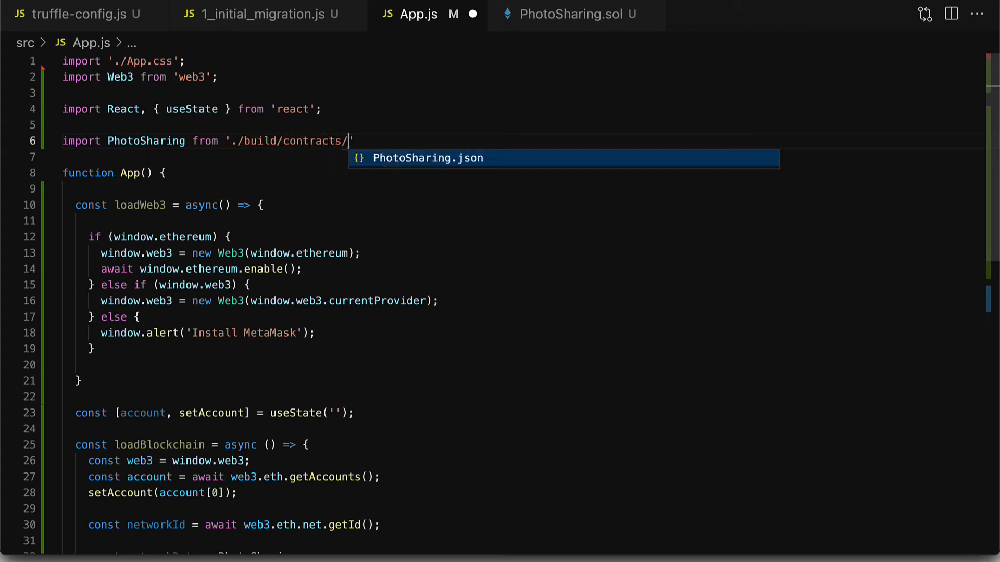
key("Tab")
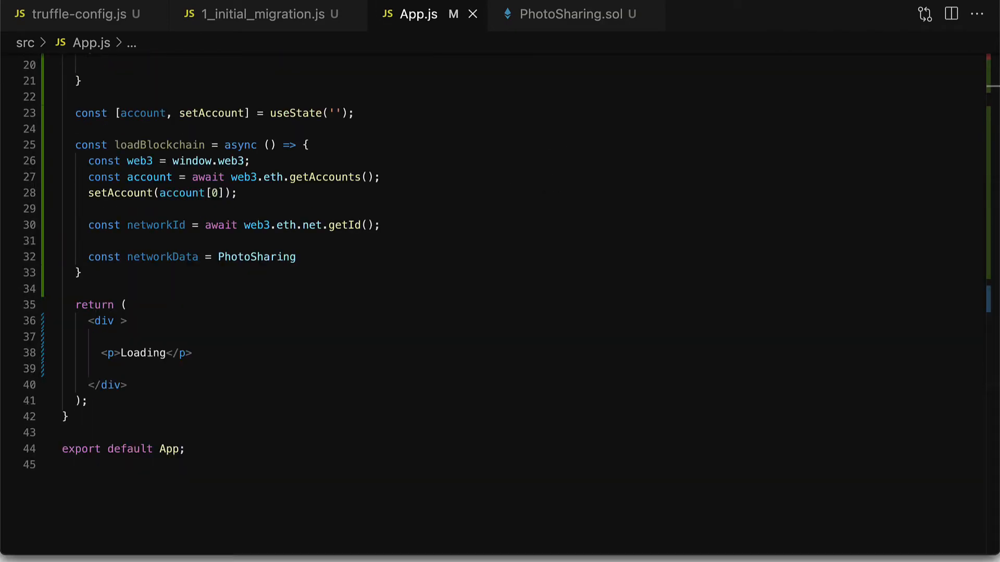
- Complete networkData as PhotoSharing.networks[networkId] and start an if (networkData) block
double_click(257, 257)
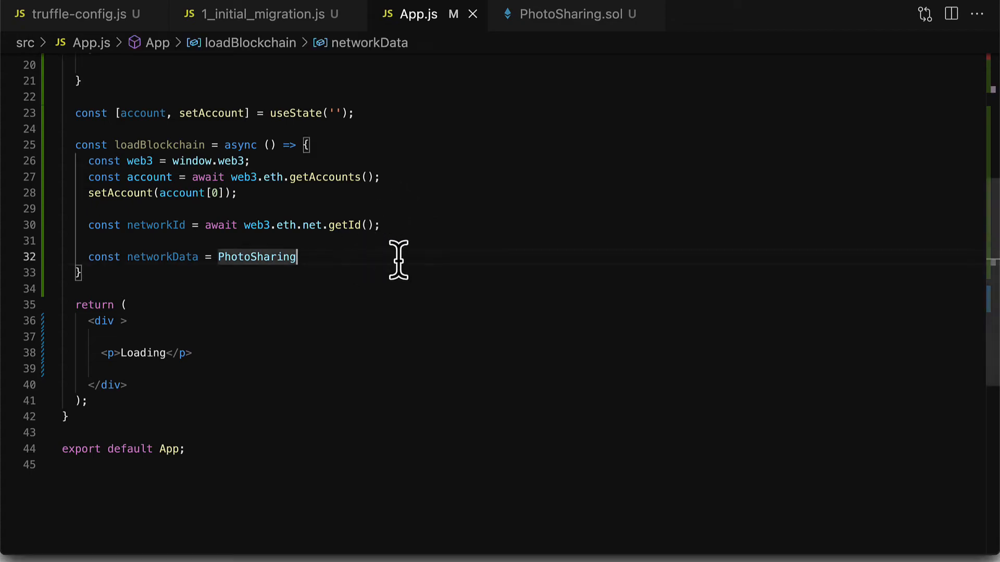
mouse_move(955, 324)
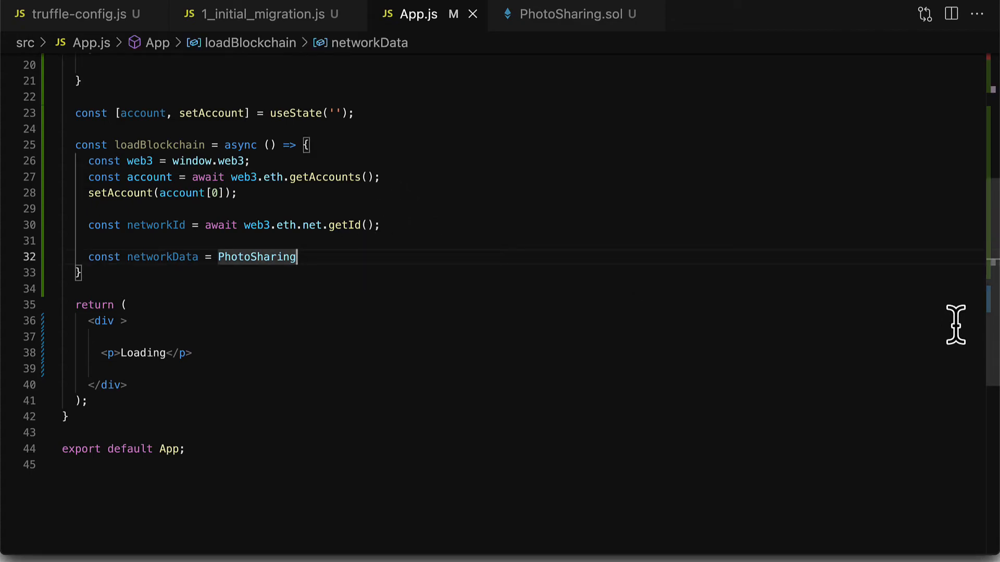
type(".networks[")
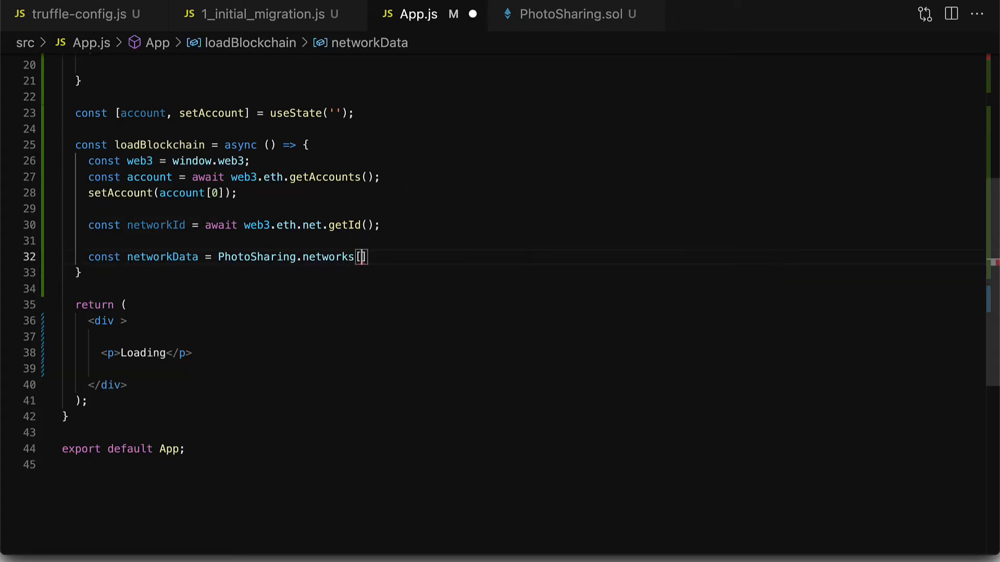
type("networkId];")
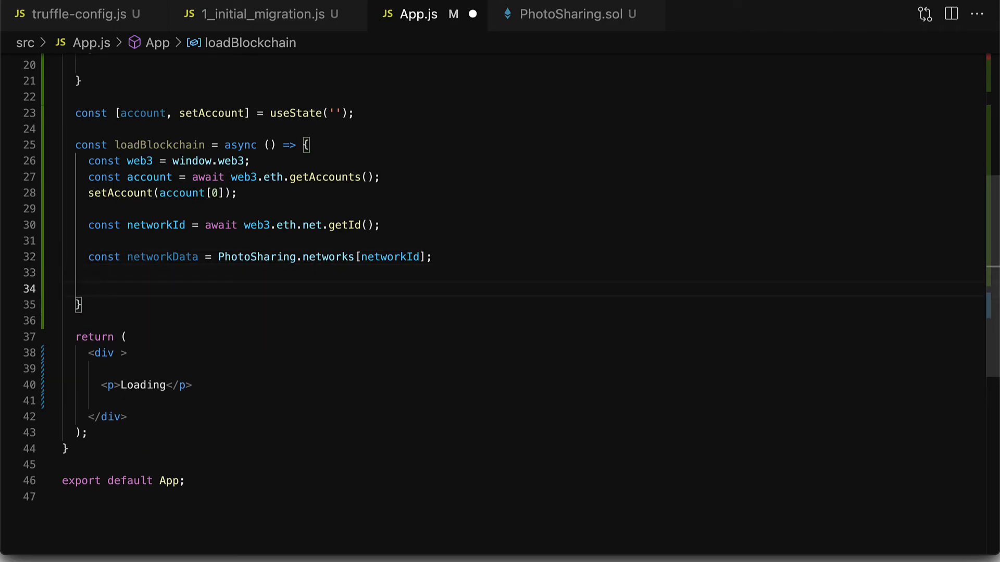
type("if (networkData) {")
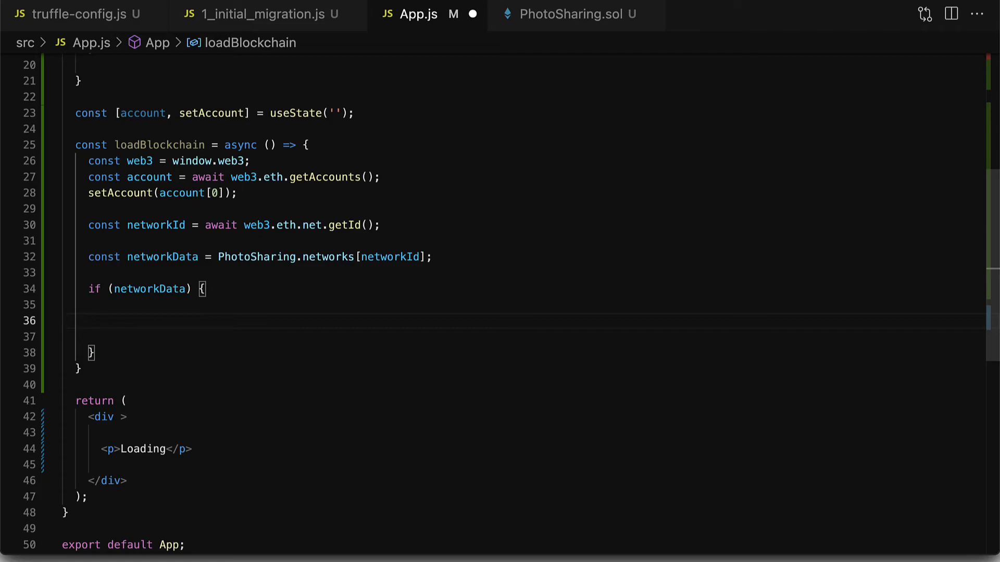
- Create photoSharing as new web3.eth.Contract(PhotoSharing.abi, networkData.address)
type("const")
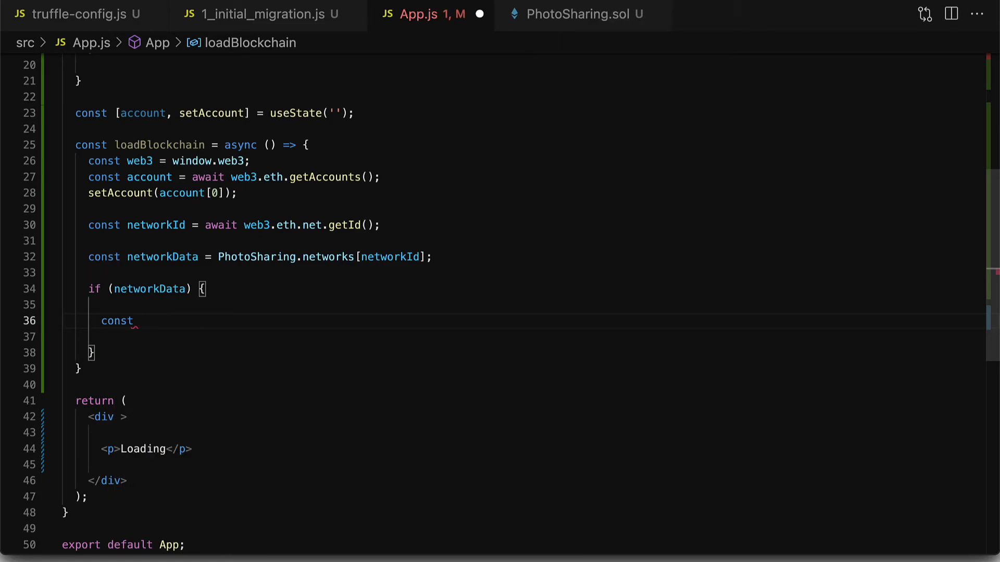
type("photoS")
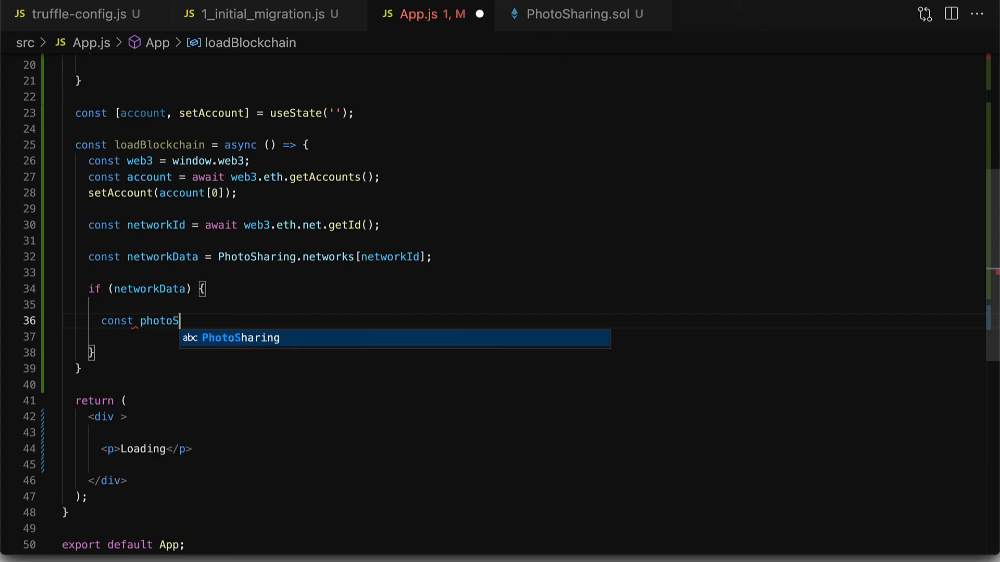
type("haring =")
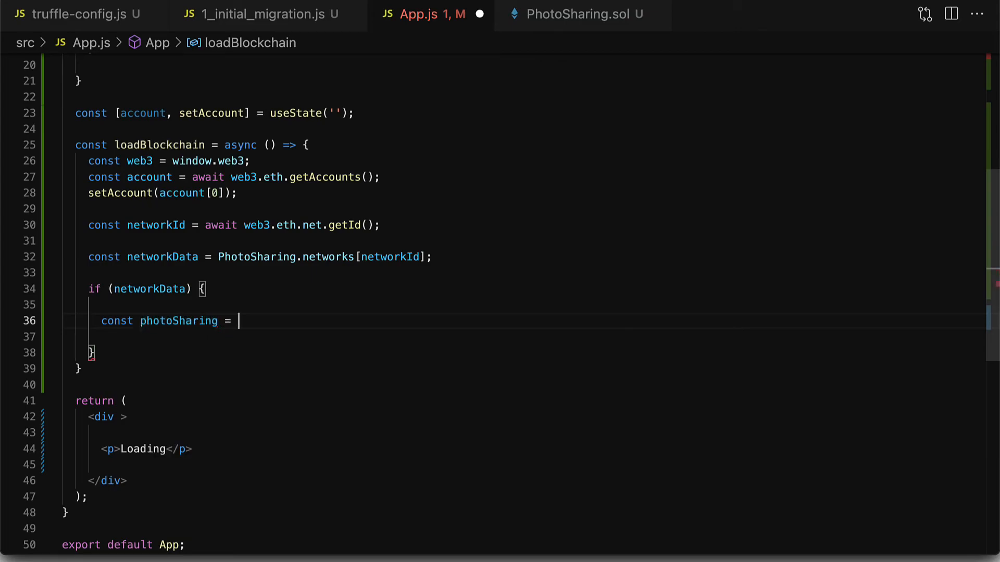
type("new web3")
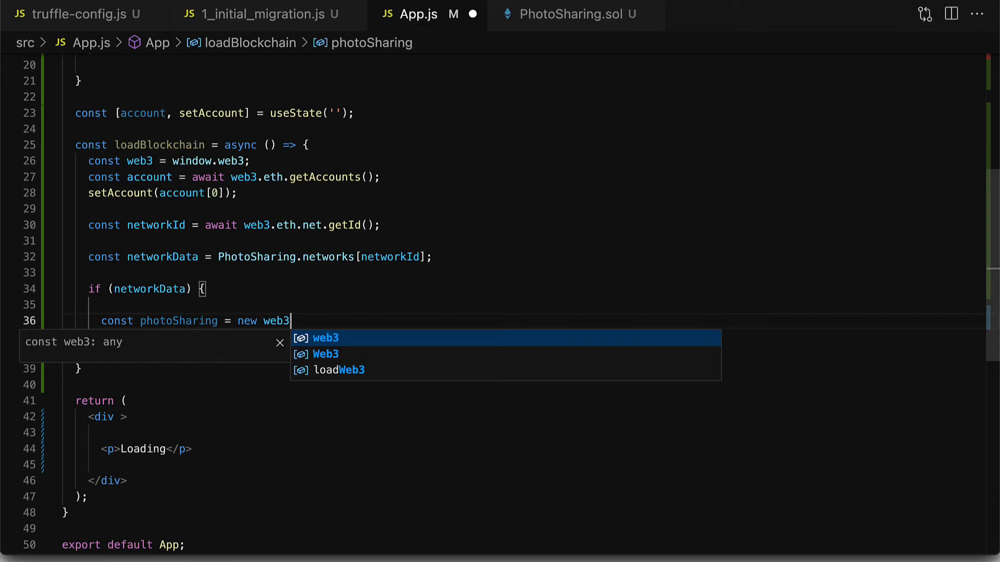
type(".eth.Contrac")
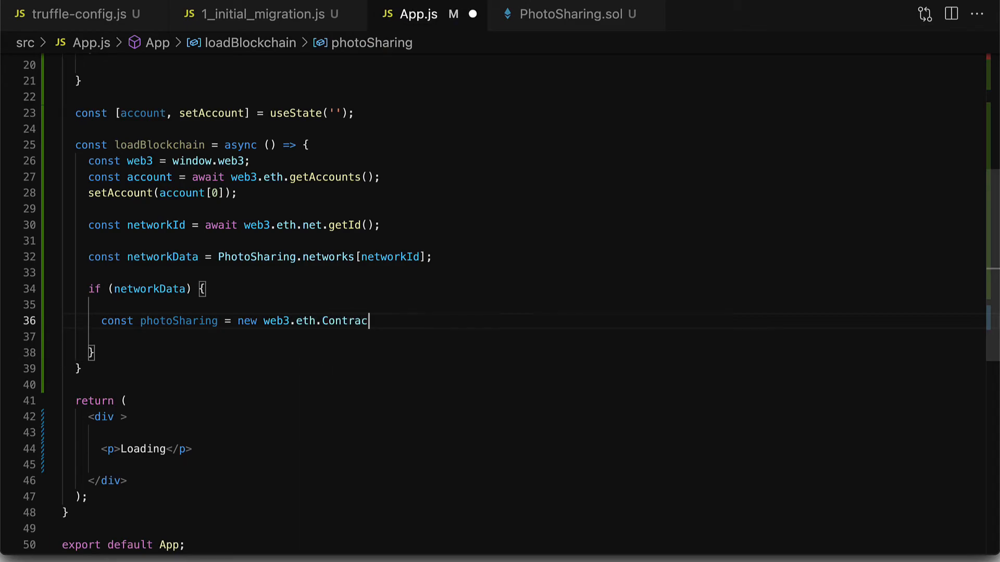
type("(")
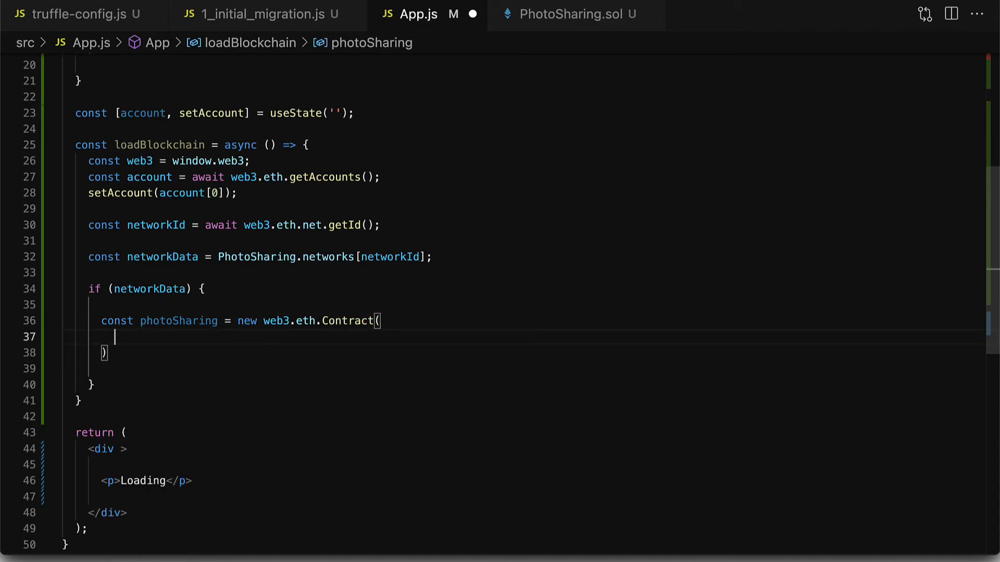
type("PhotoSharing.abi")
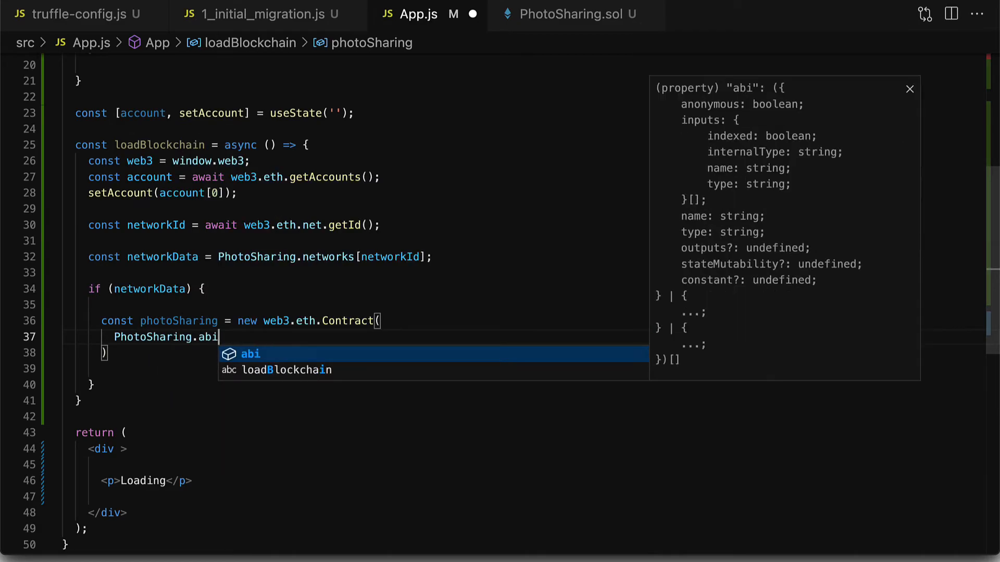
type(", network")
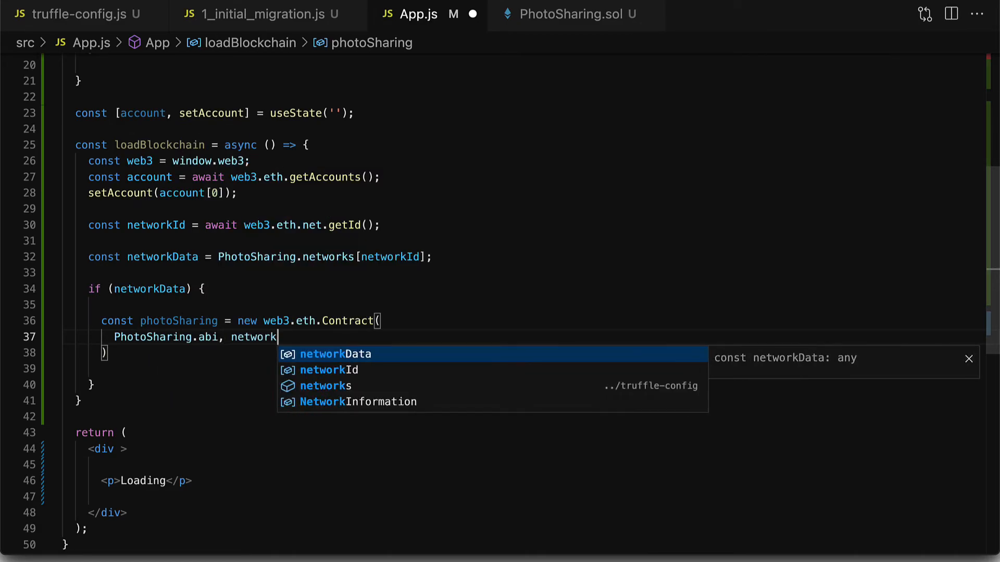
type("Data.address")
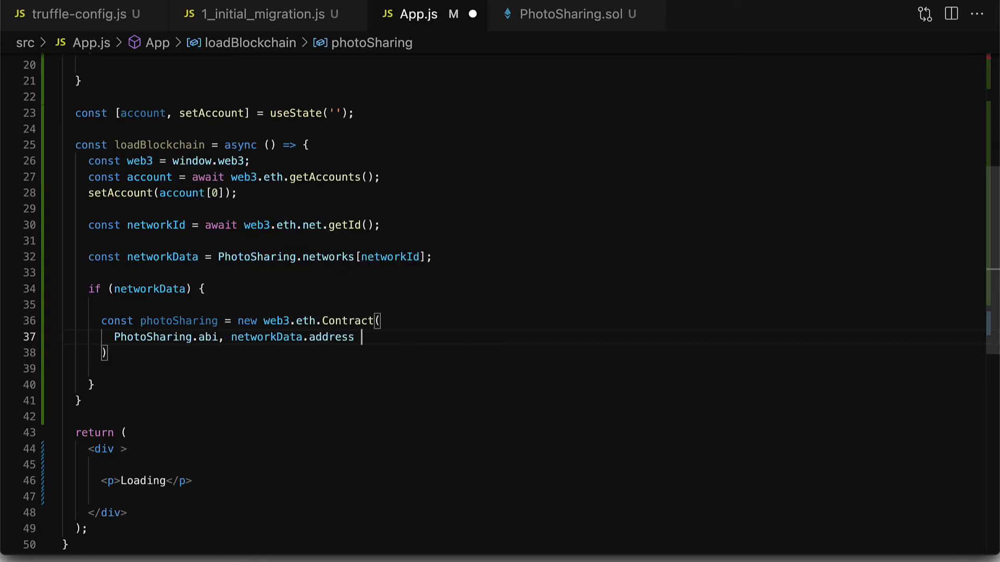
mouse_move(220, 337)
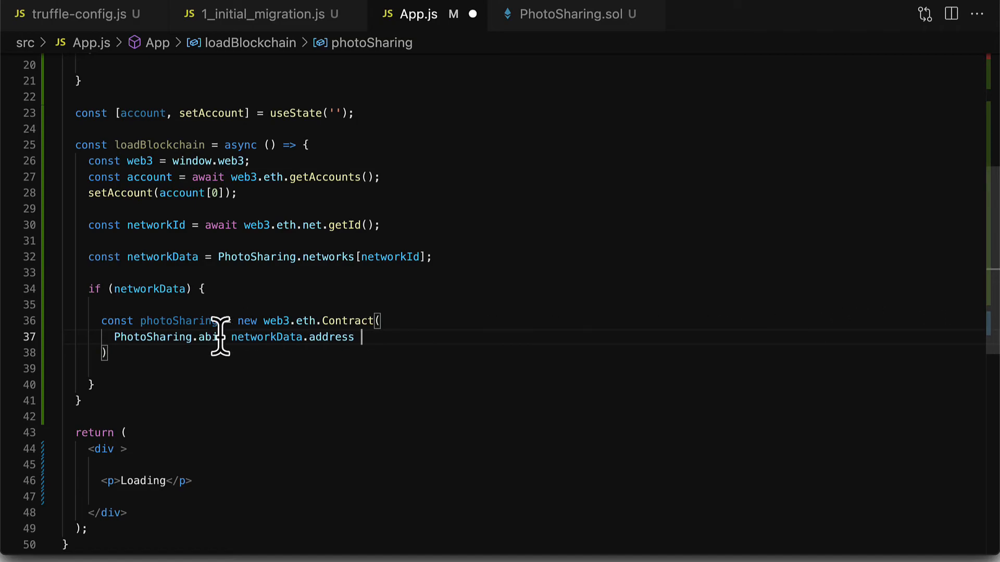
double_click(164, 337)
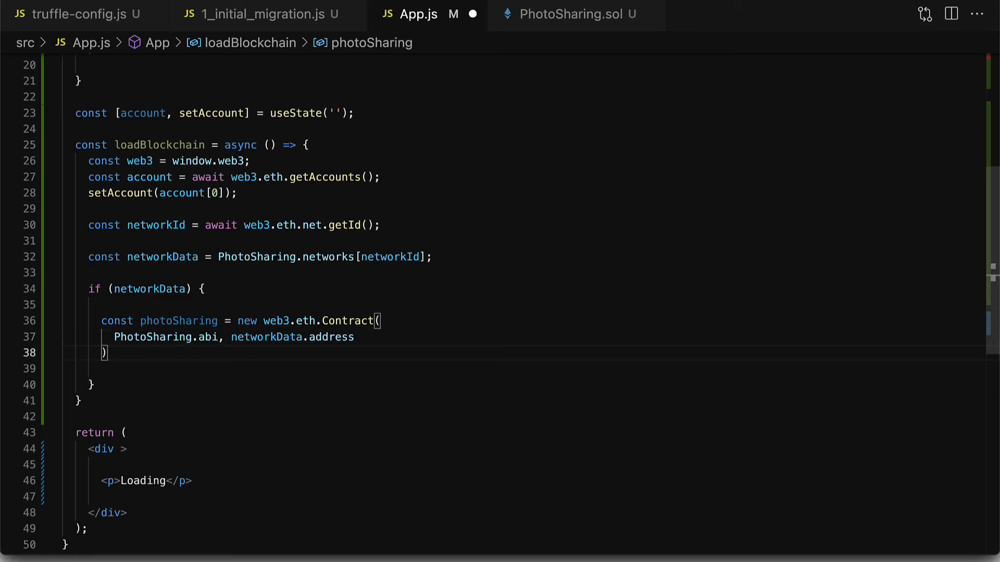
- Store the contract in state with setPhotoSharing(photoSharing)
type(";")
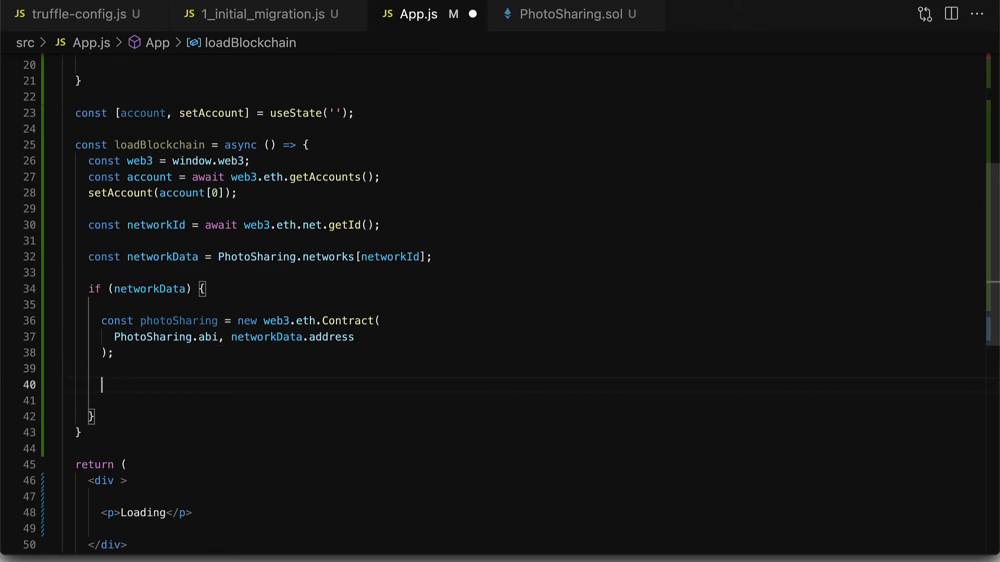
type("setPhoto")
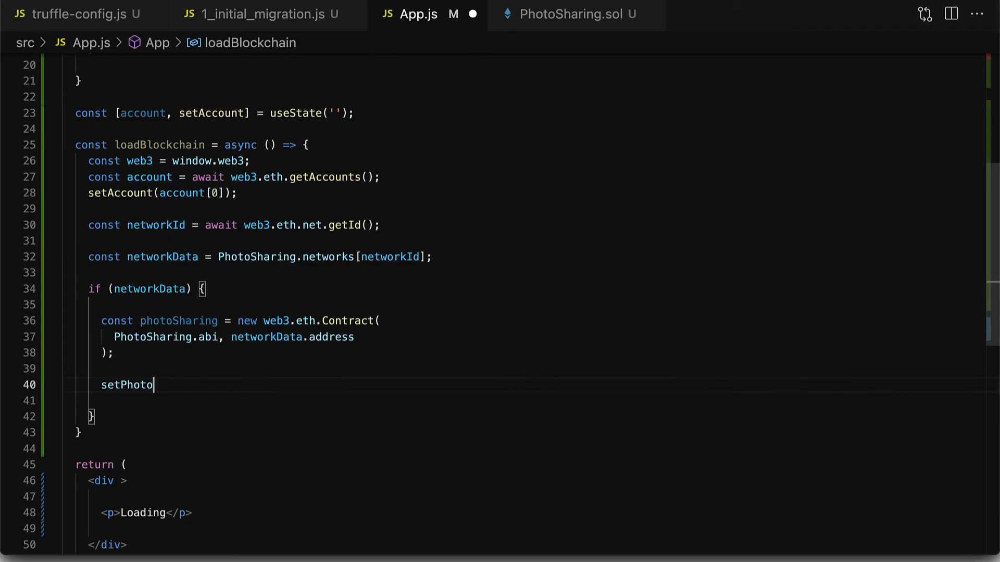
type("Sharing()")
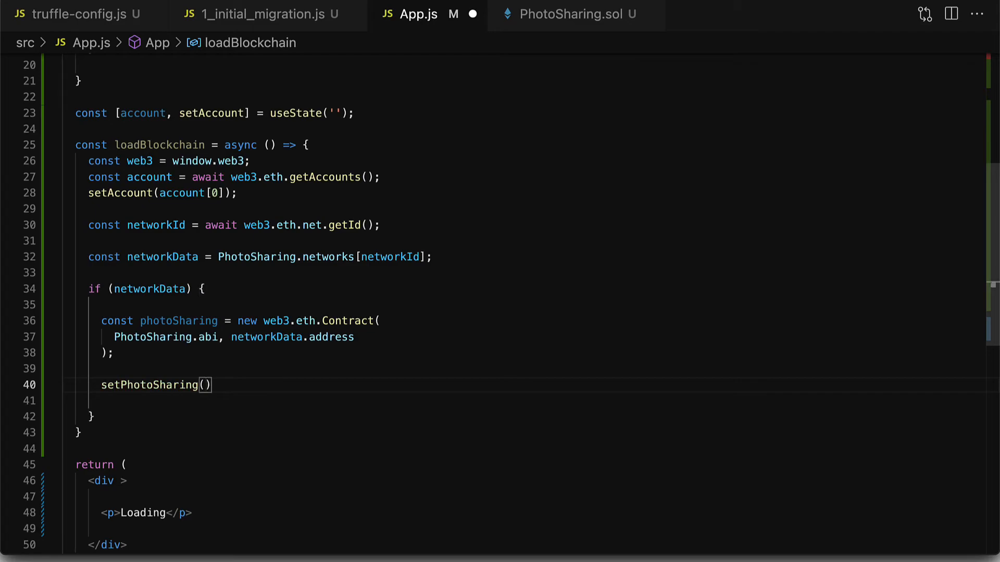
type("photoSharing")
type("const [")
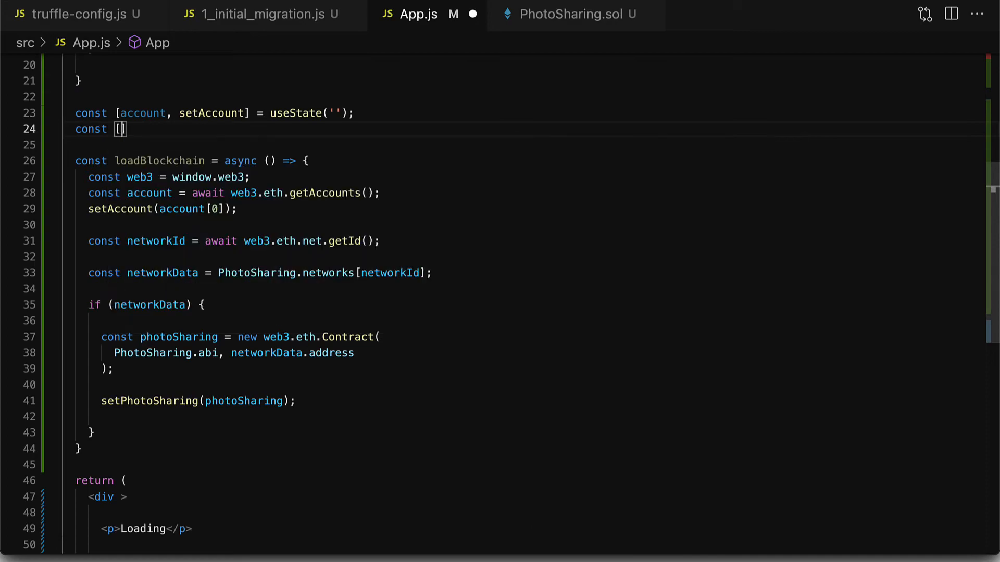
- Add const [photoSharing, setPhotoSharing] = useState(null) below the account state and save
type("photoSharing,")
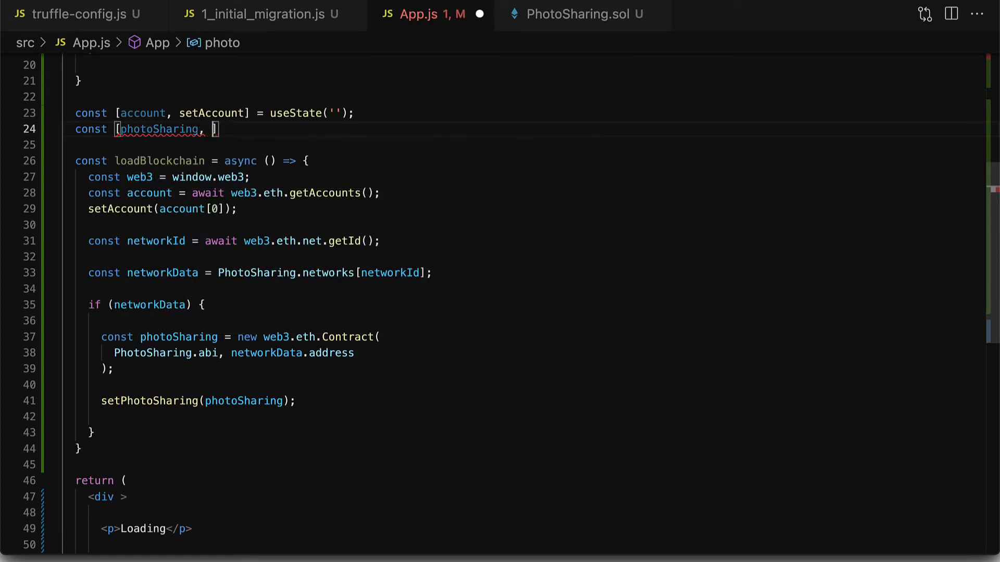
type("setPhotoSharing")
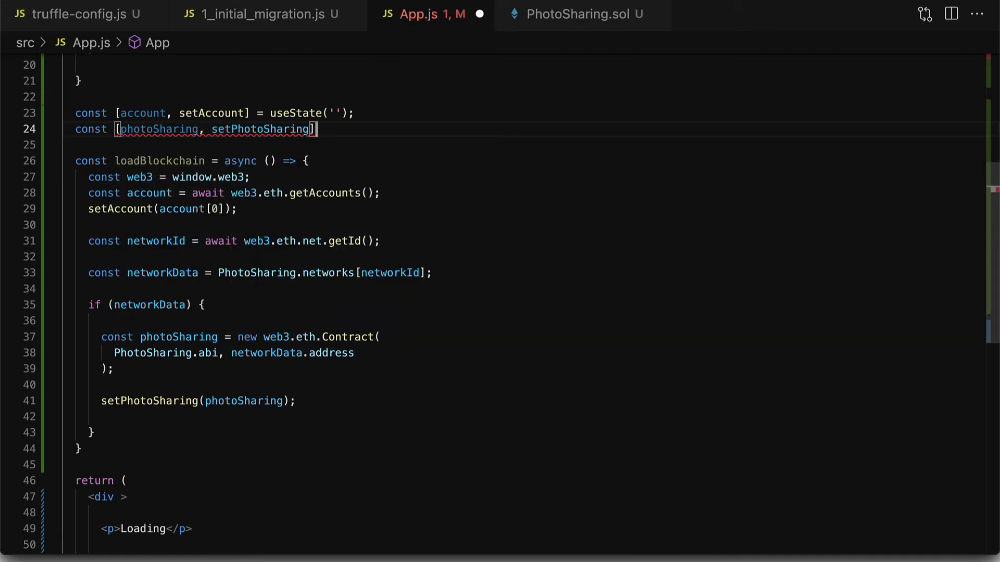
type("= useState()")
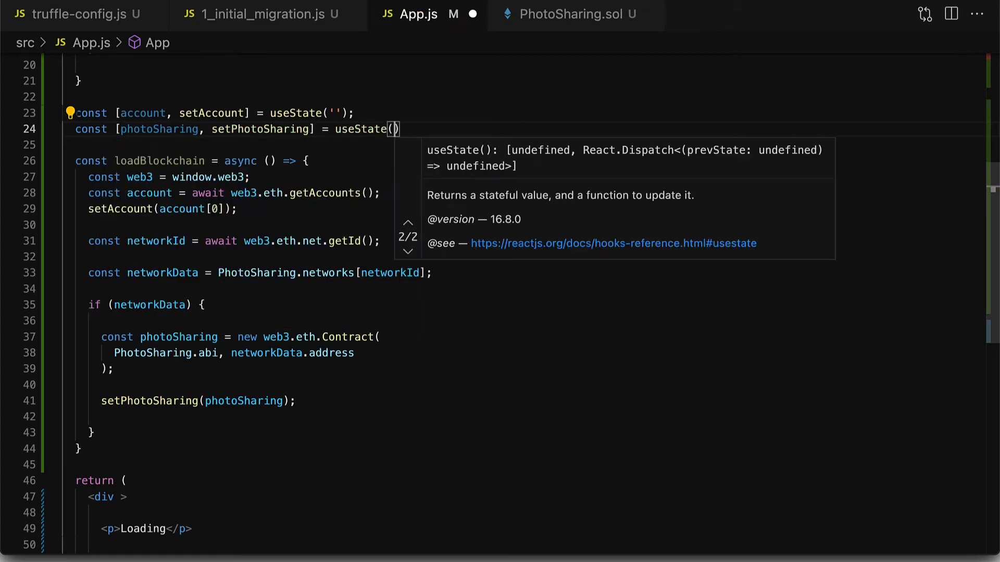
type("null")
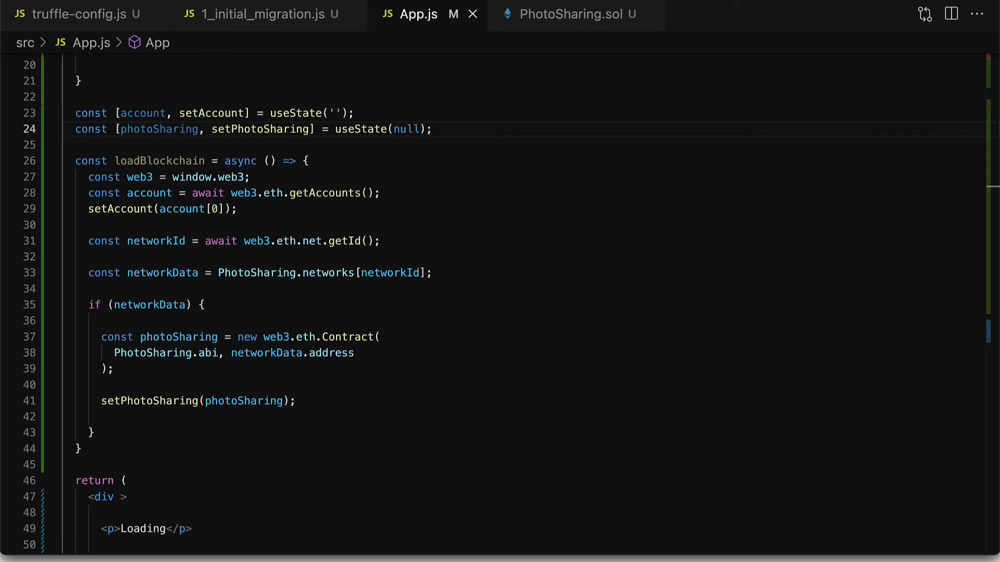
left_click(112, 369)
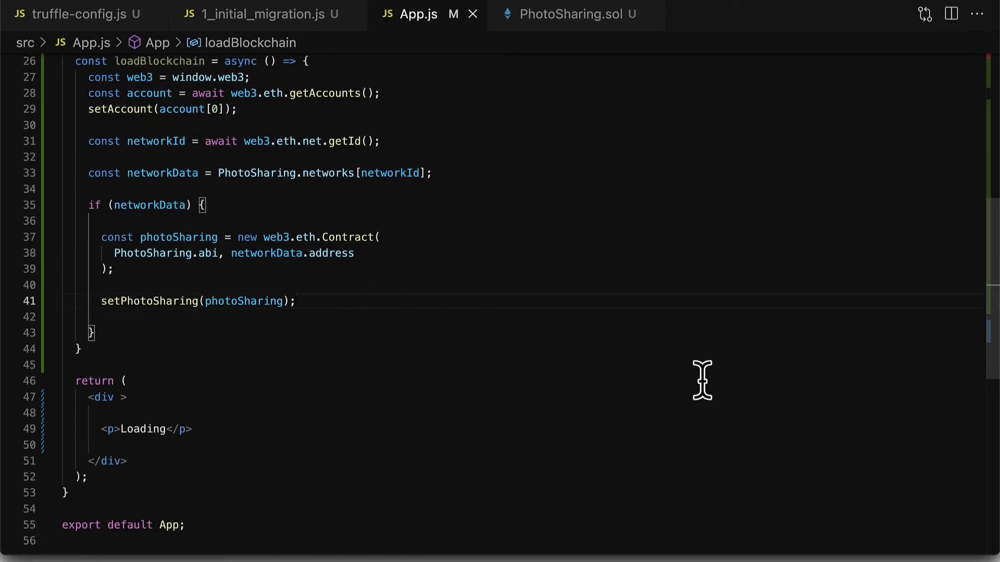
mouse_move(698, 346)
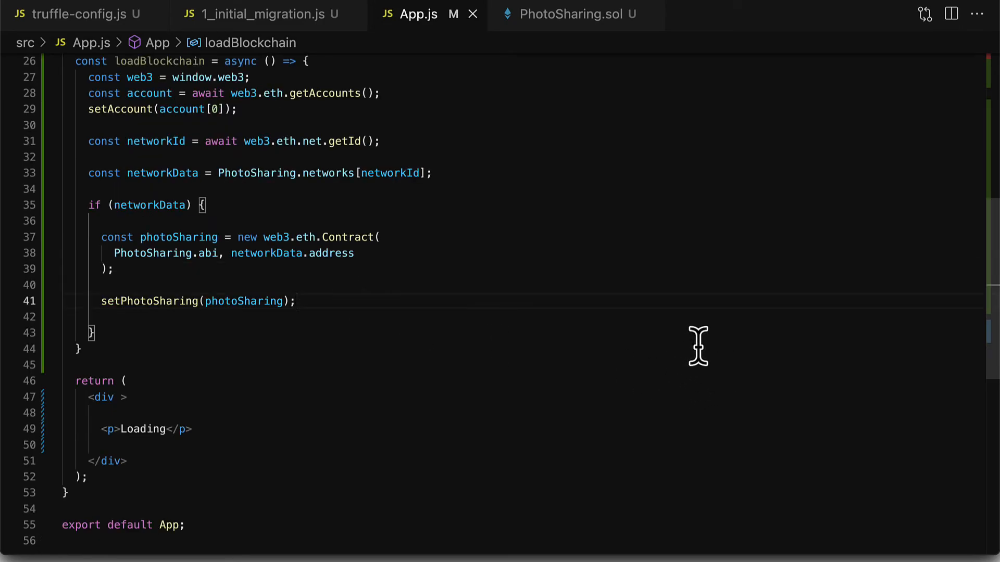
mouse_move(455, 315)
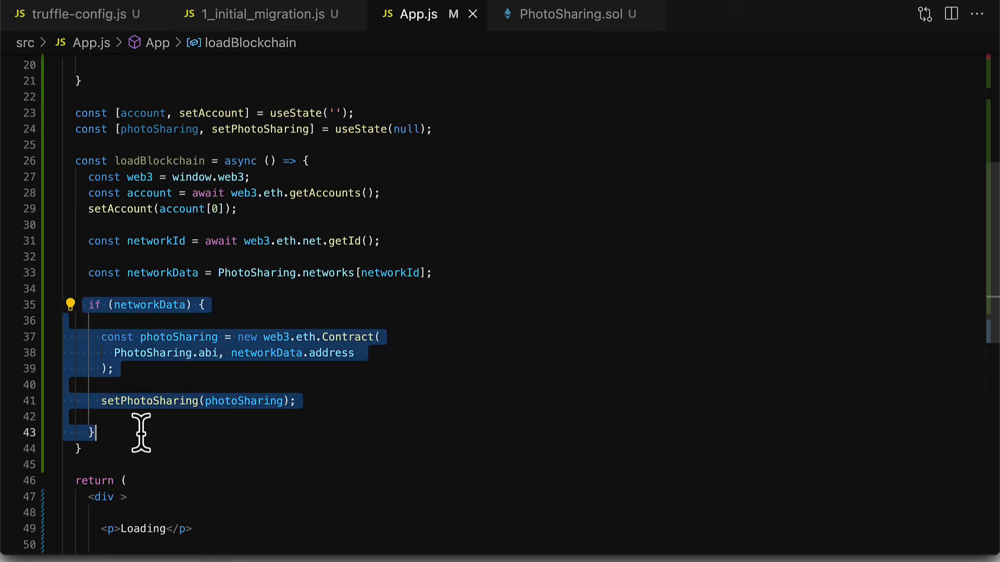
- Add an else branch alerting 'Photo Sharing contract not deployed to that network.' and save
left_click(249, 417)
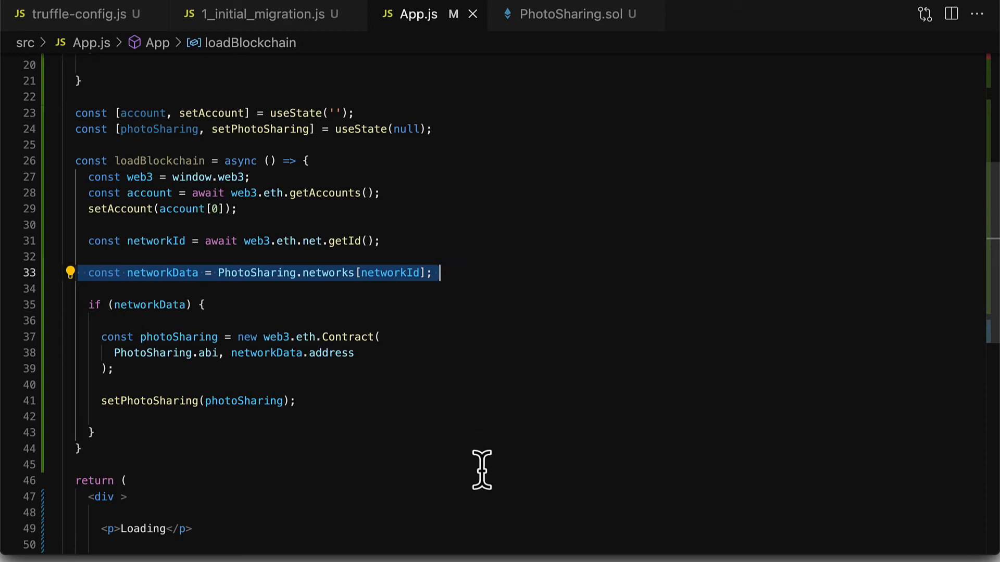
mouse_move(344, 453)
type(" else {")
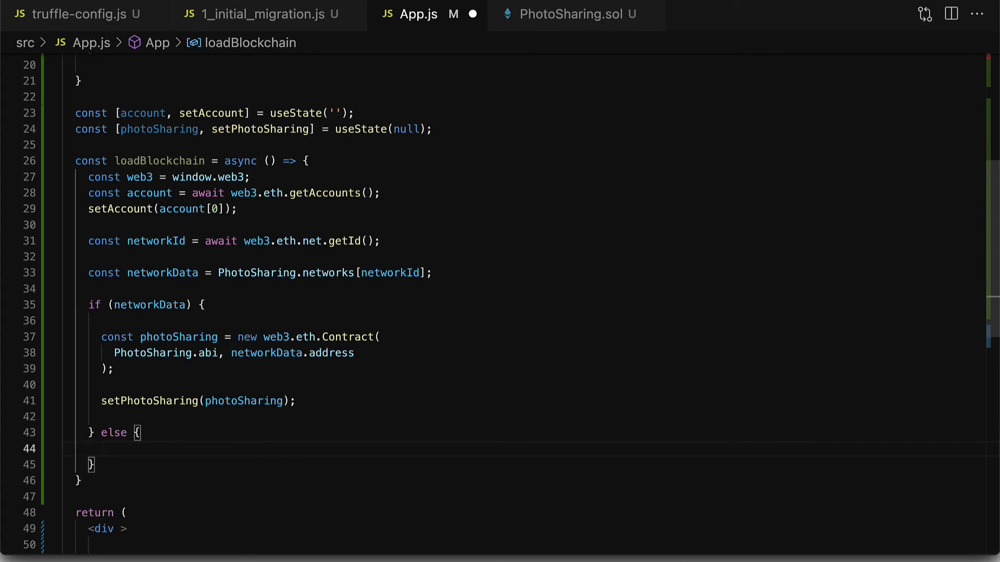
type("window.alert(")
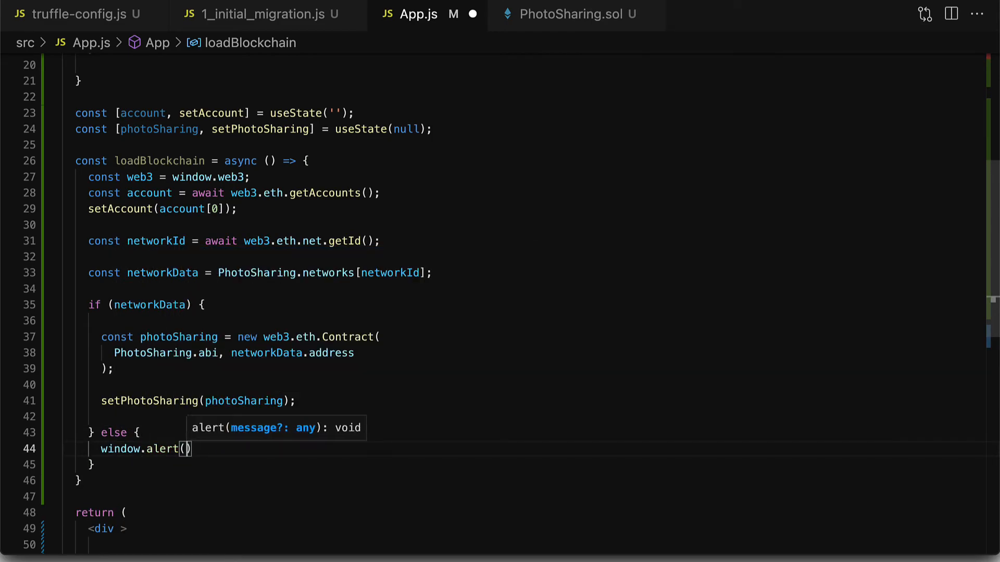
type("'Photo Sharing '")
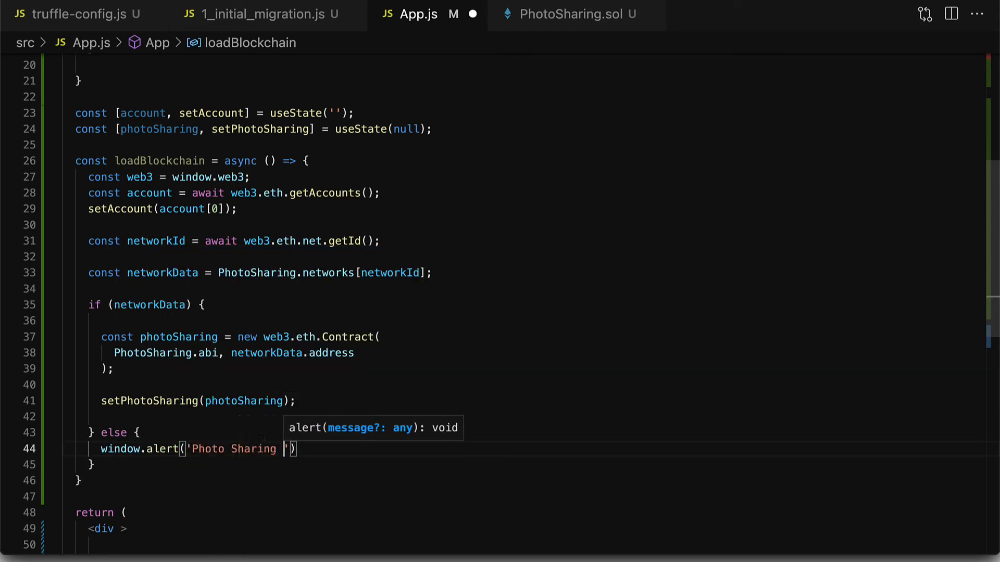
type("contract not deployed to that network.")
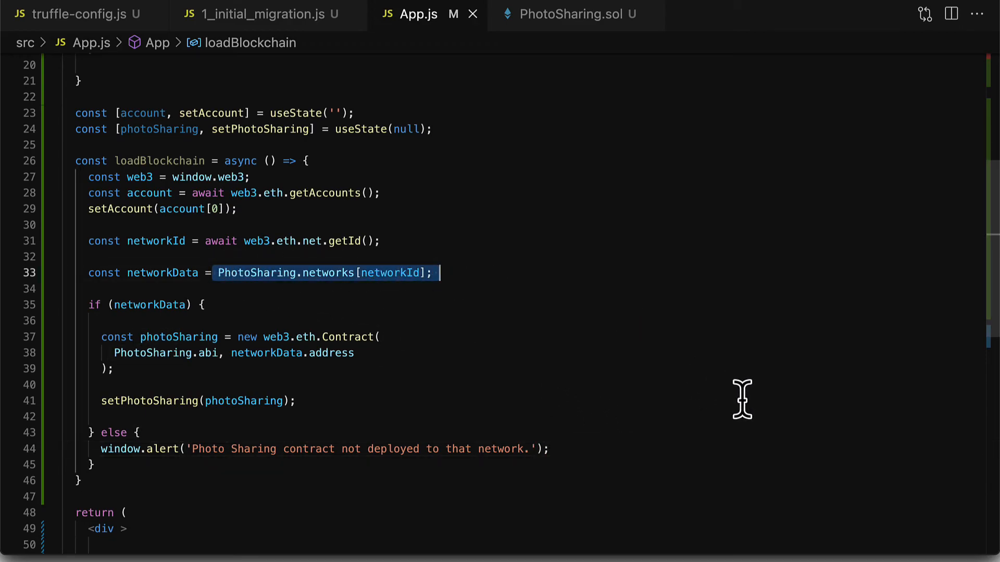
mouse_move(744, 401)
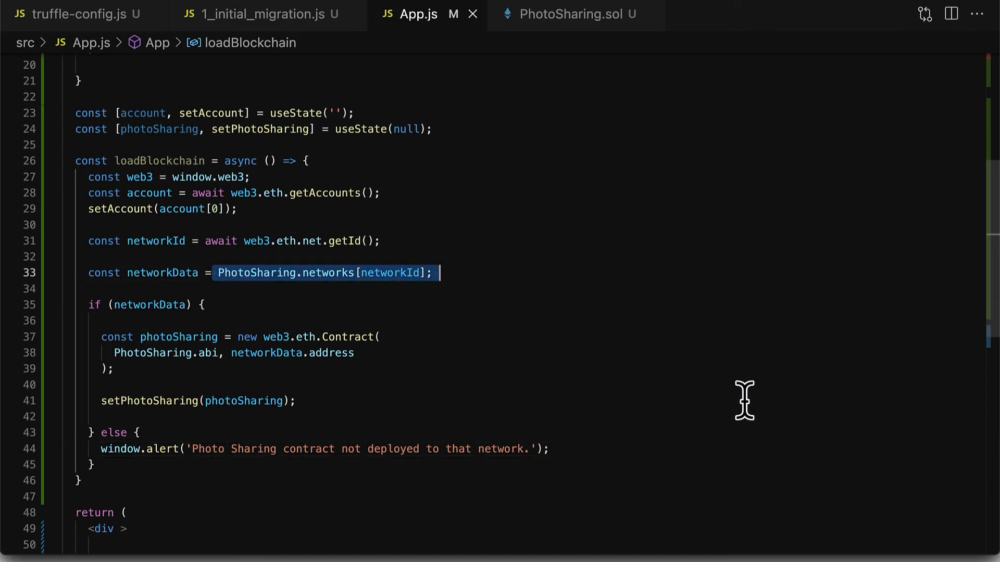
mouse_move(736, 405)
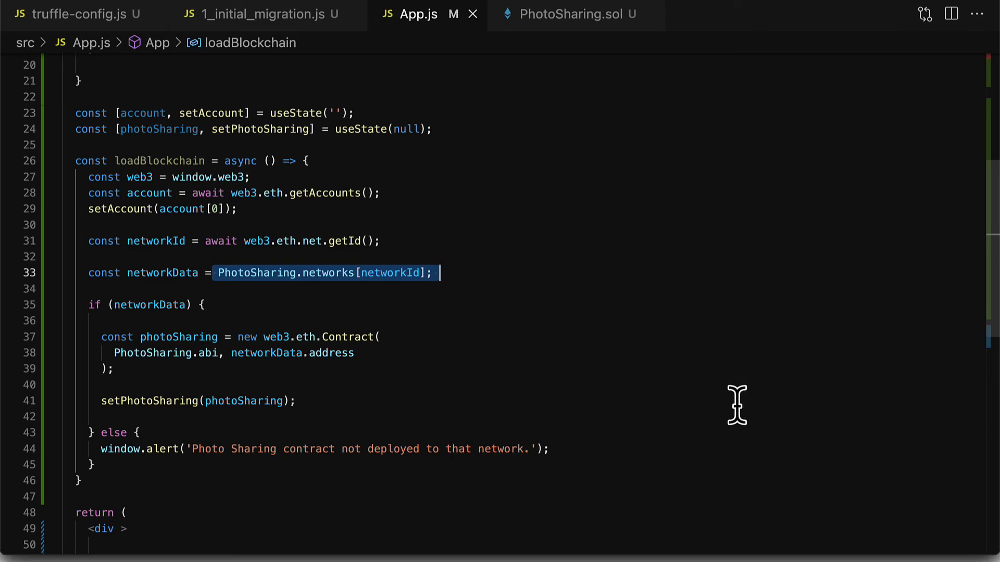
scroll("down", 3)
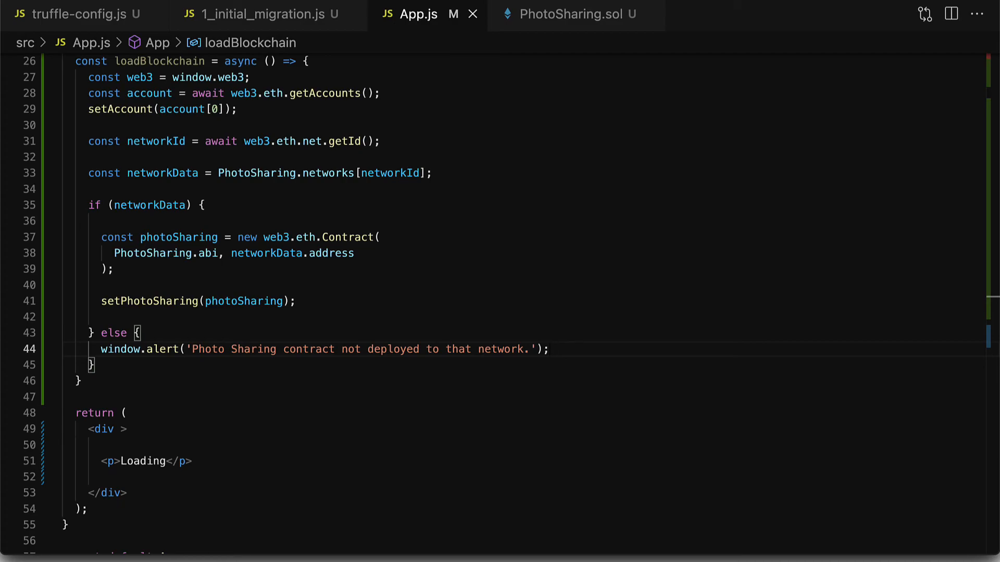
scroll("up", 3)
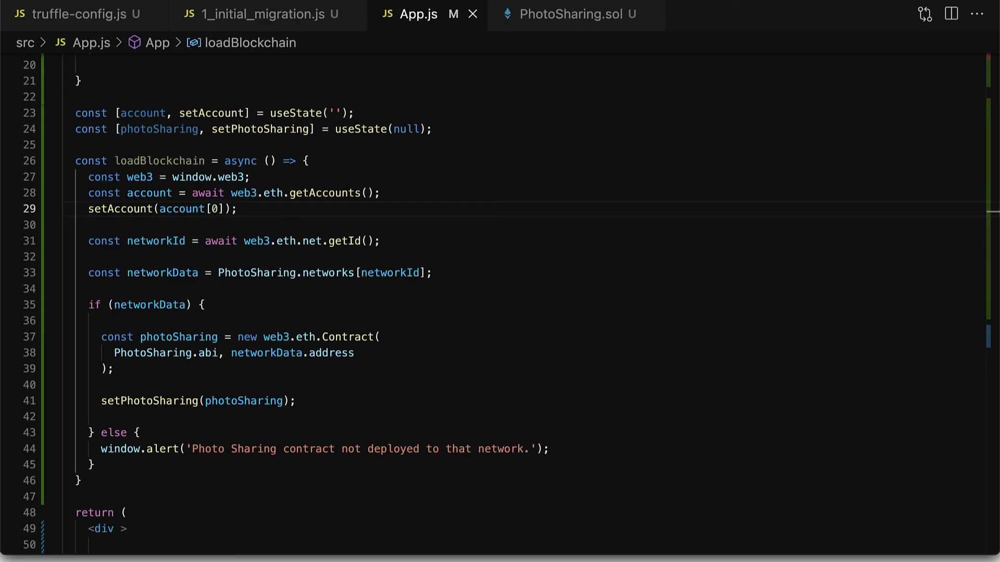
scroll("down", 3)
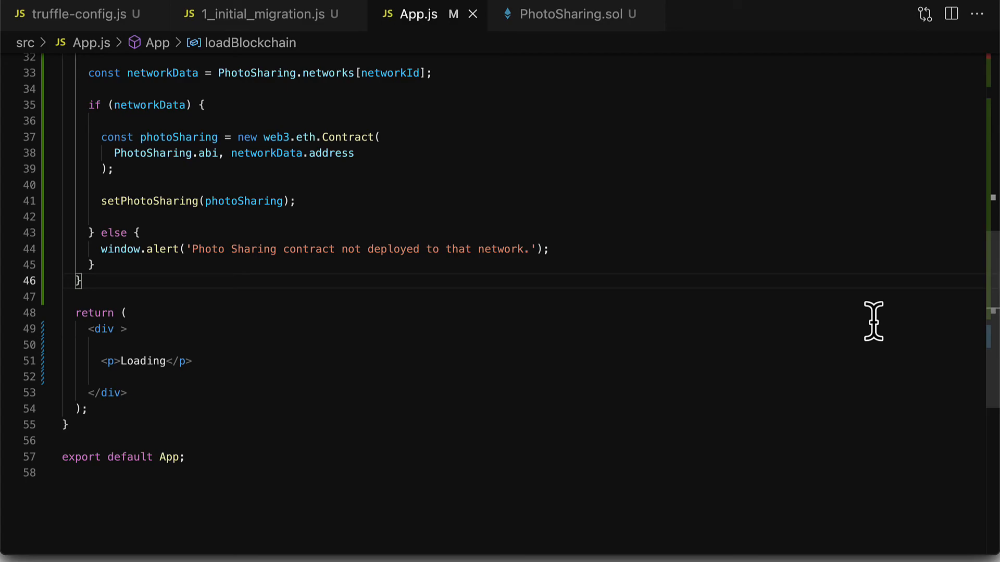
- Add useEffect(() => { loadWeb3(); loadBlockchain(); }) below loadBlockchain
type("use")
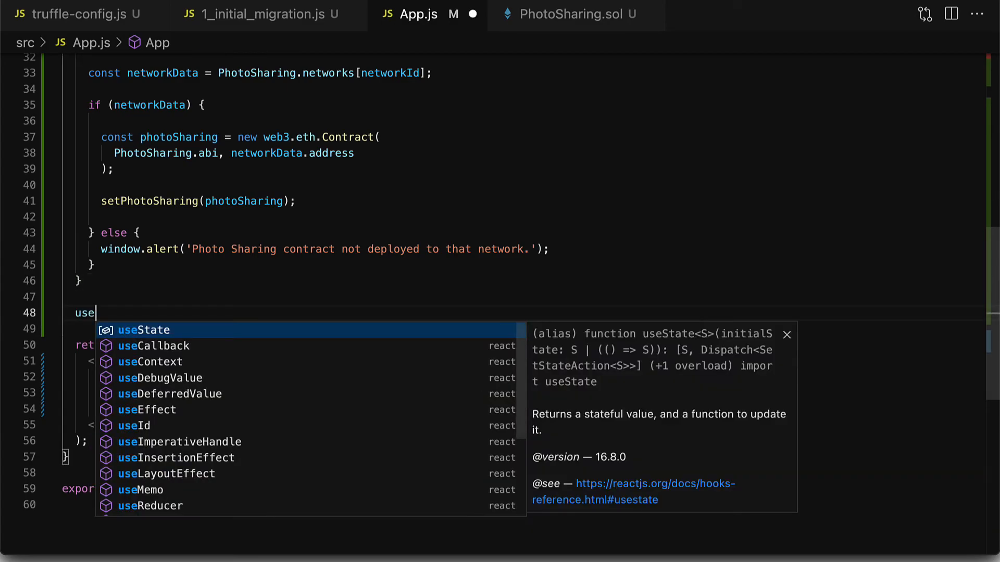
type("Effect(")
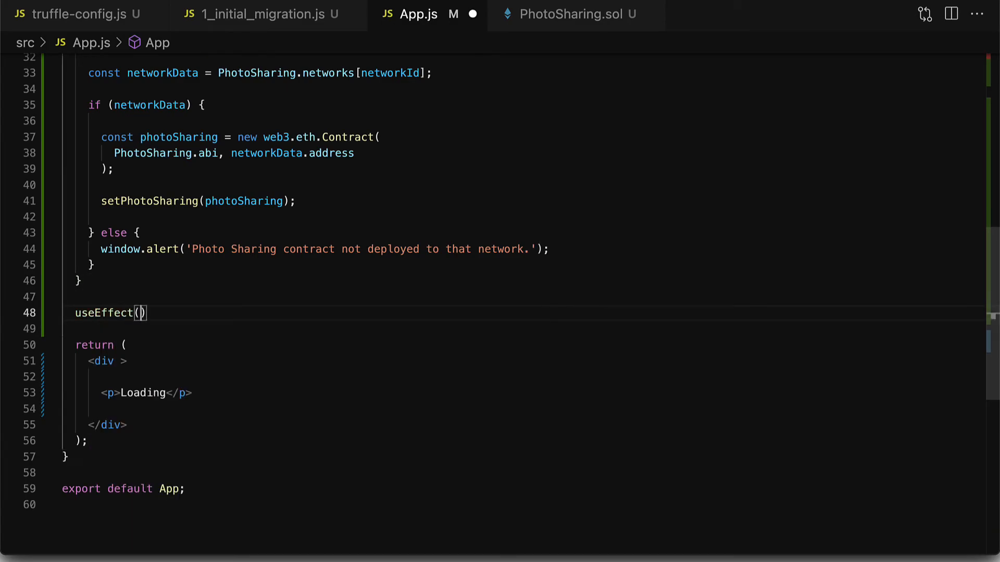
type("() => {")
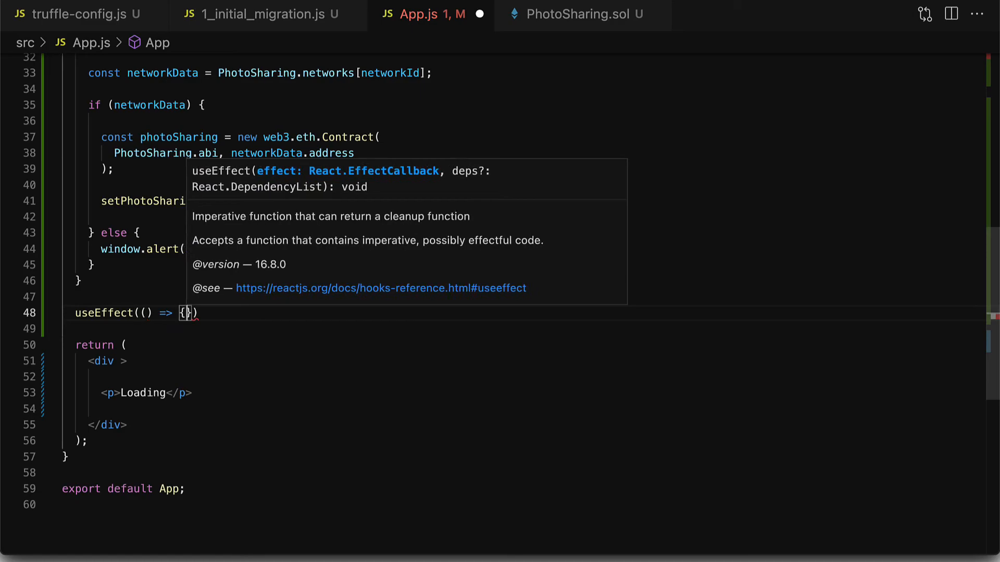
type("loadWeb3;")
type("loadBlockchain;")
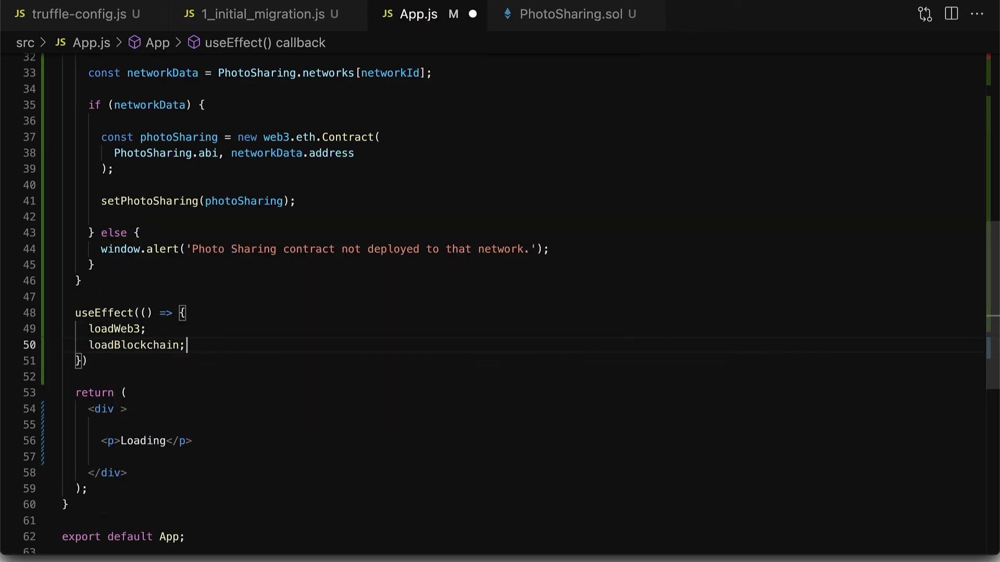
type("()")
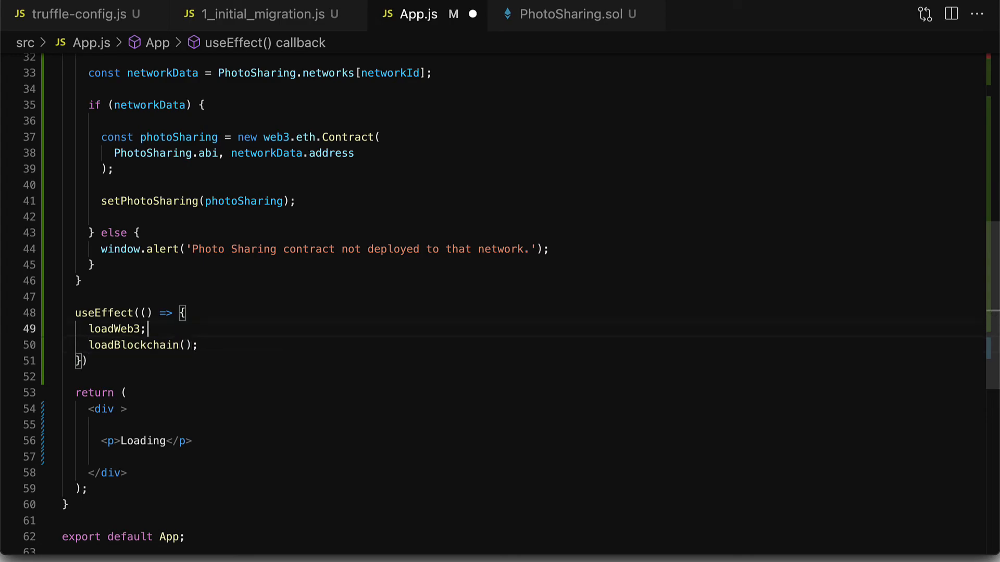
type("()")
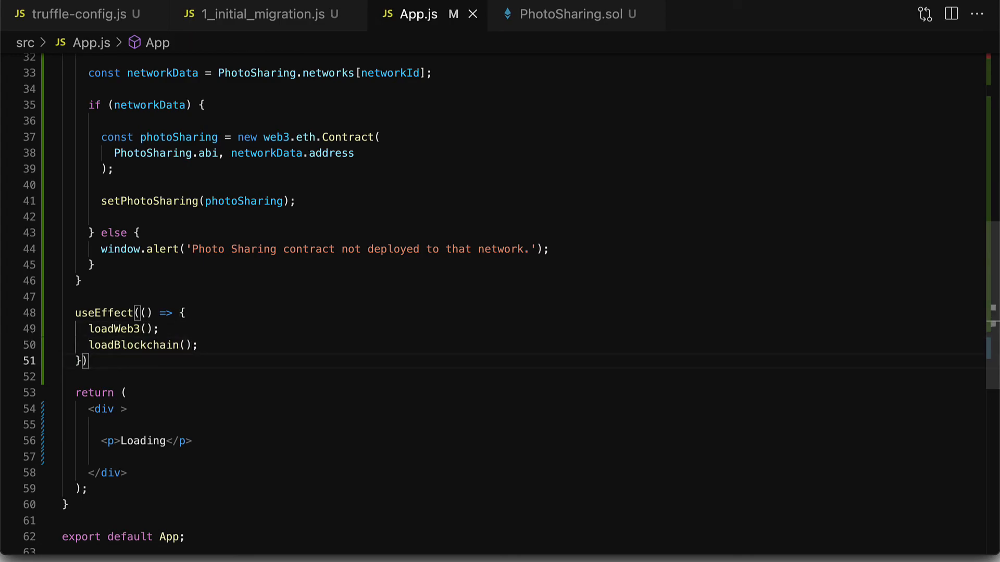
type(";")
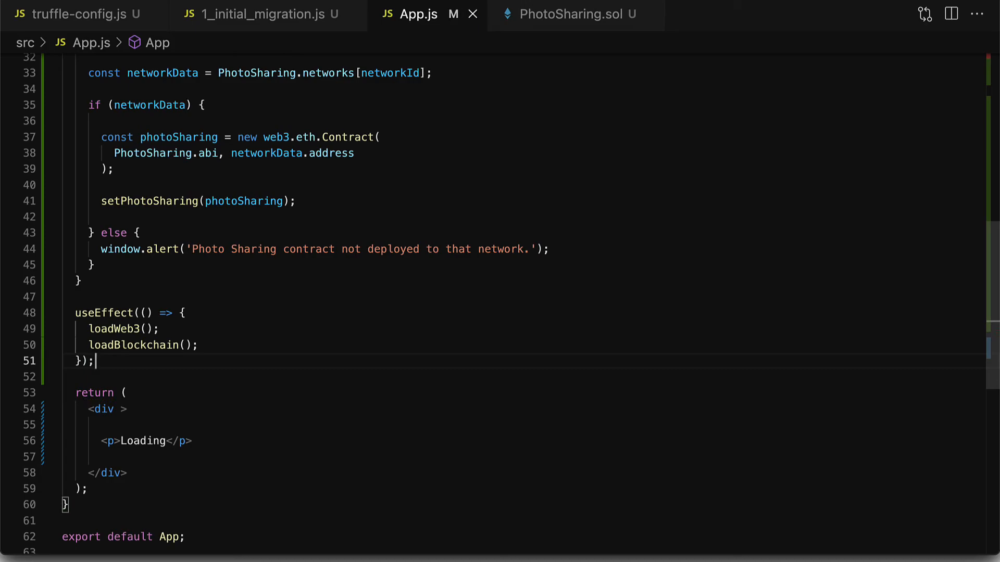
mouse_move(468, 364)
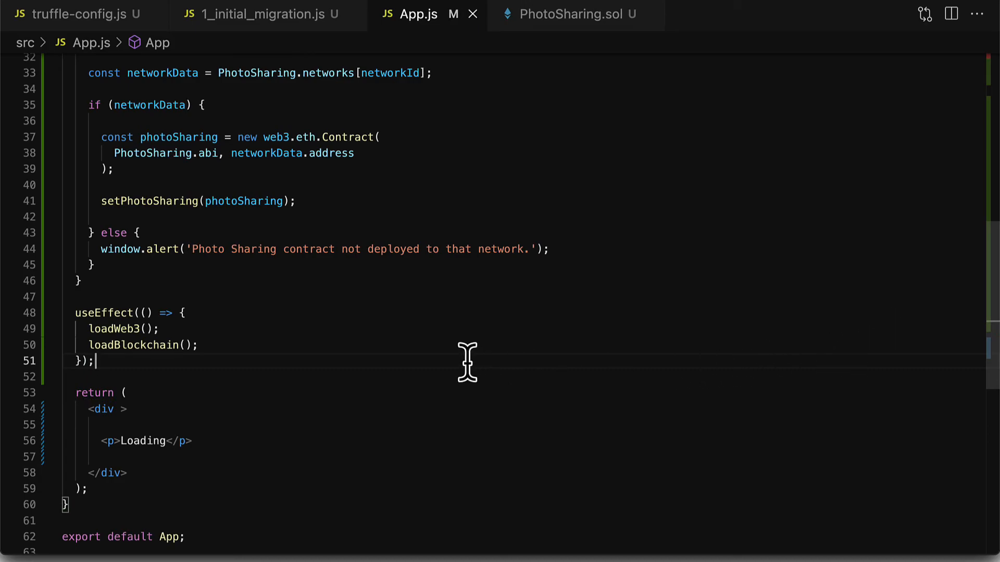
mouse_move(427, 383)
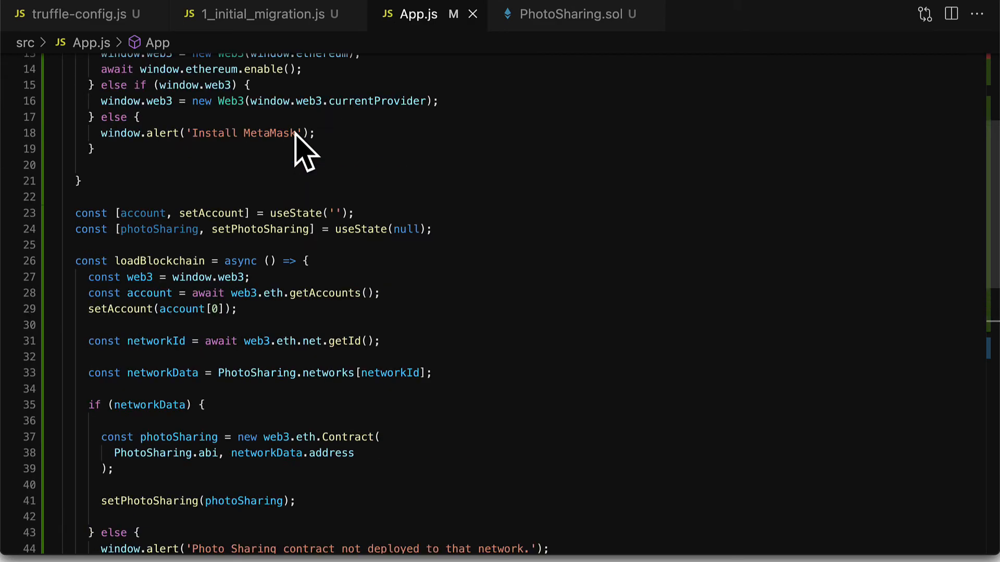
- Declare const [loading, setLoading] = useState(true)
type("const")
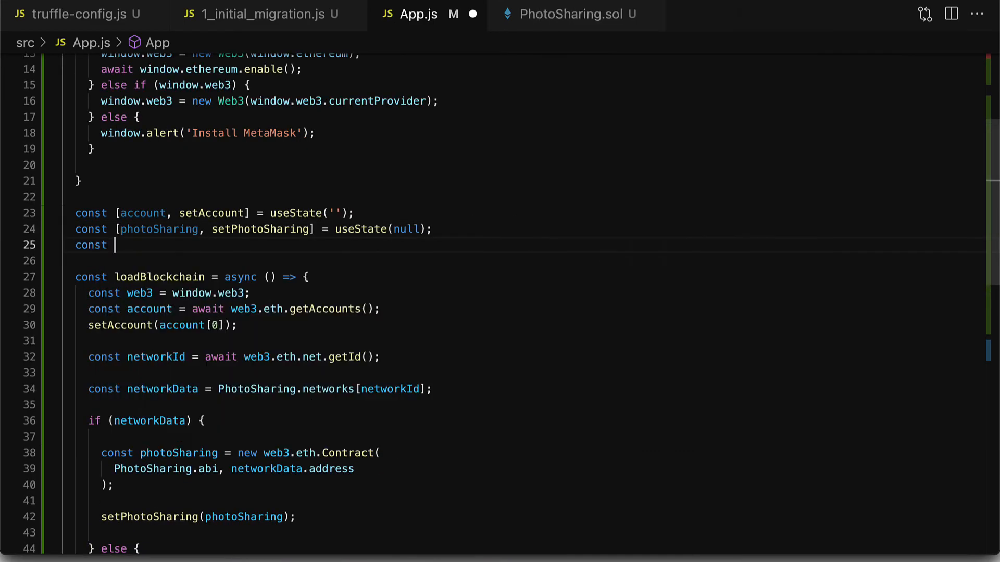
type("[loading, setLoading] =")
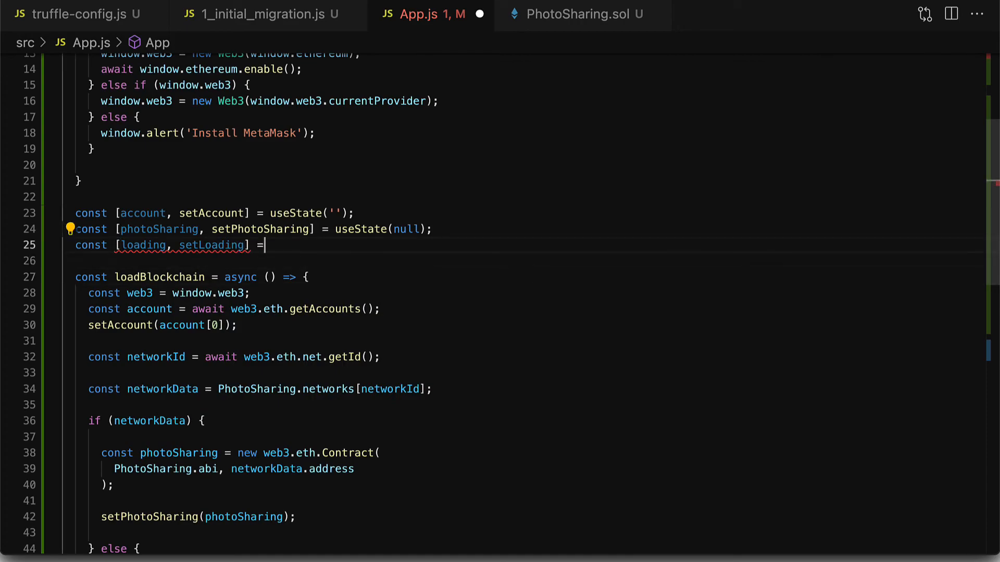
type("useState(true);")
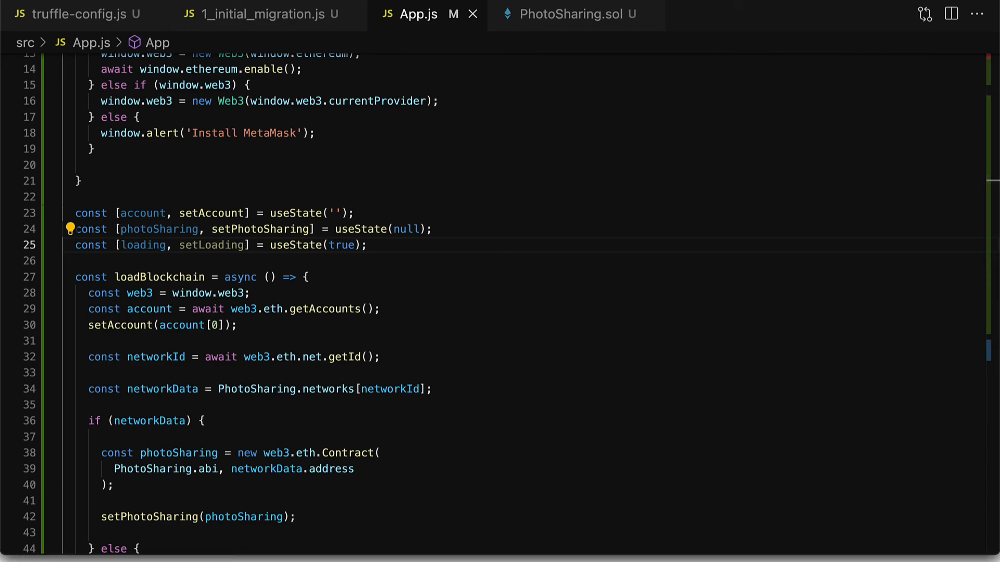
- Call setLoading(false) after setPhotoSharing in loadBlockchain
scroll("down", 3)
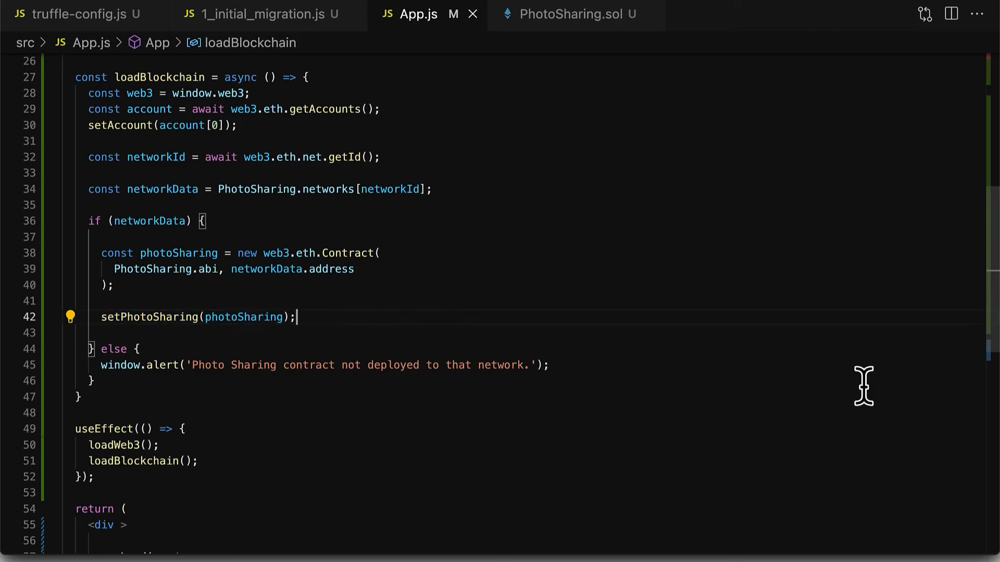
type("setLo")
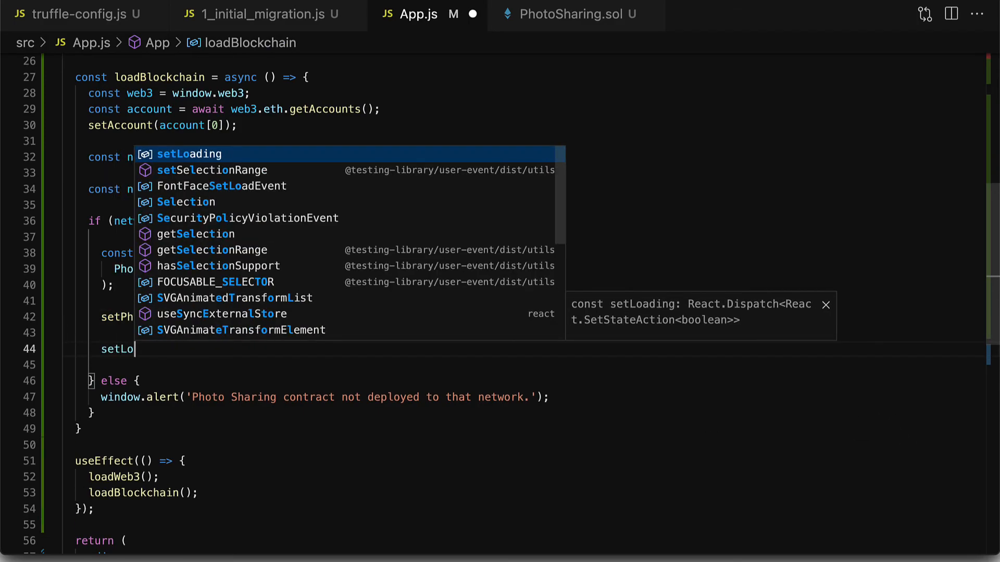
key("Tab")
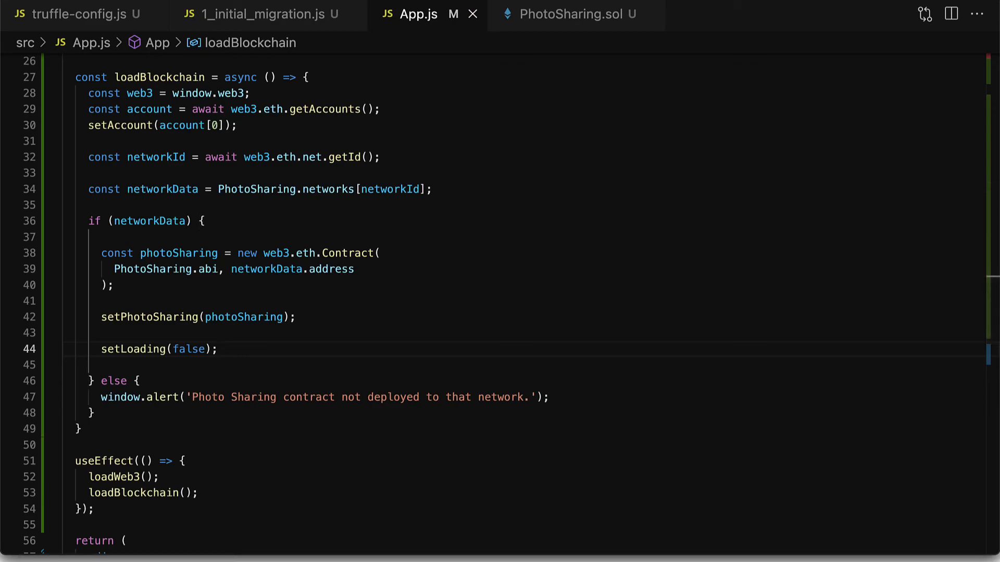
scroll("down", 3)
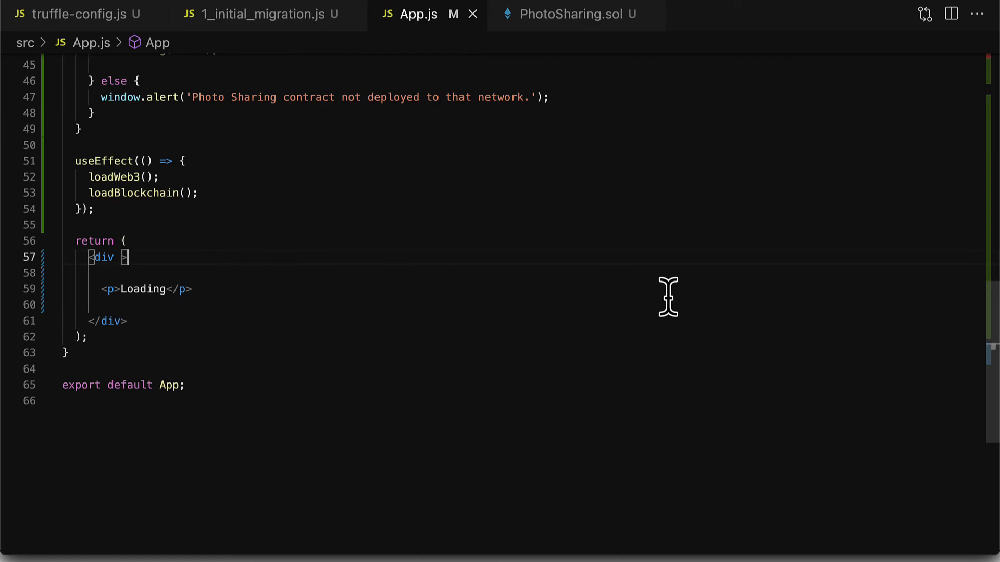
- Render { loading ? (<p>Loading</p>) : (<p>Loaded</p>) } inside the returned div
key("Enter")
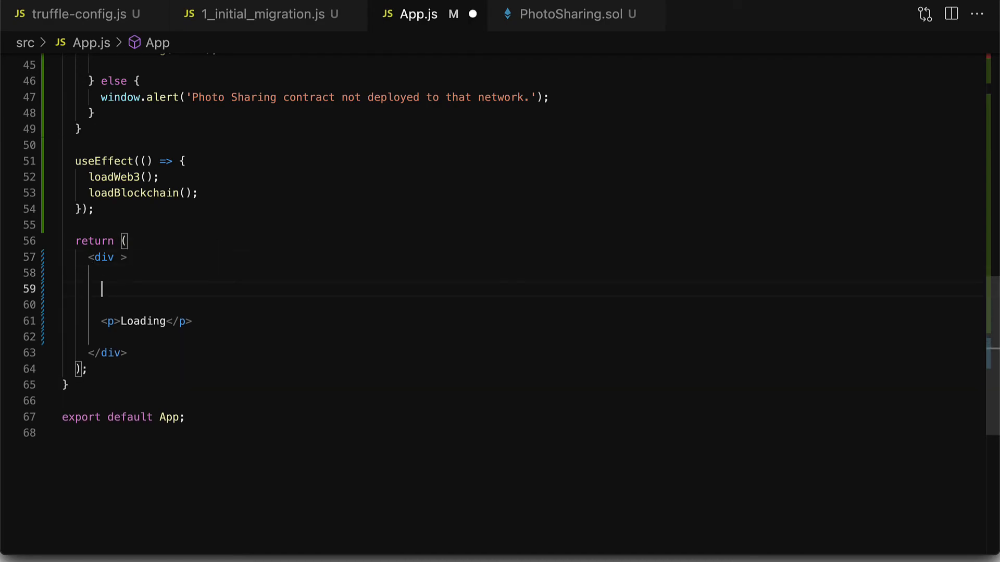
type("{ loading ? }")
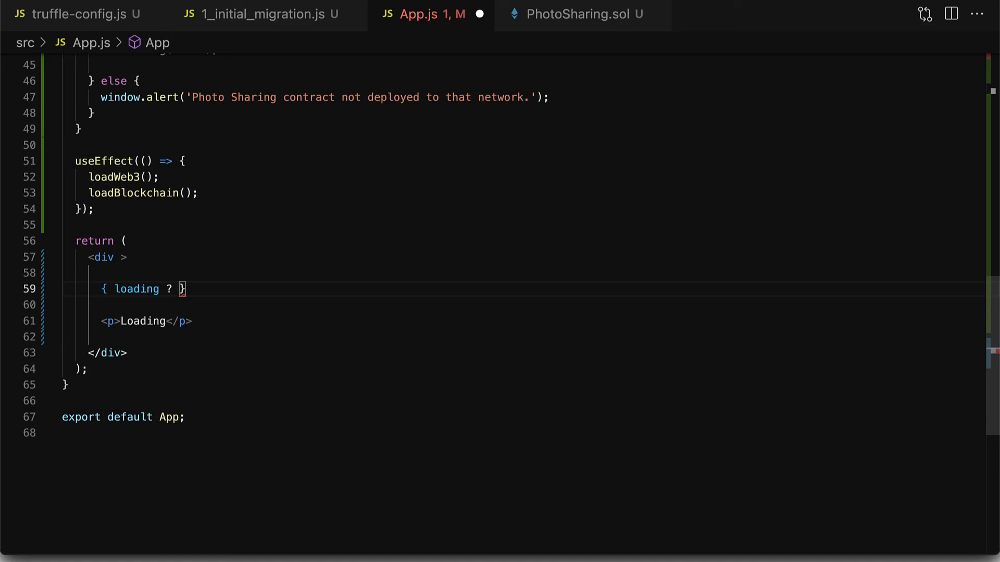
type("(")
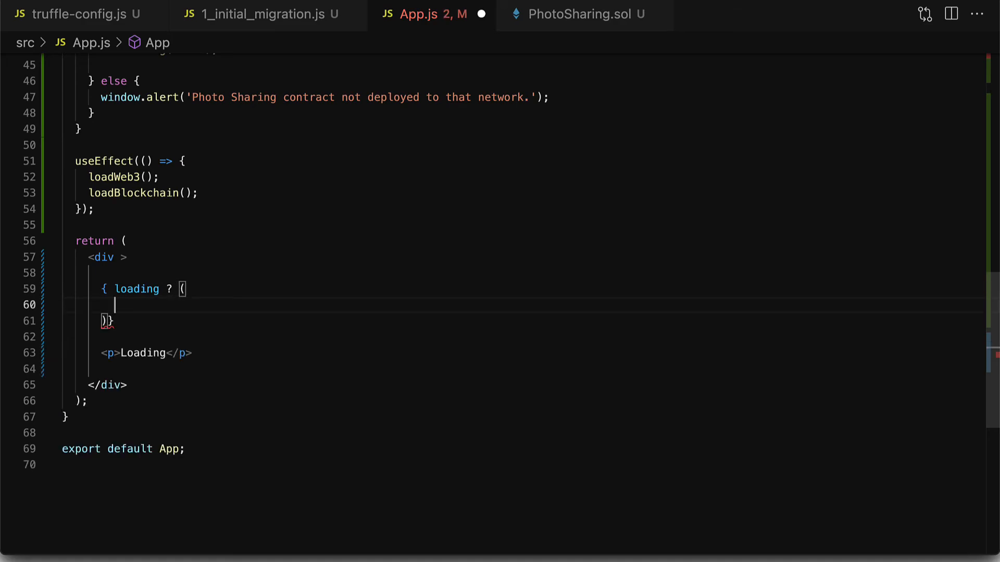
type("<p>Loading </p>")
left_click(148, 353)
type("ed")
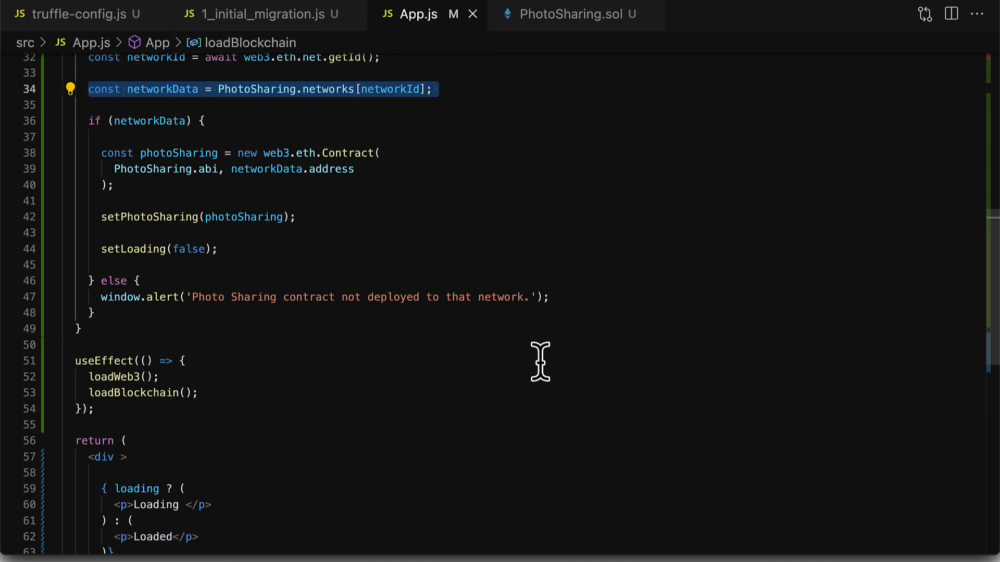
mouse_move(536, 401)
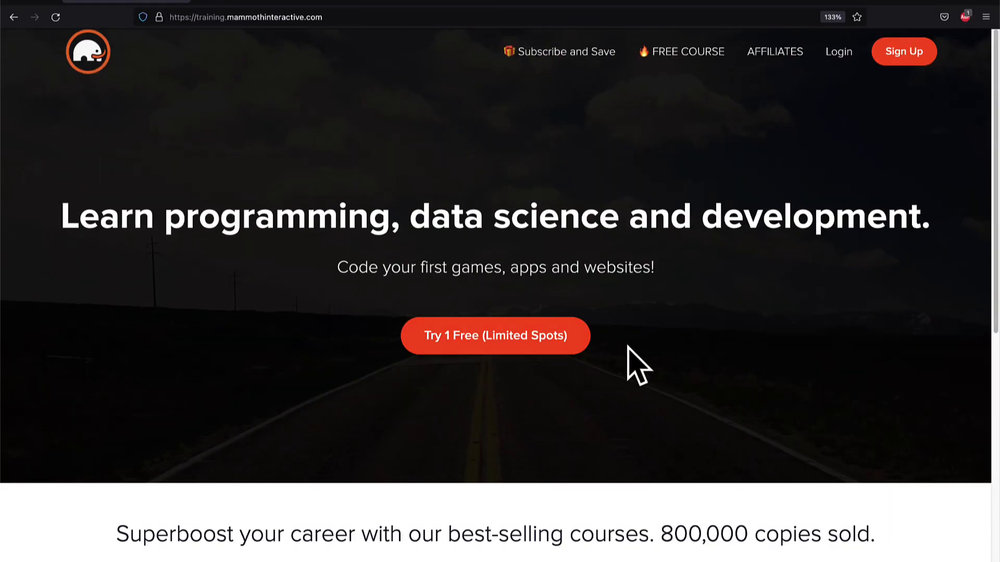
- Scroll down the Mammoth Interactive courses page through bundles like Web Development 2022
scroll("down", 3)
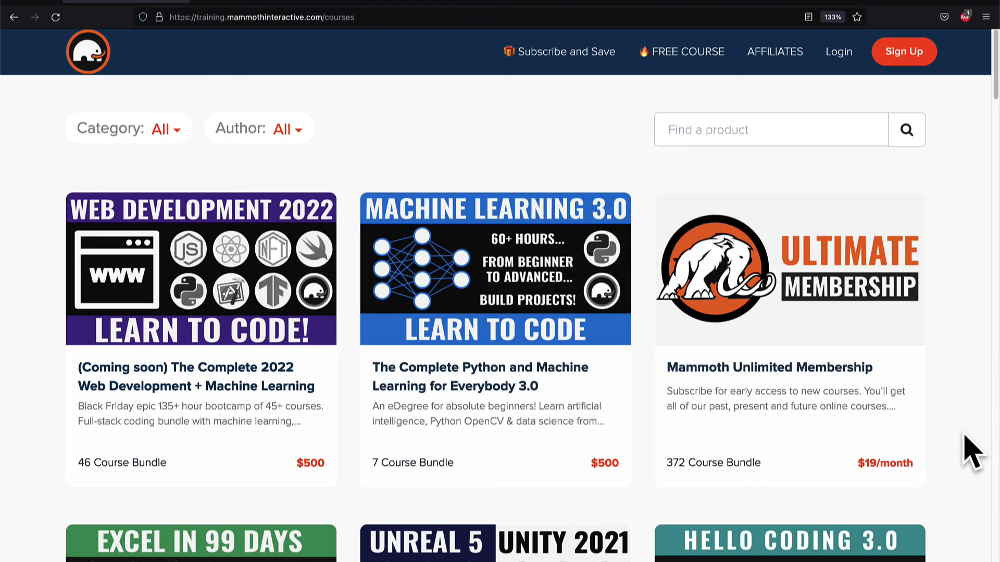
scroll("down", 3)
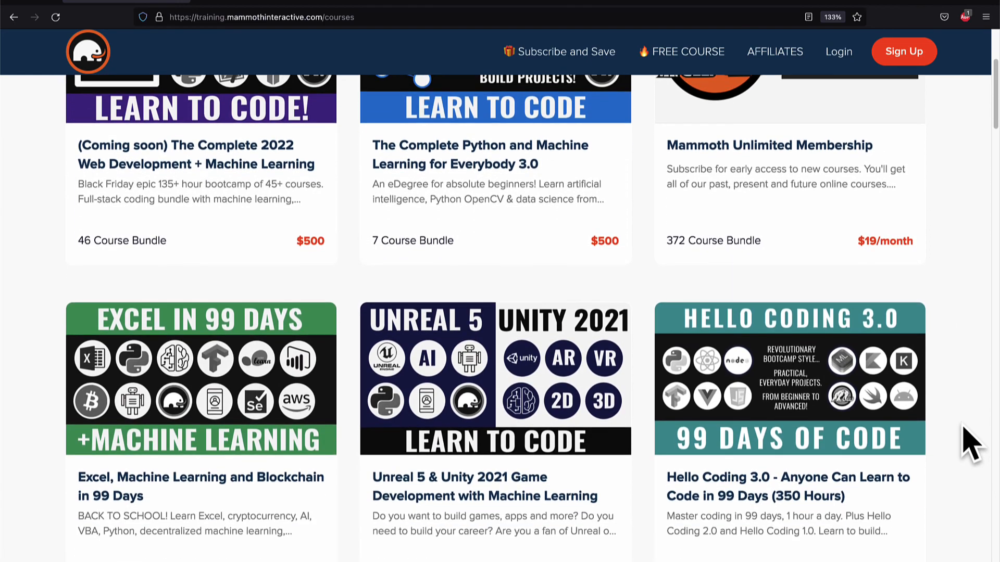
mouse_move(714, 264)
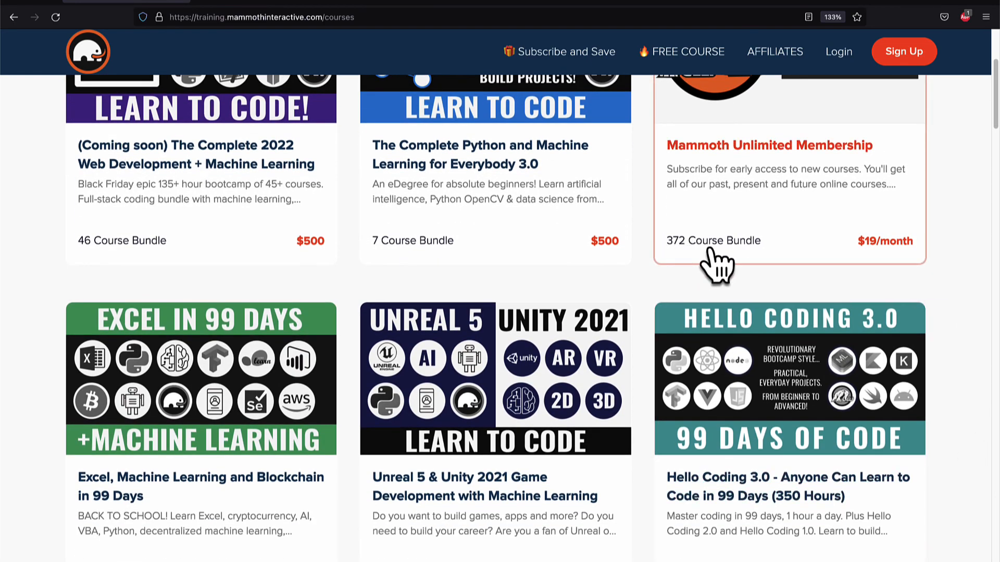